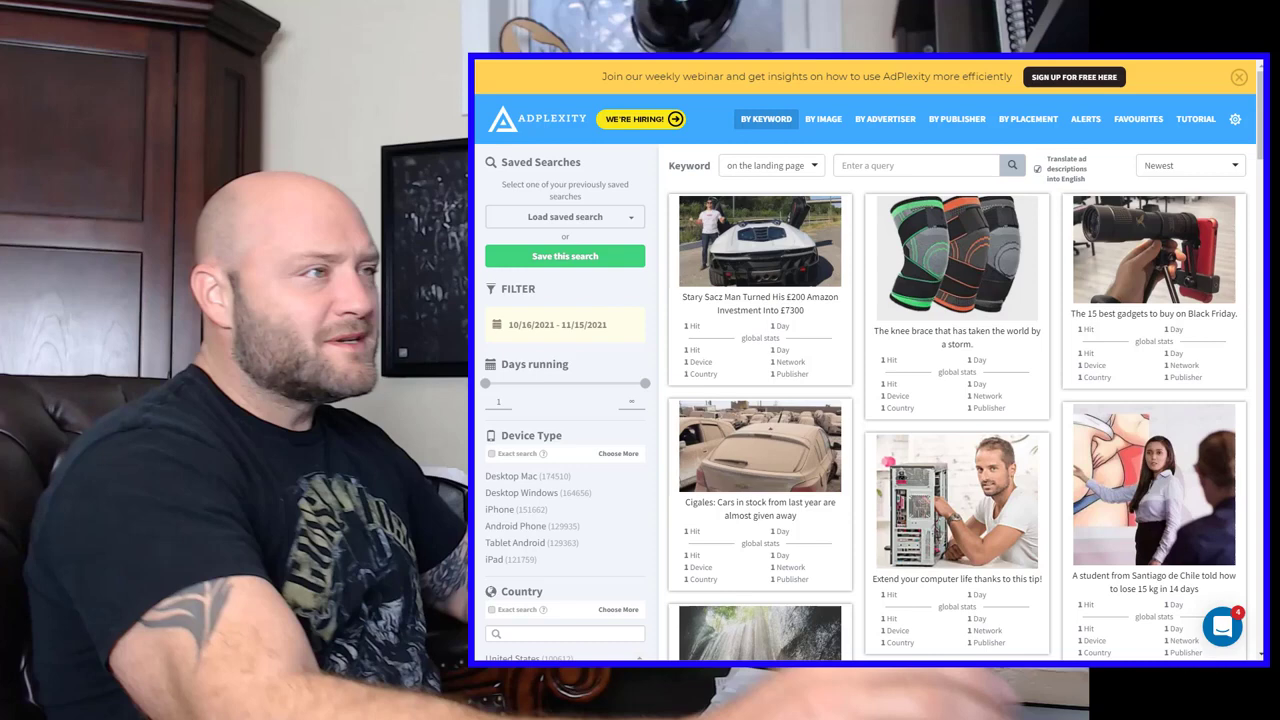
mouse_move(956, 258)
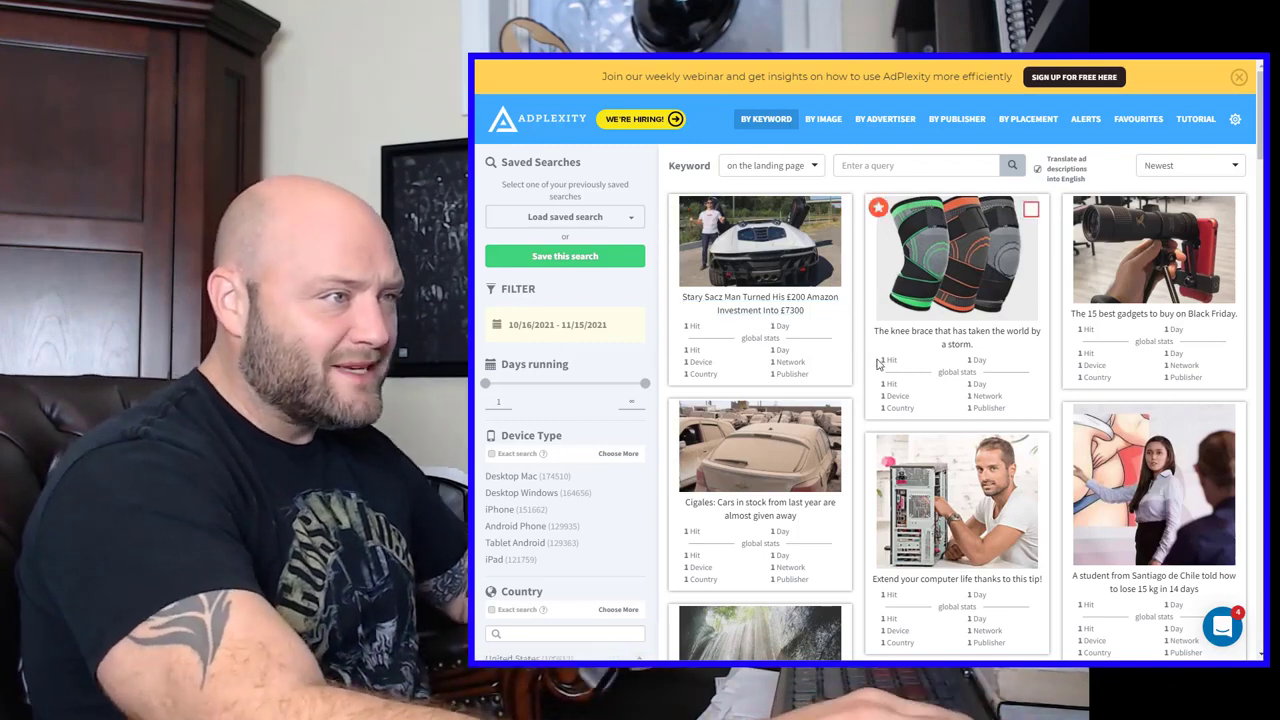
Raise the minimum Days running filter to 10 and rerun the ad search.
scroll(down, 3)
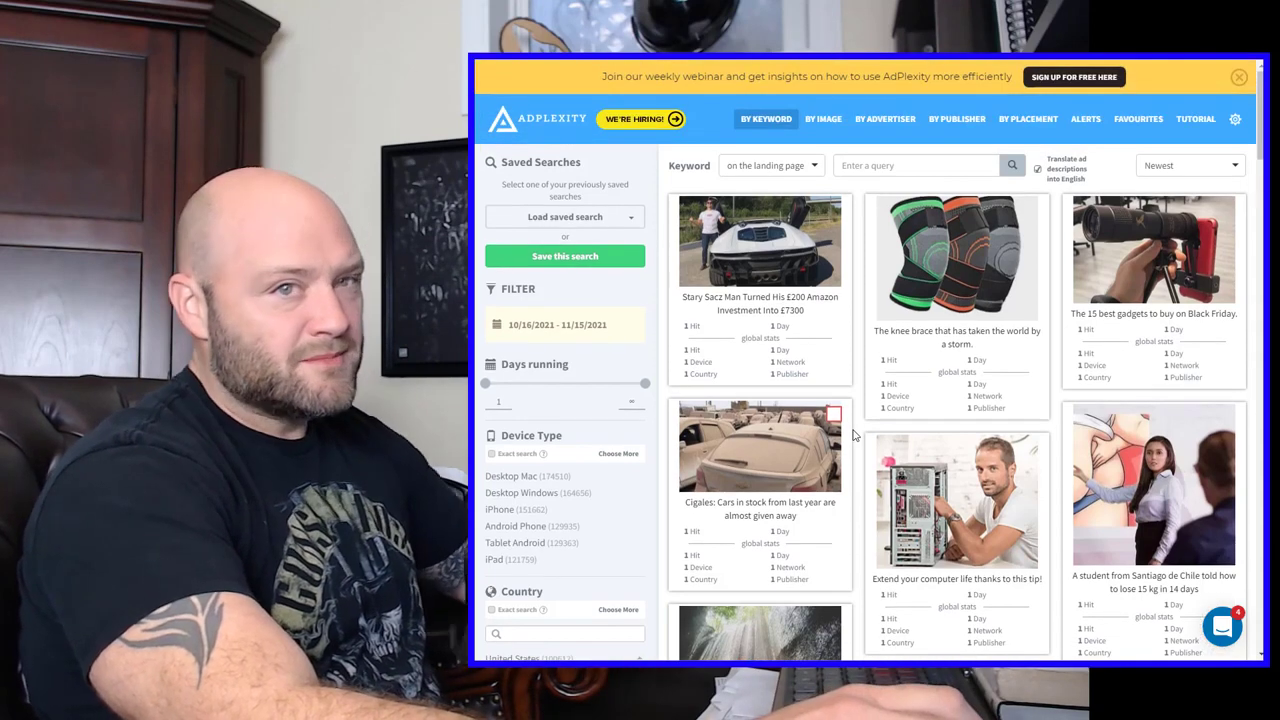
mouse_move(956, 258)
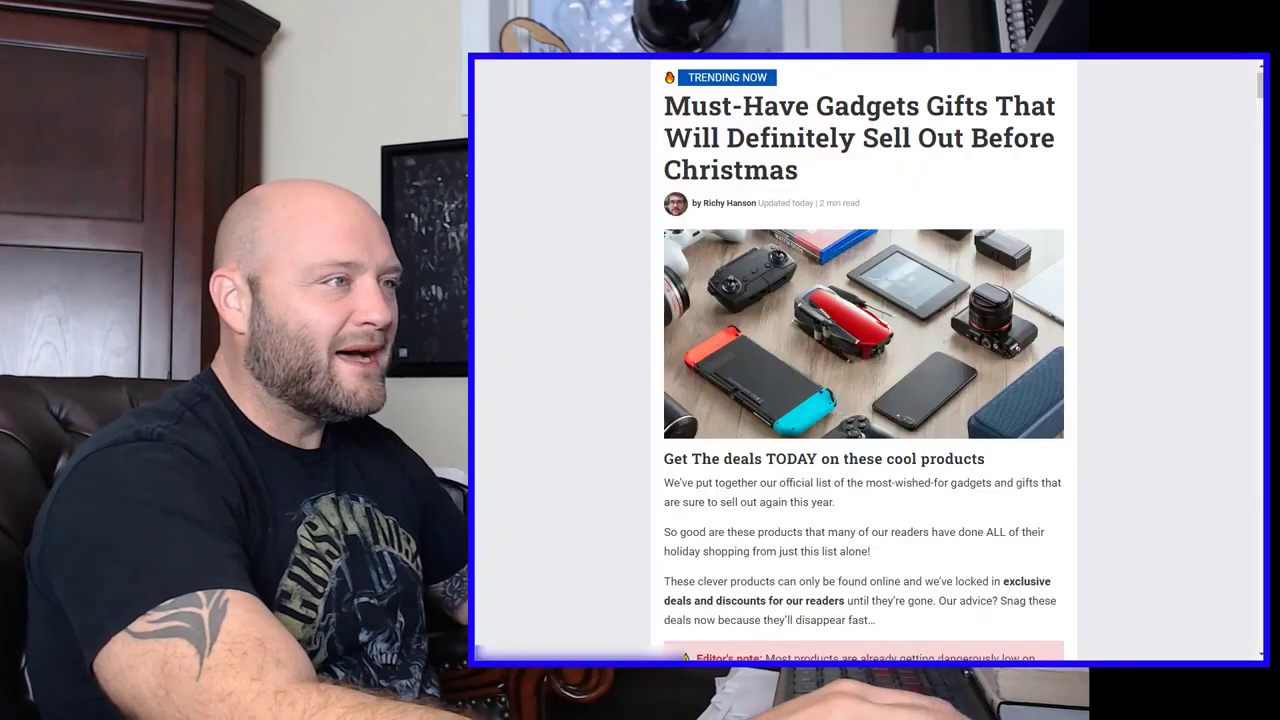
scroll(down, 3)
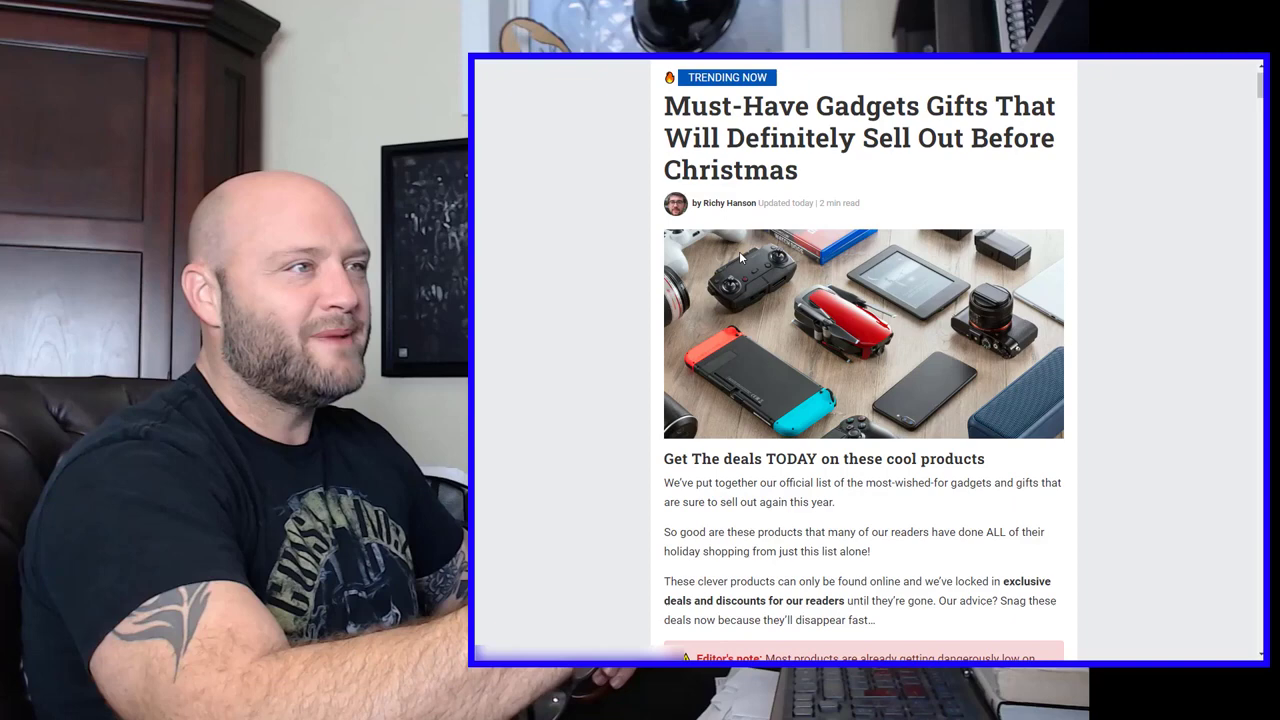
scroll(down, 3)
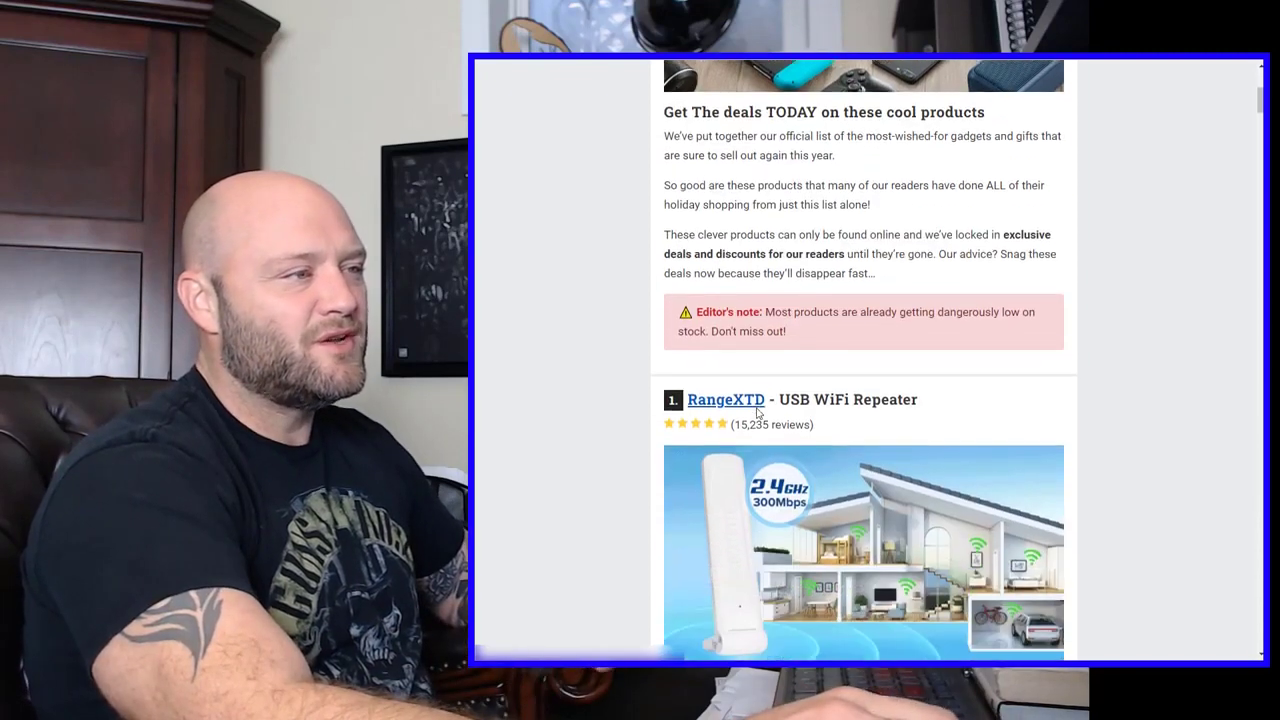
scroll(down, 3)
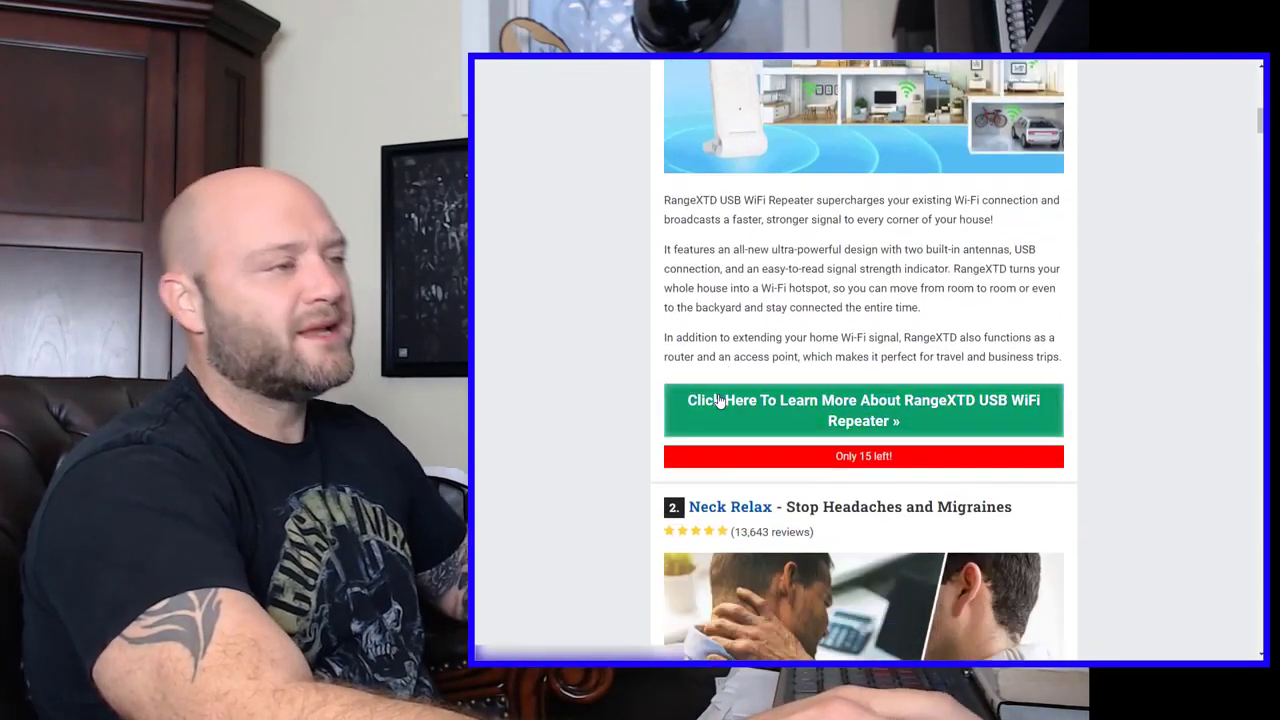
scroll(up, 3)
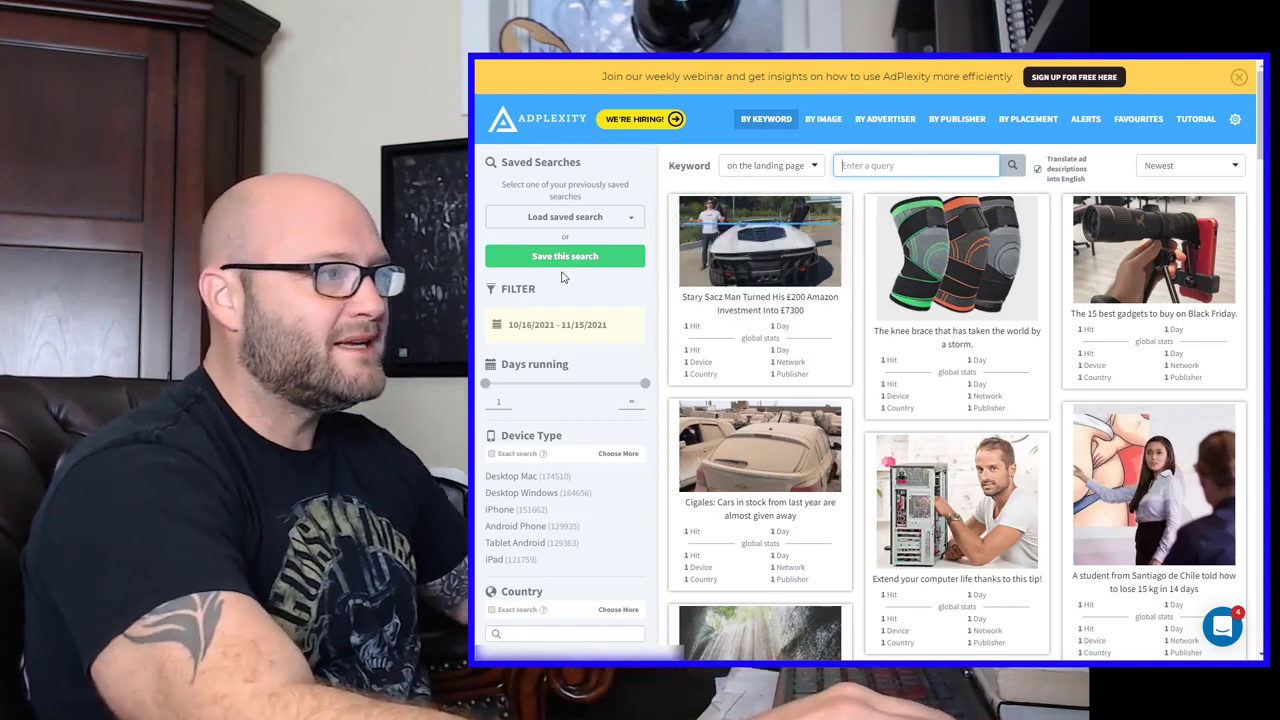
click(1238, 76)
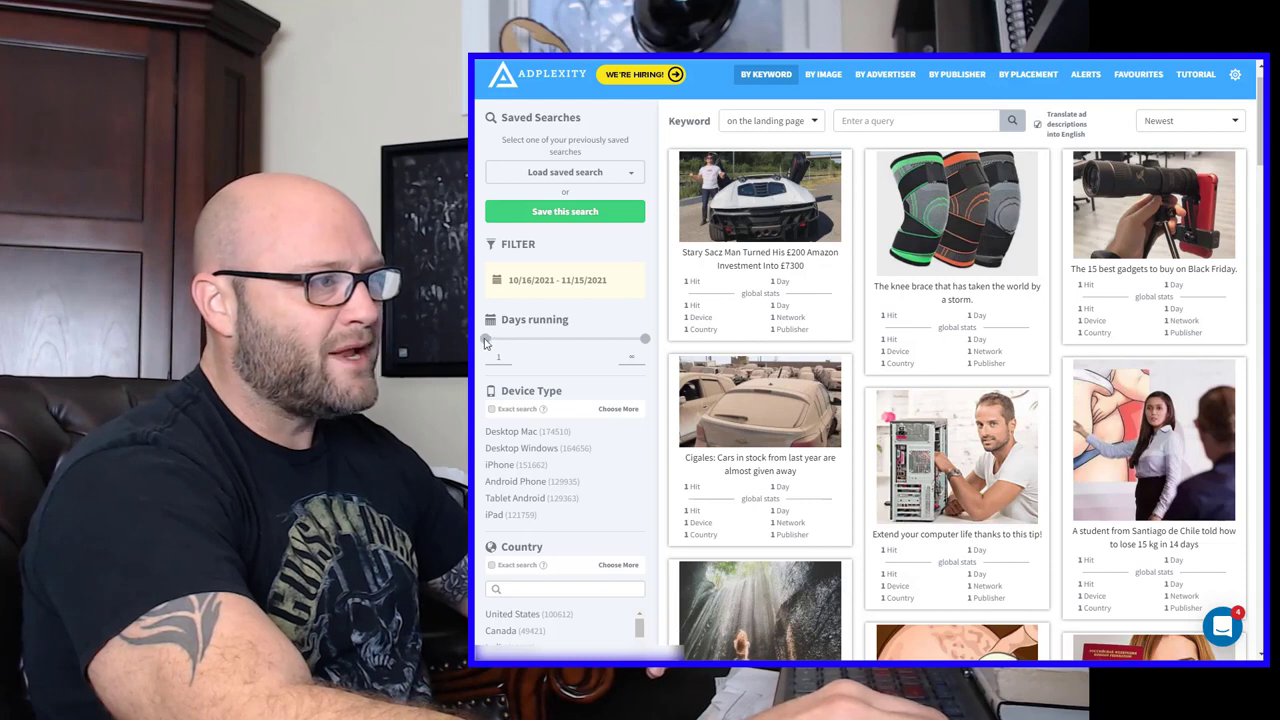
drag(488, 338, 504, 338)
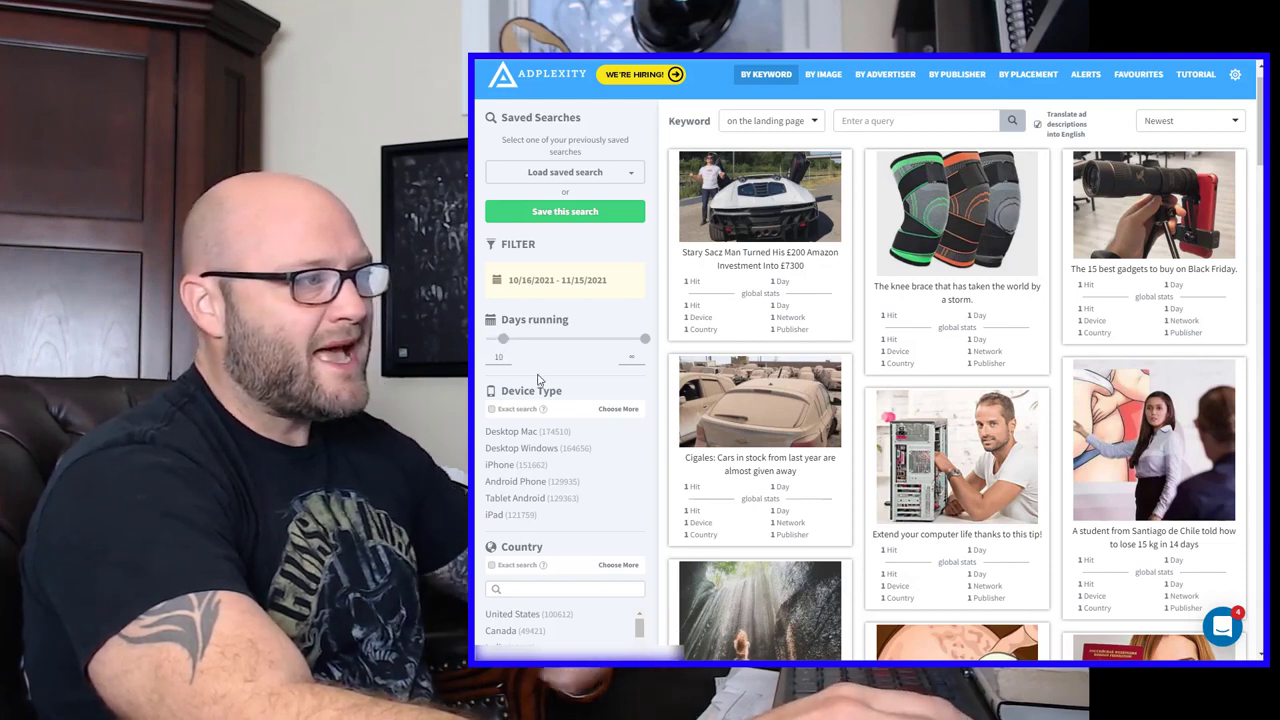
click(1012, 120)
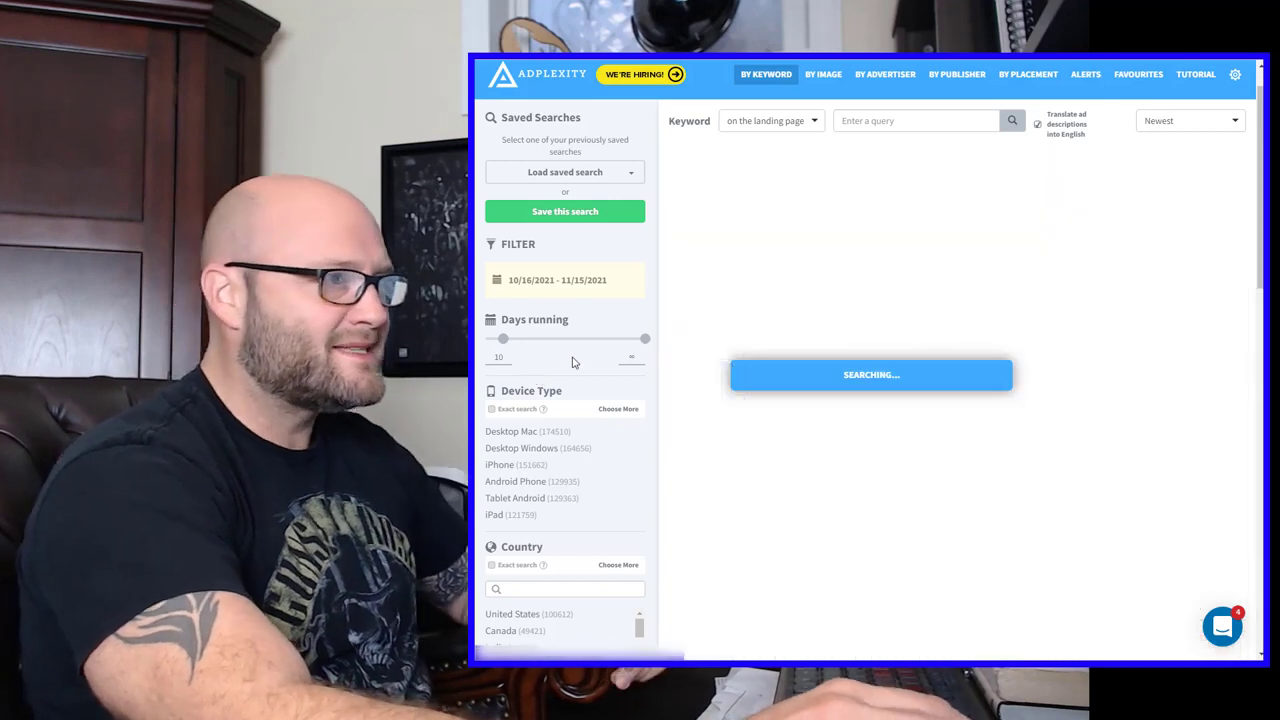
scroll(down, 3)
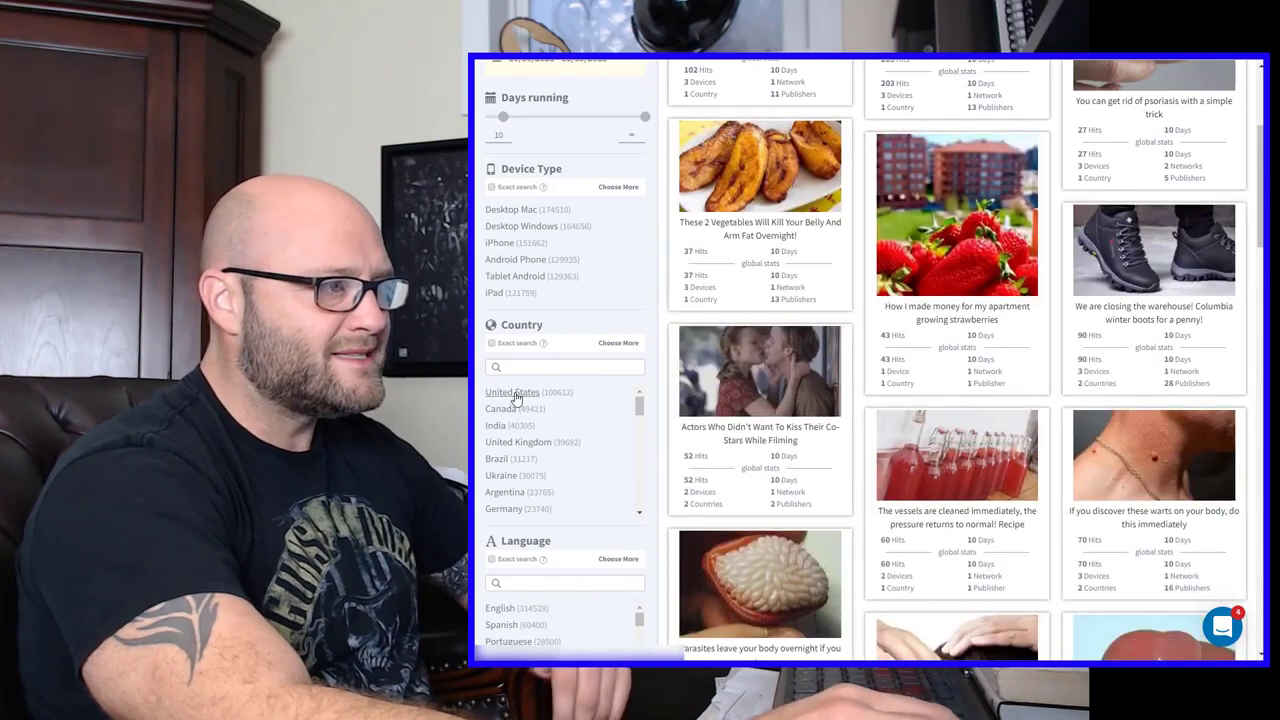
Restrict results to the United States and RevContent traffic source.
click(512, 390)
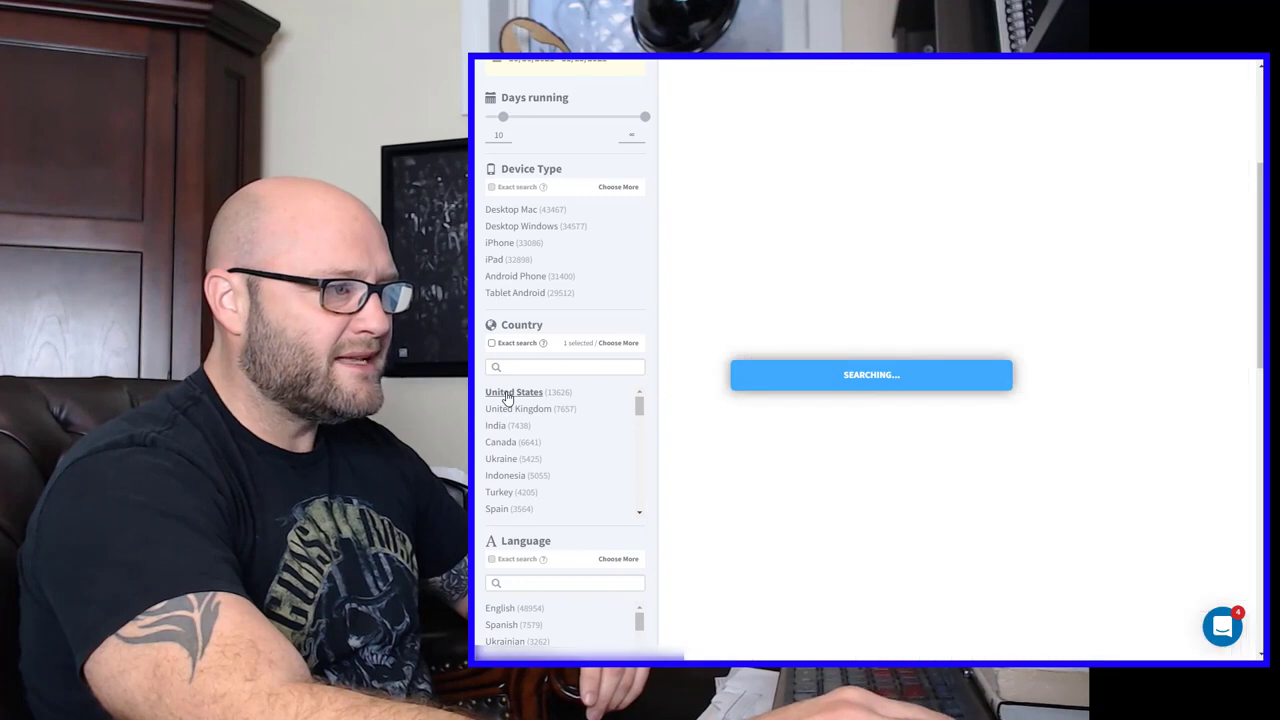
scroll(down, 3)
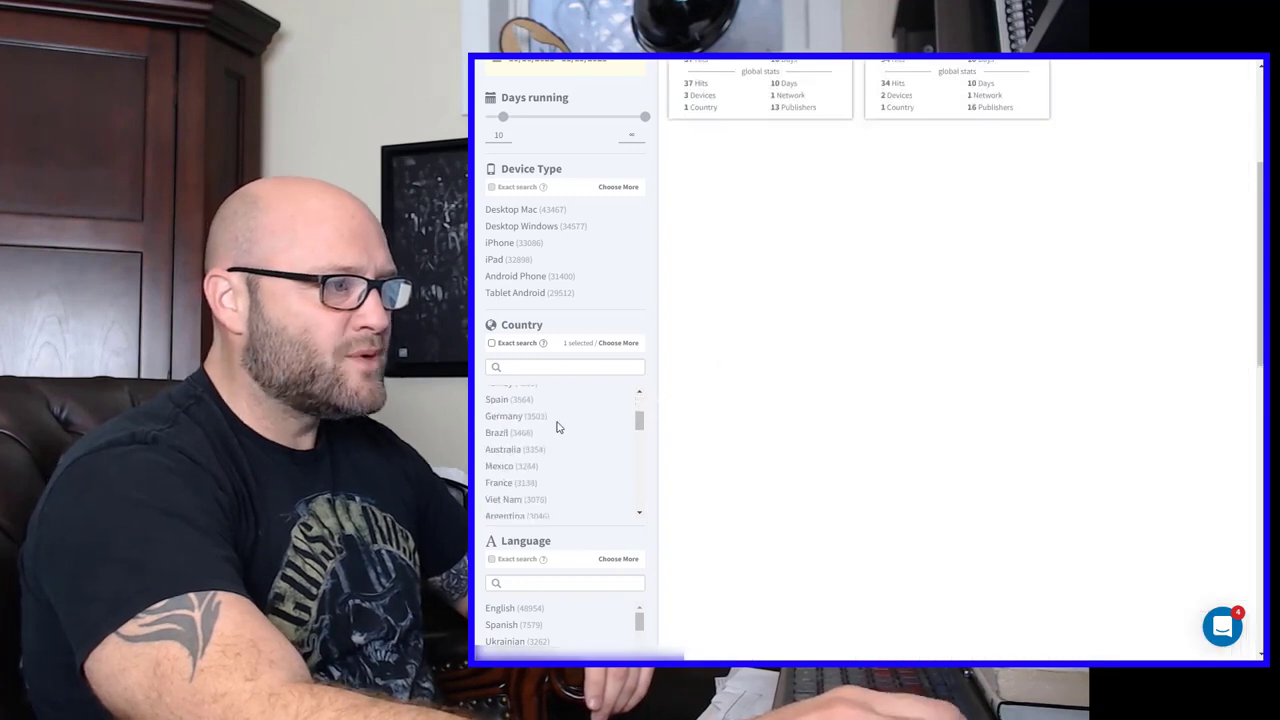
scroll(down, 3)
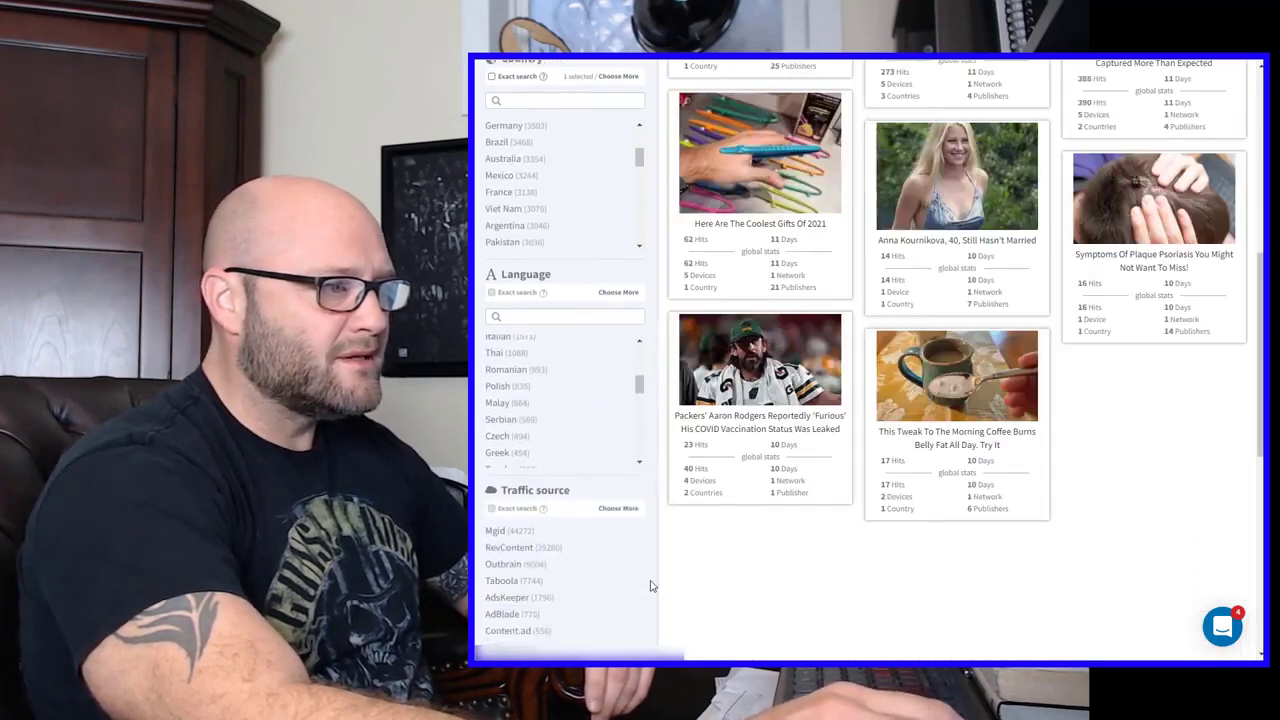
scroll(down, 3)
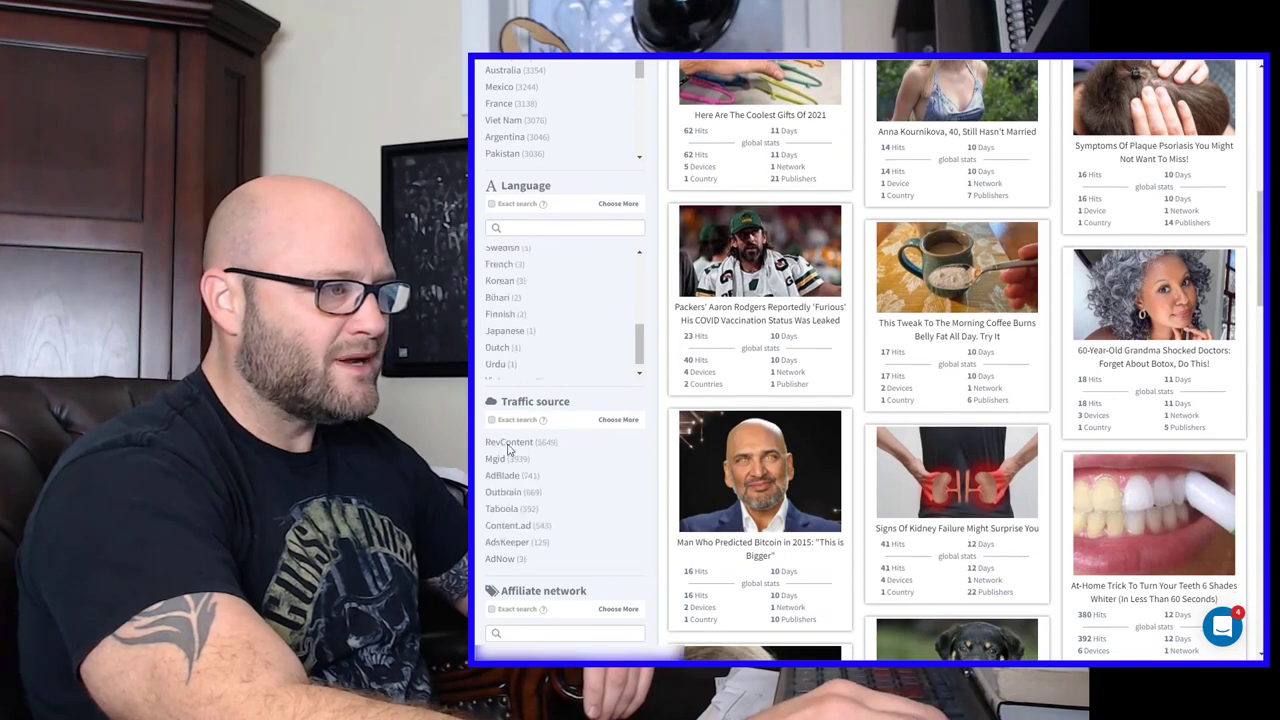
click(490, 442)
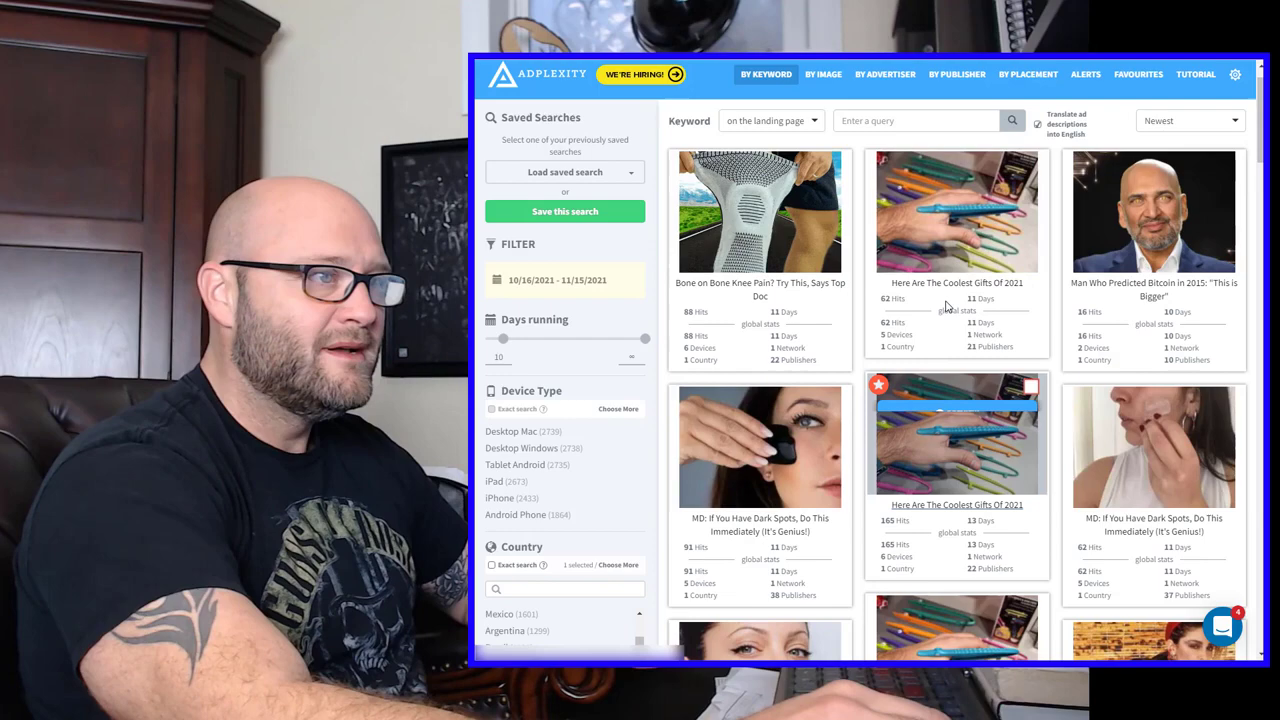
Scroll the filtered results down to the "Here Are The Coolest Gifts Of 2021" gift-gadget ad.
scroll(down, 3)
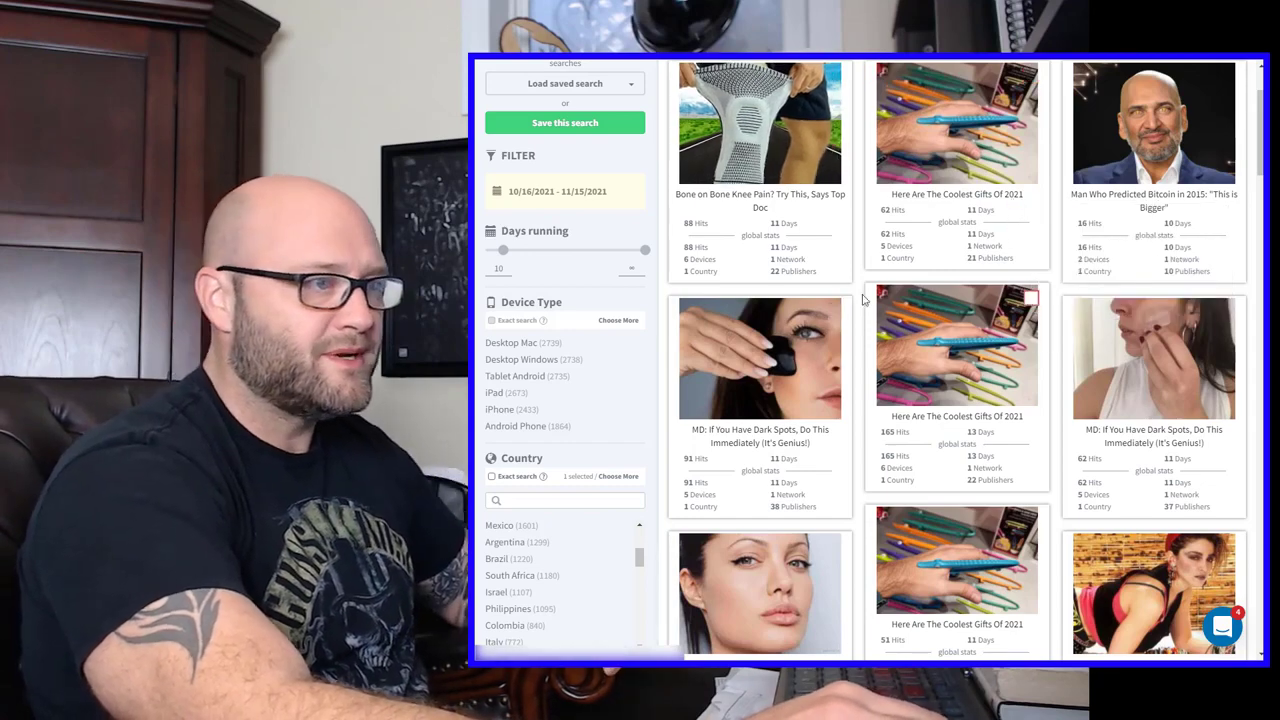
scroll(down, 3)
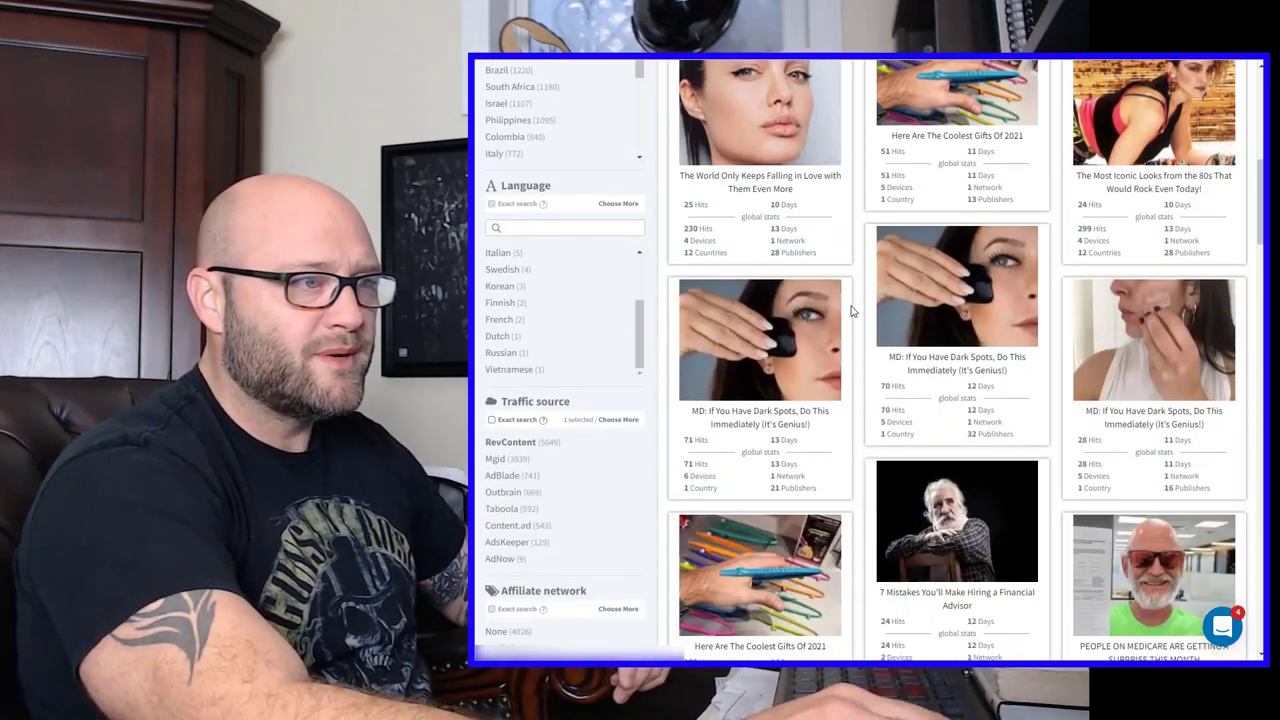
scroll(down, 3)
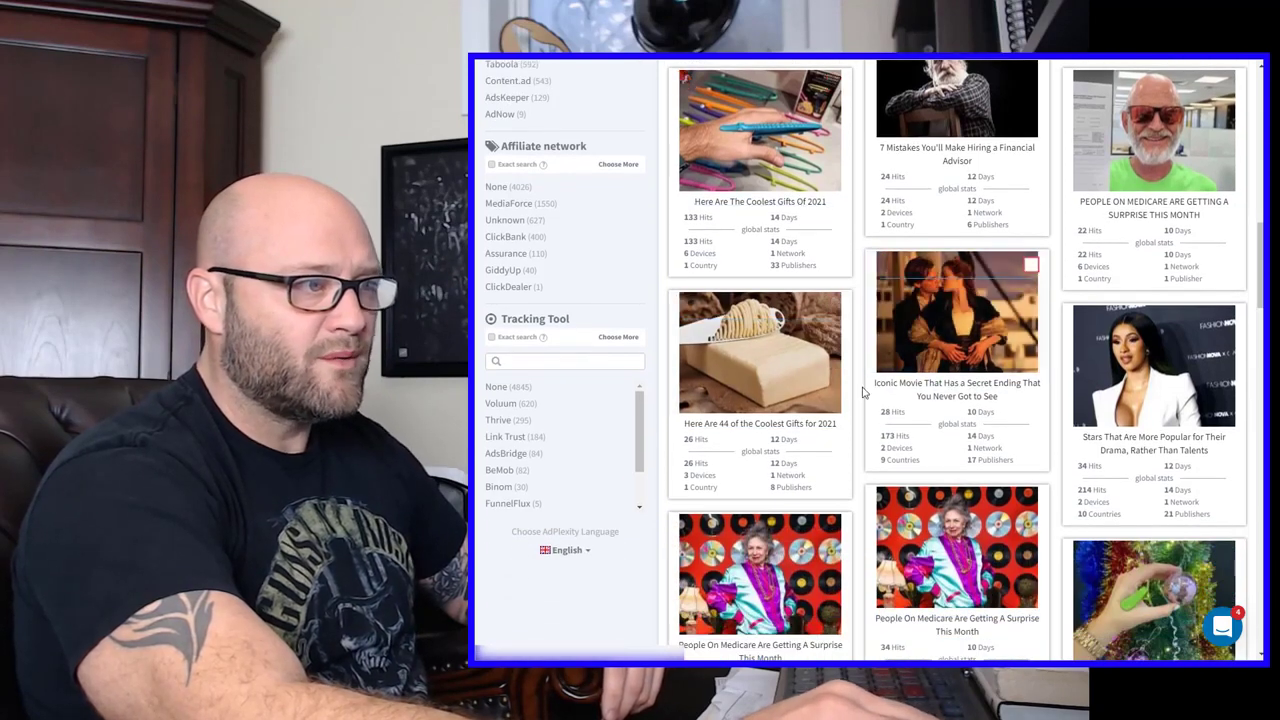
scroll(down, 3)
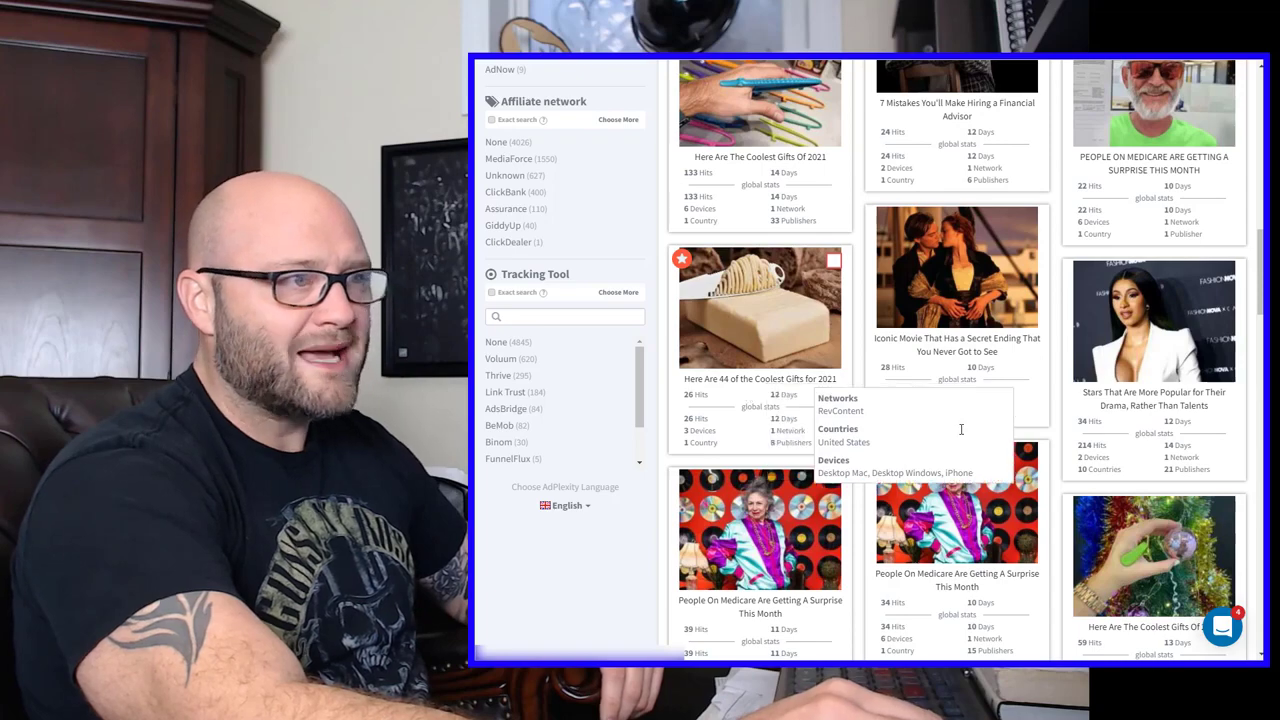
scroll(down, 3)
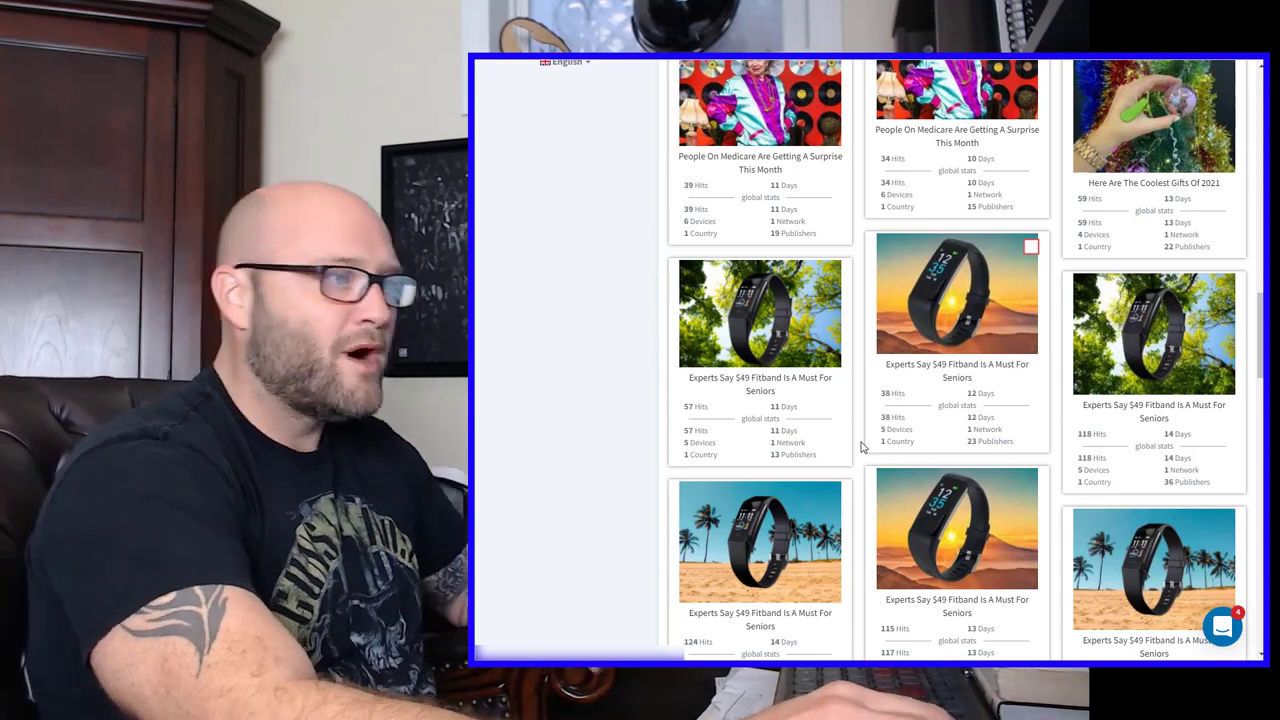
scroll(down, 3)
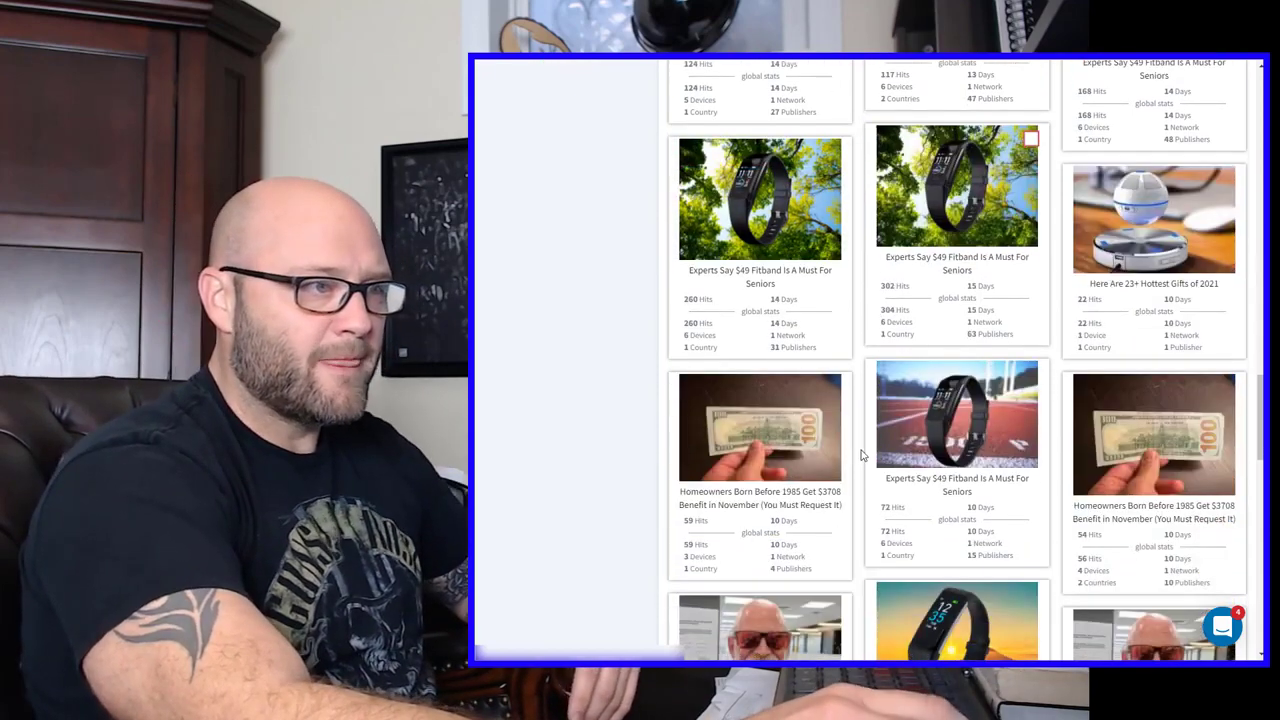
scroll(down, 3)
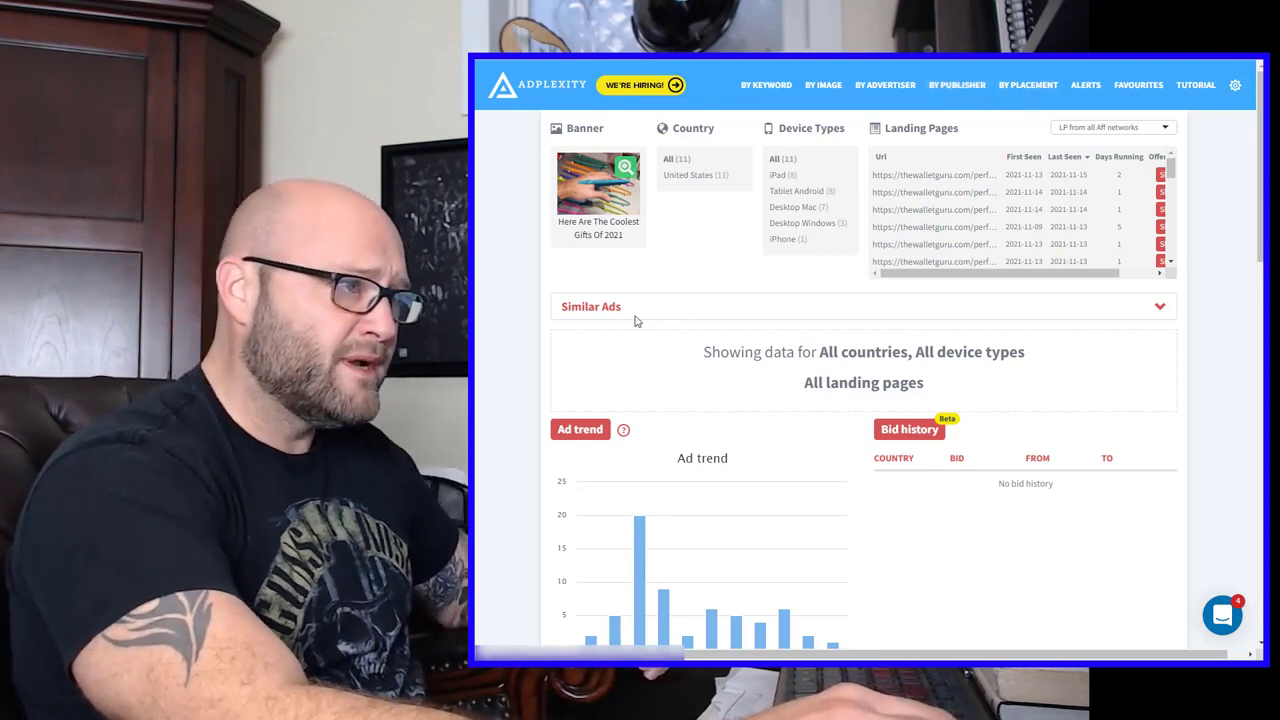
mouse_move(920, 164)
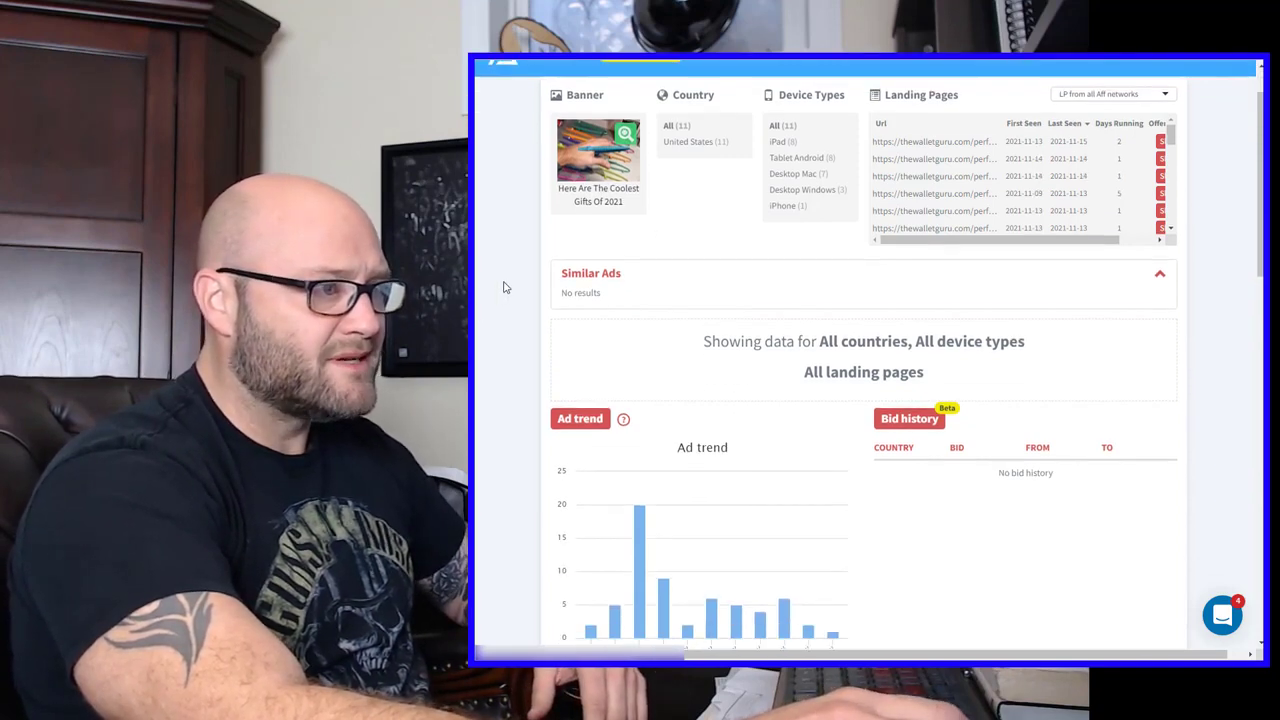
scroll(down, 3)
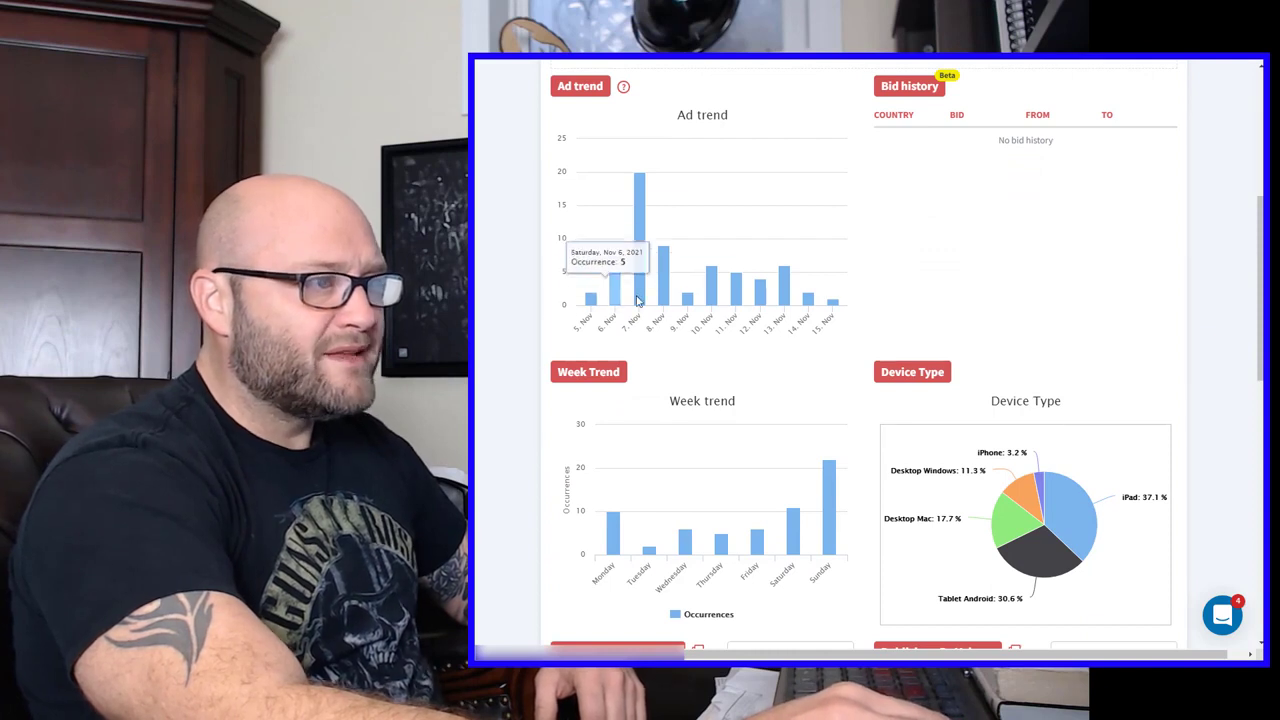
mouse_move(678, 304)
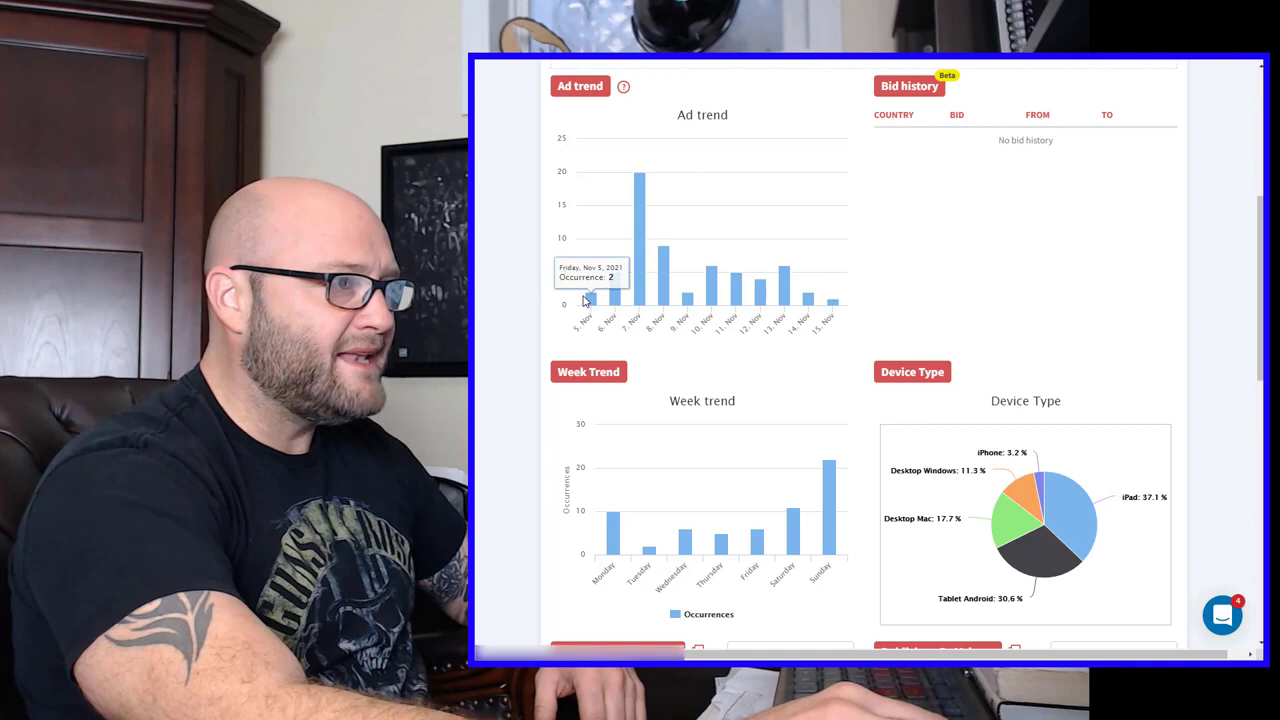
scroll(down, 3)
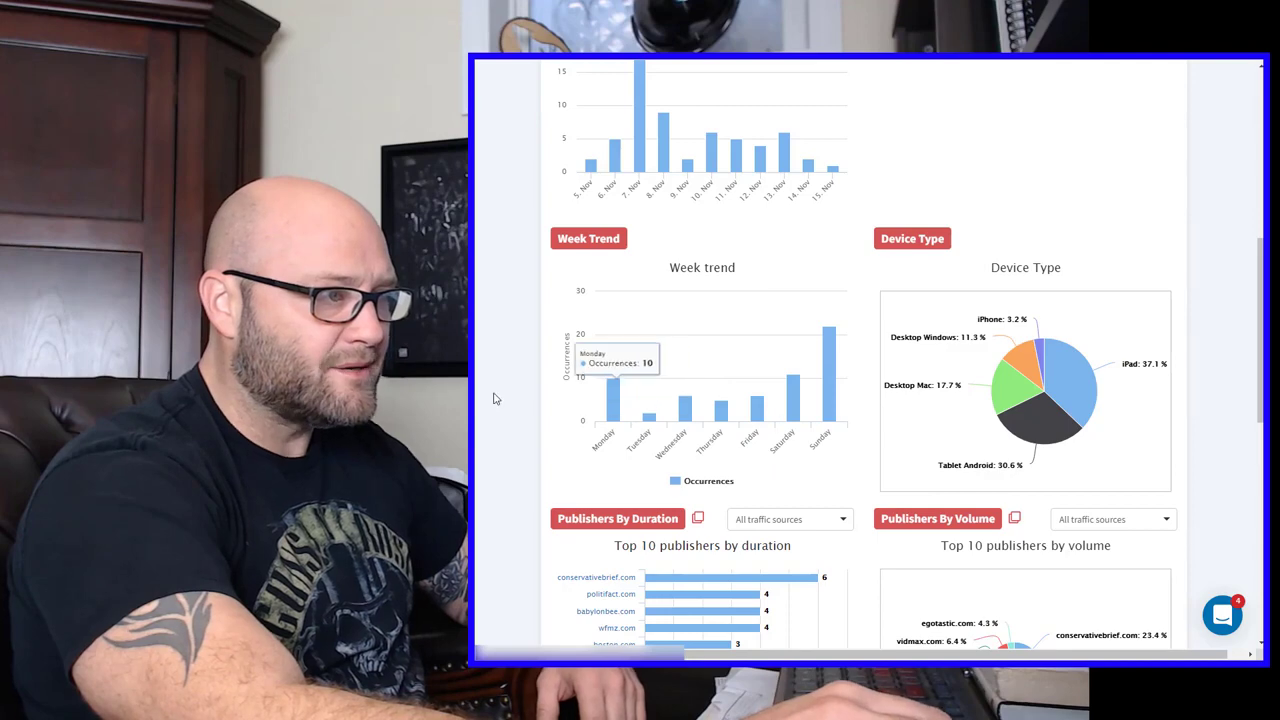
scroll(down, 3)
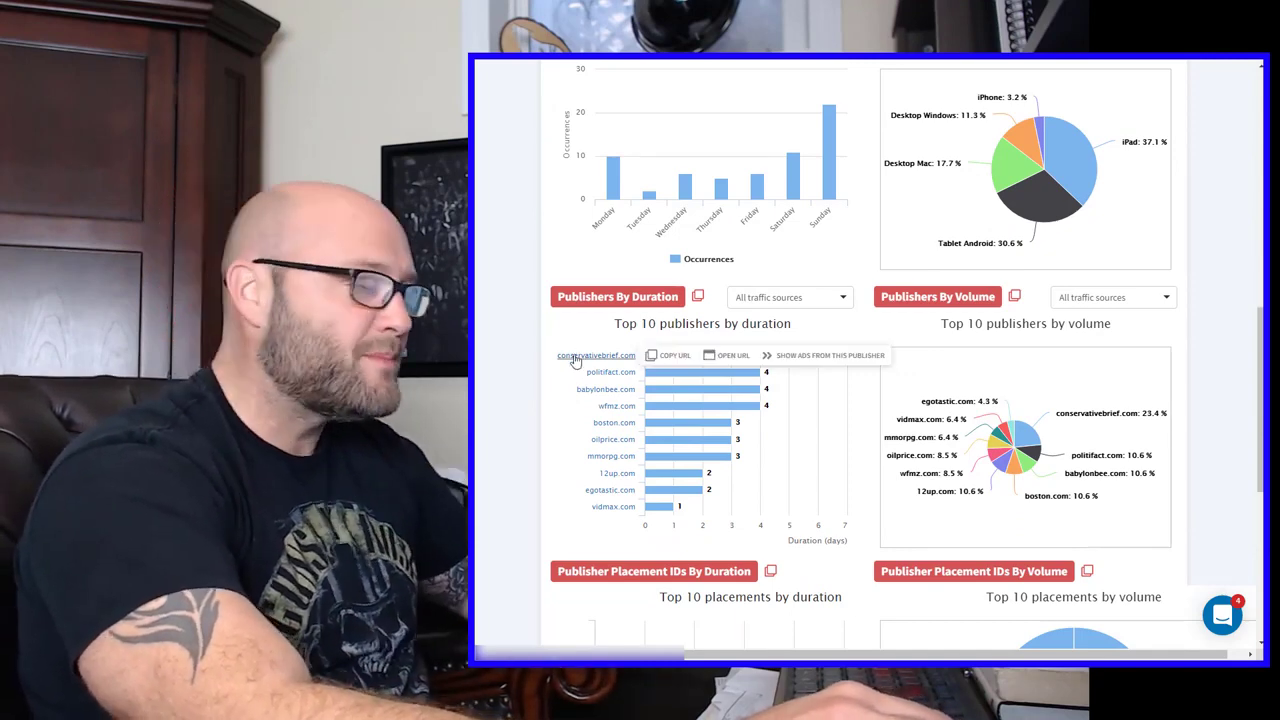
mouse_move(538, 384)
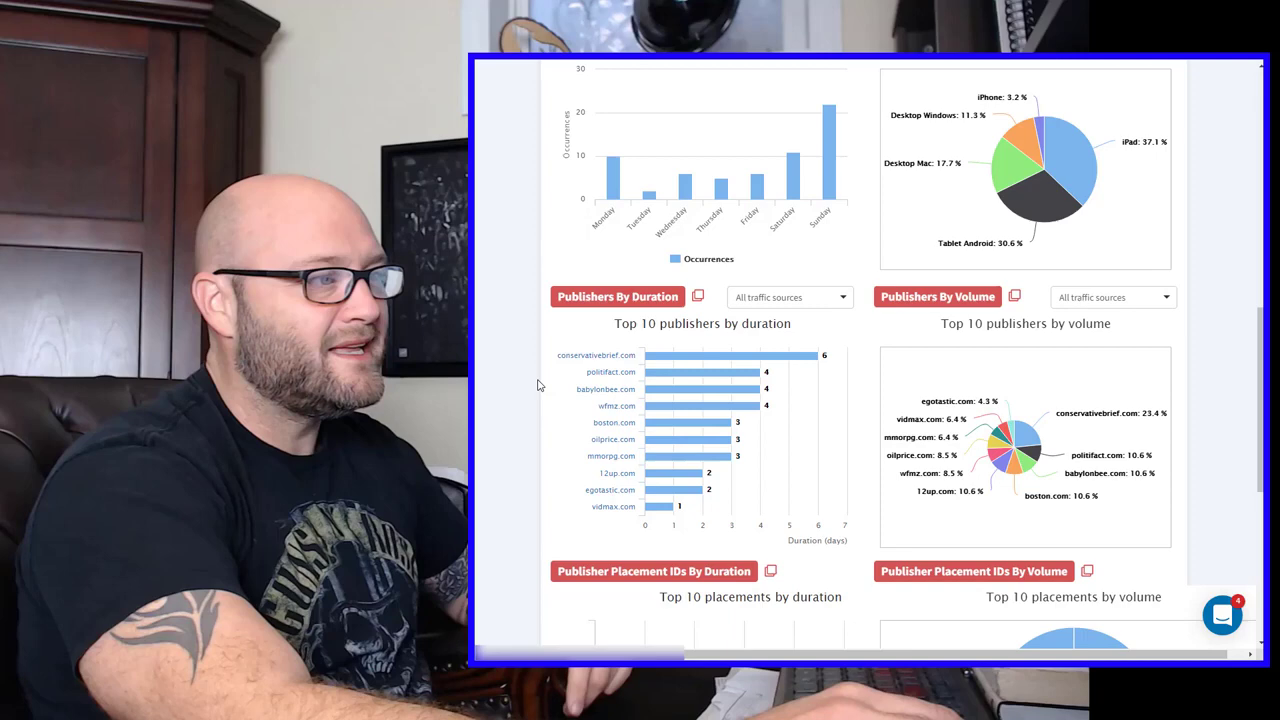
scroll(down, 3)
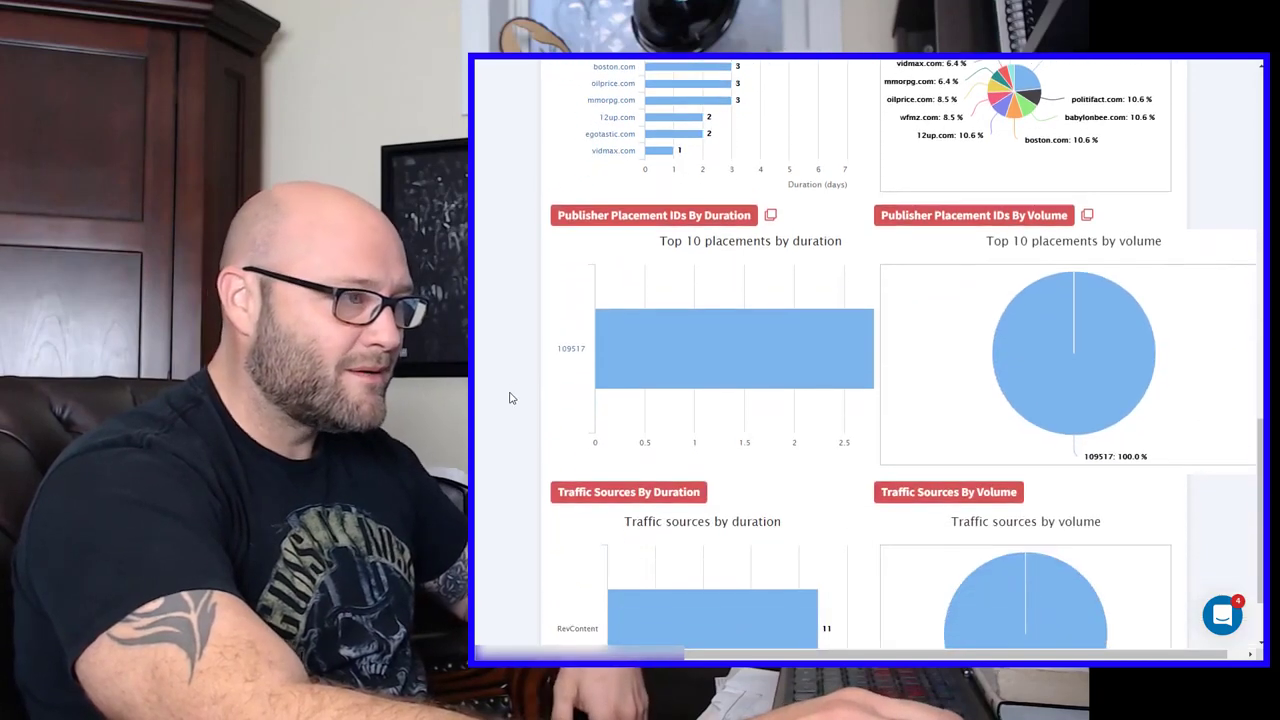
scroll(down, 3)
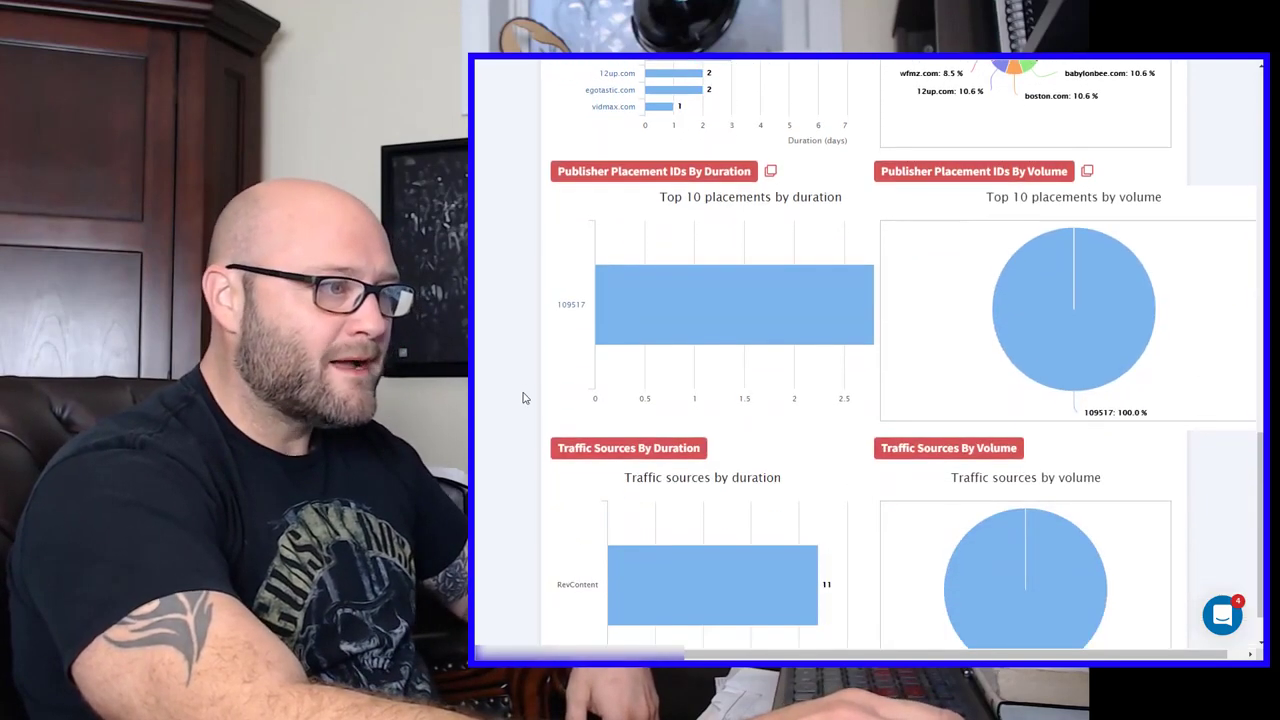
scroll(down, 3)
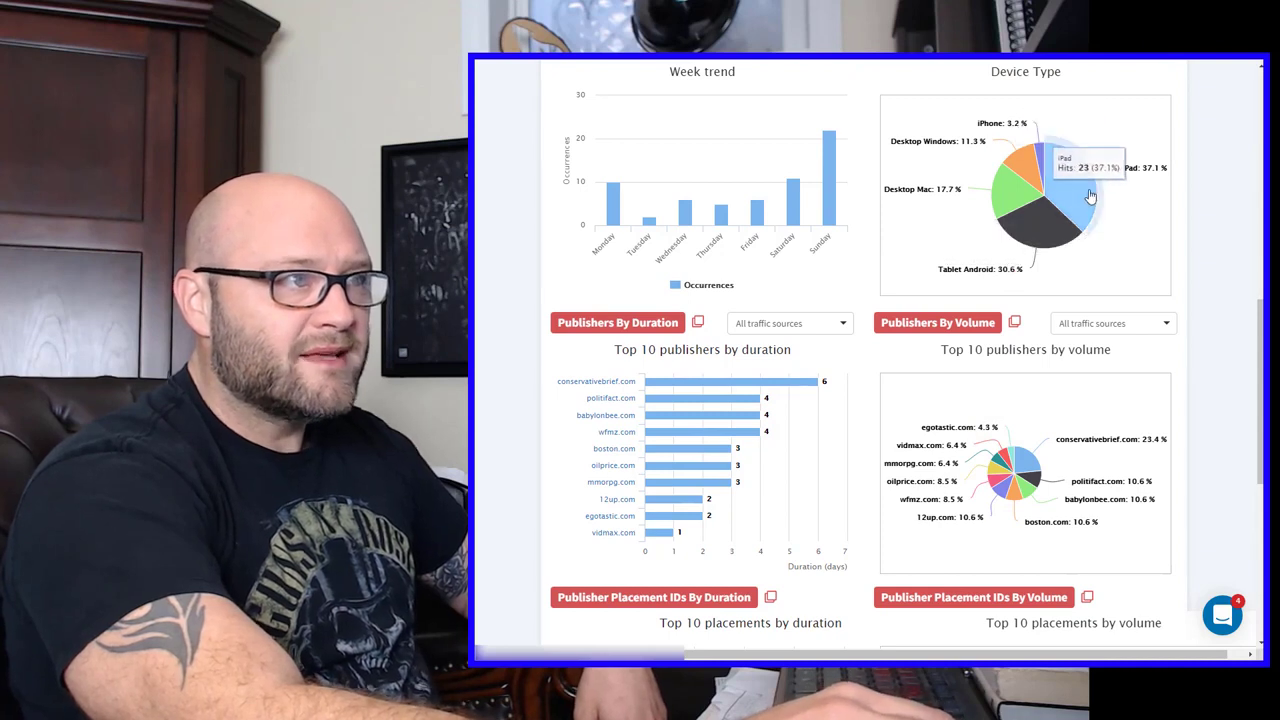
mouse_move(1008, 158)
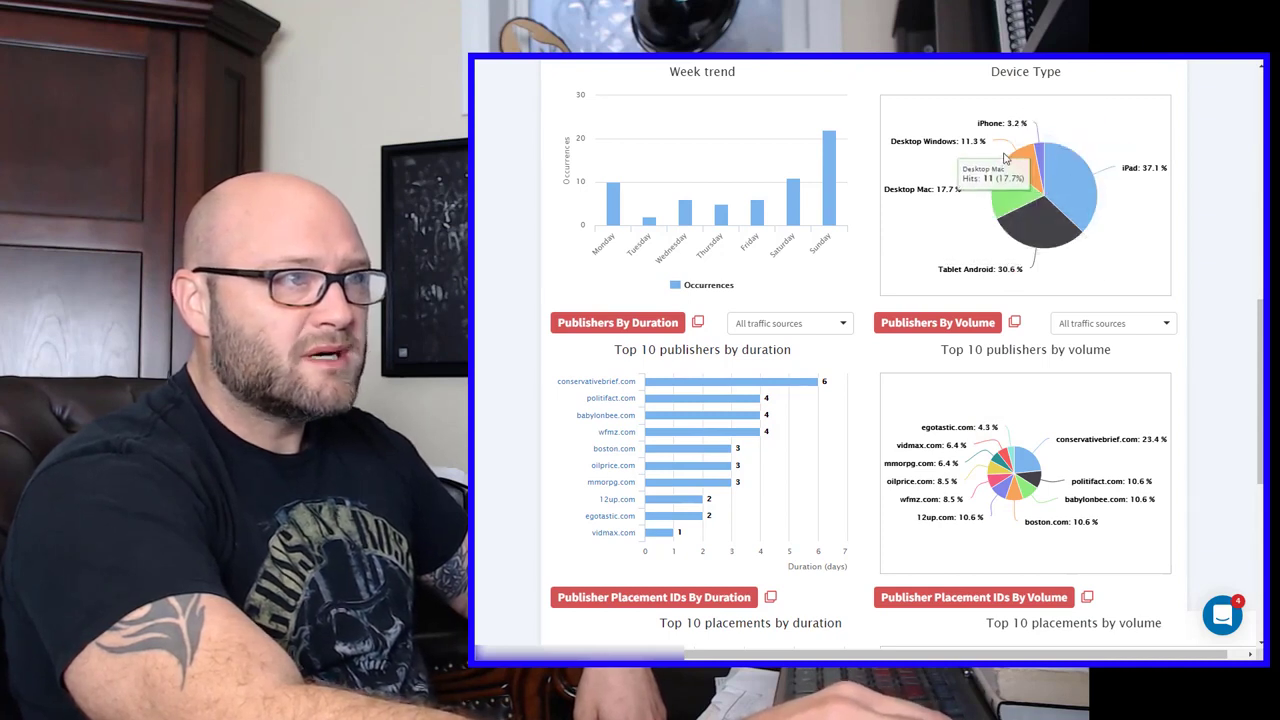
mouse_move(1024, 170)
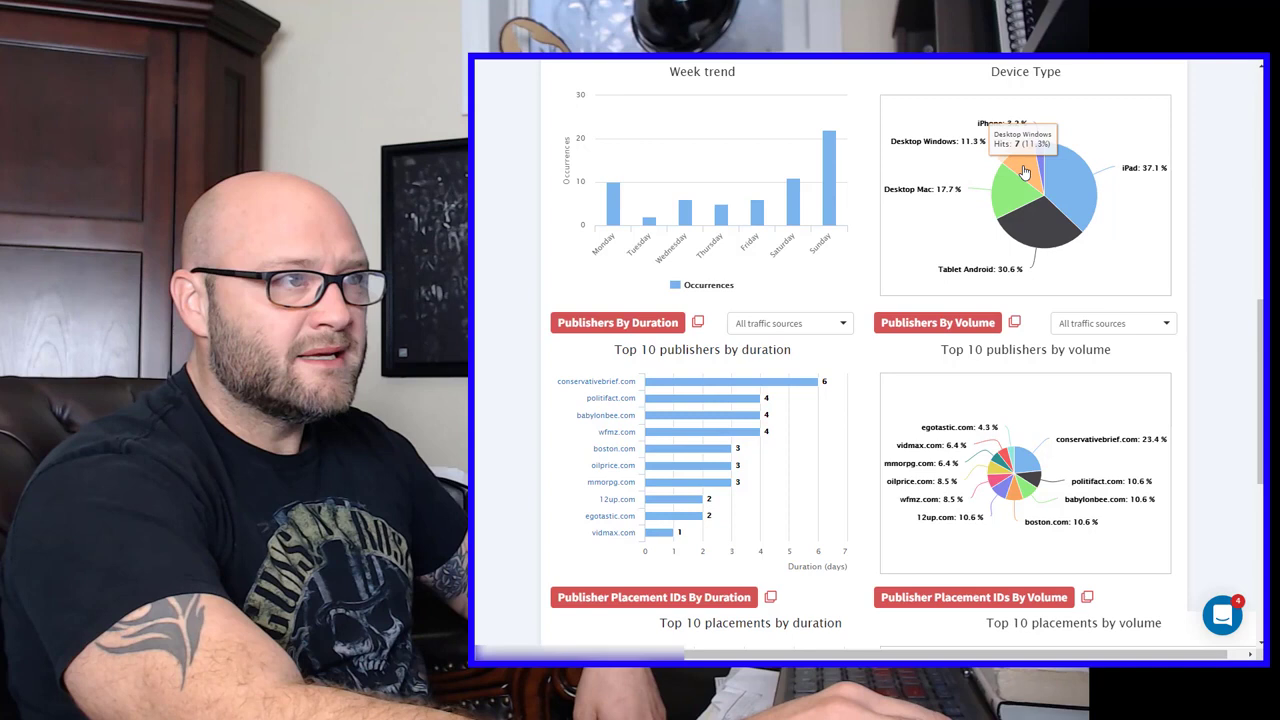
mouse_move(1032, 232)
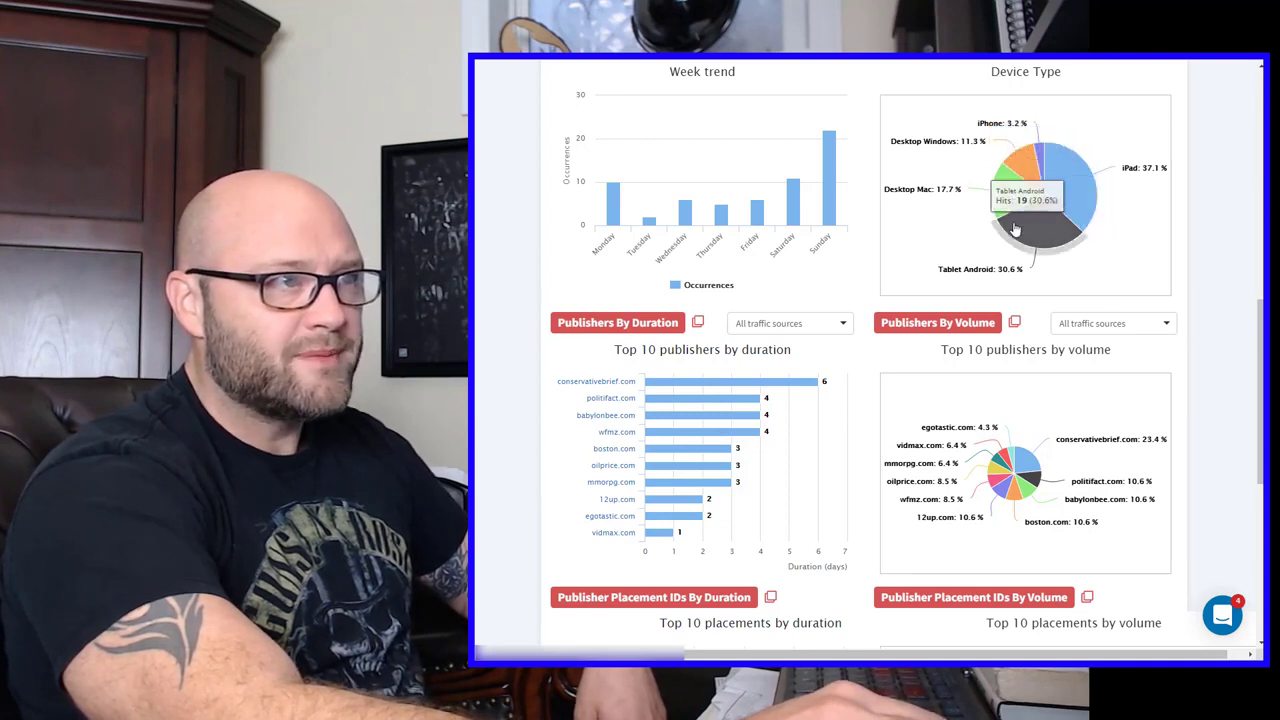
mouse_move(1040, 150)
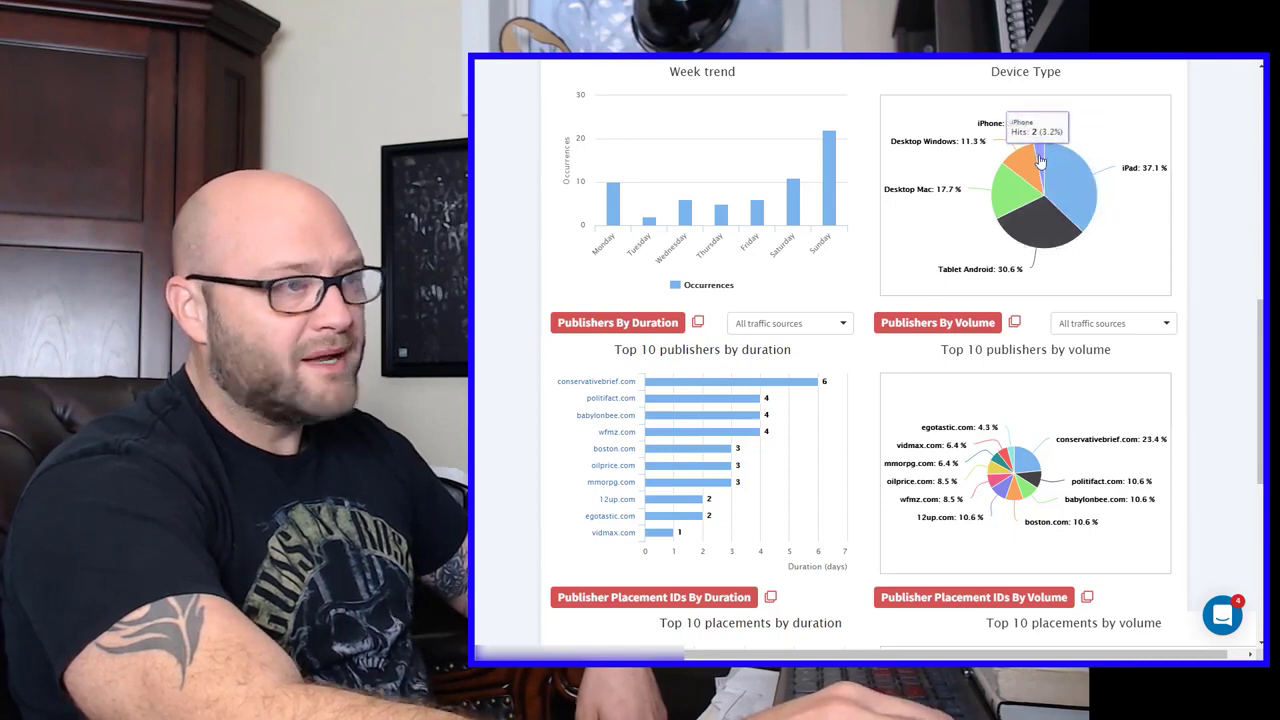
mouse_move(1018, 180)
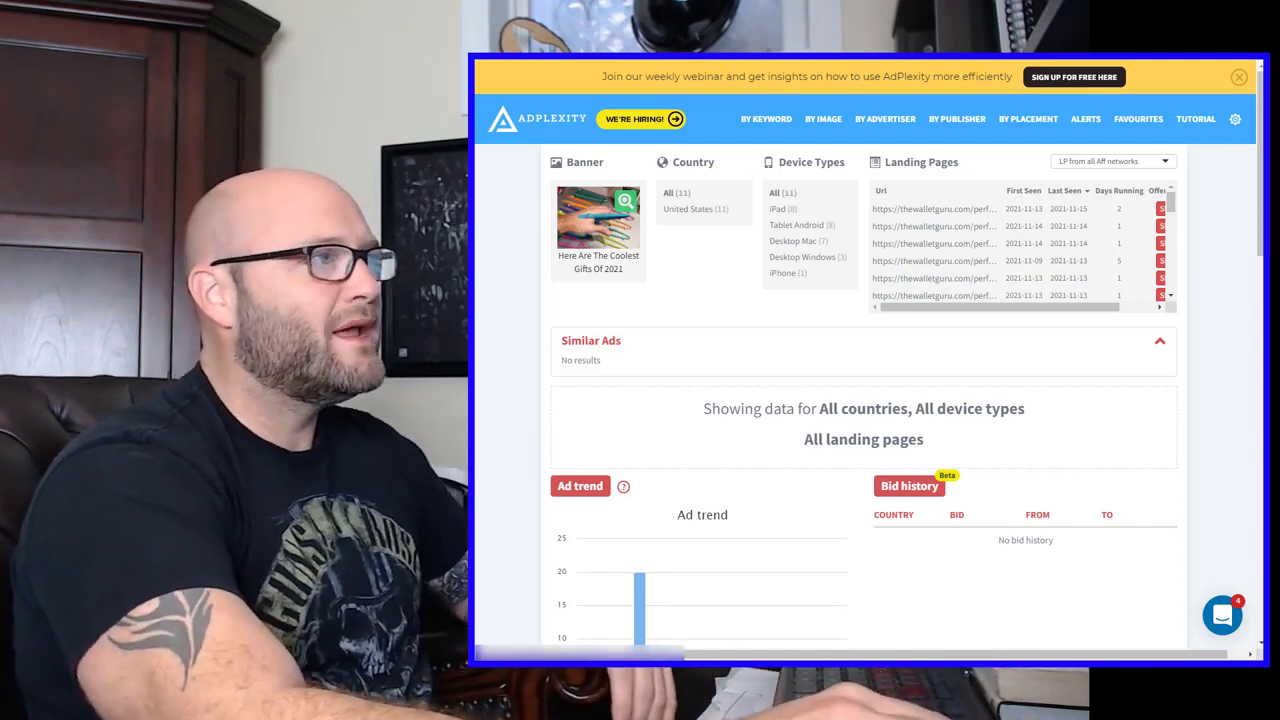
Close the ad detail overlay and scroll down through the native ad results grid.
click(764, 118)
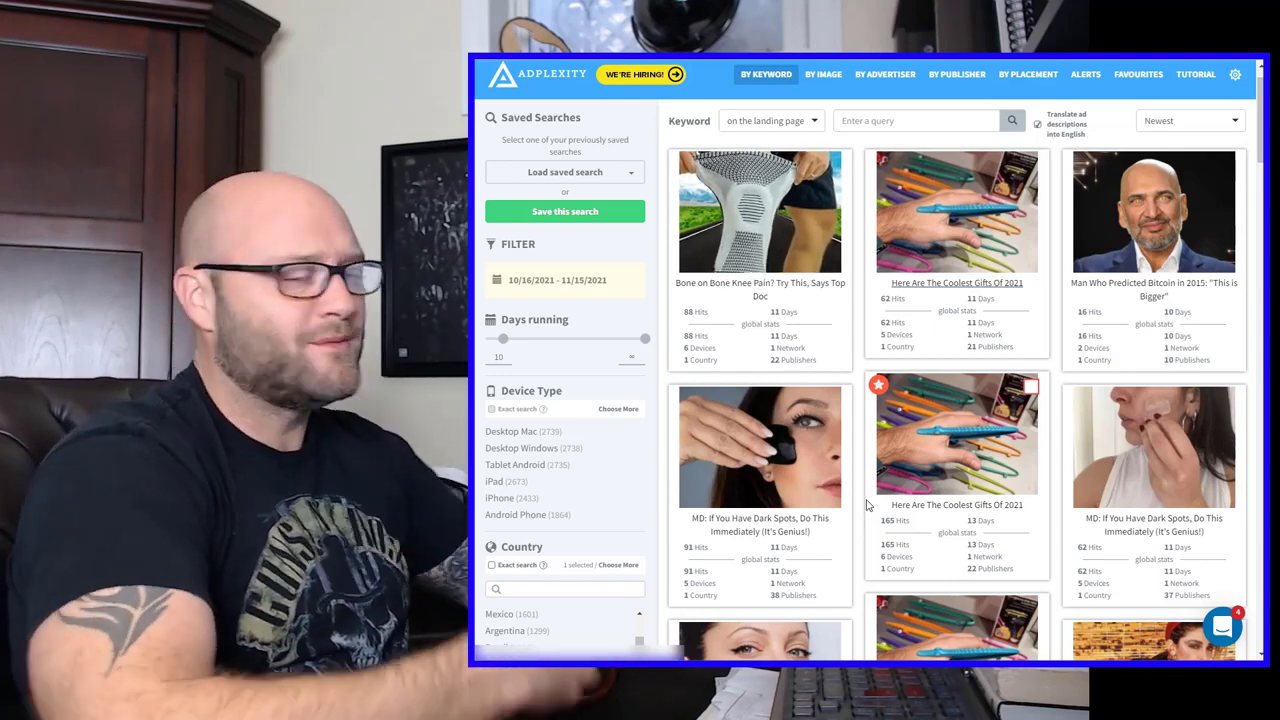
scroll(down, 3)
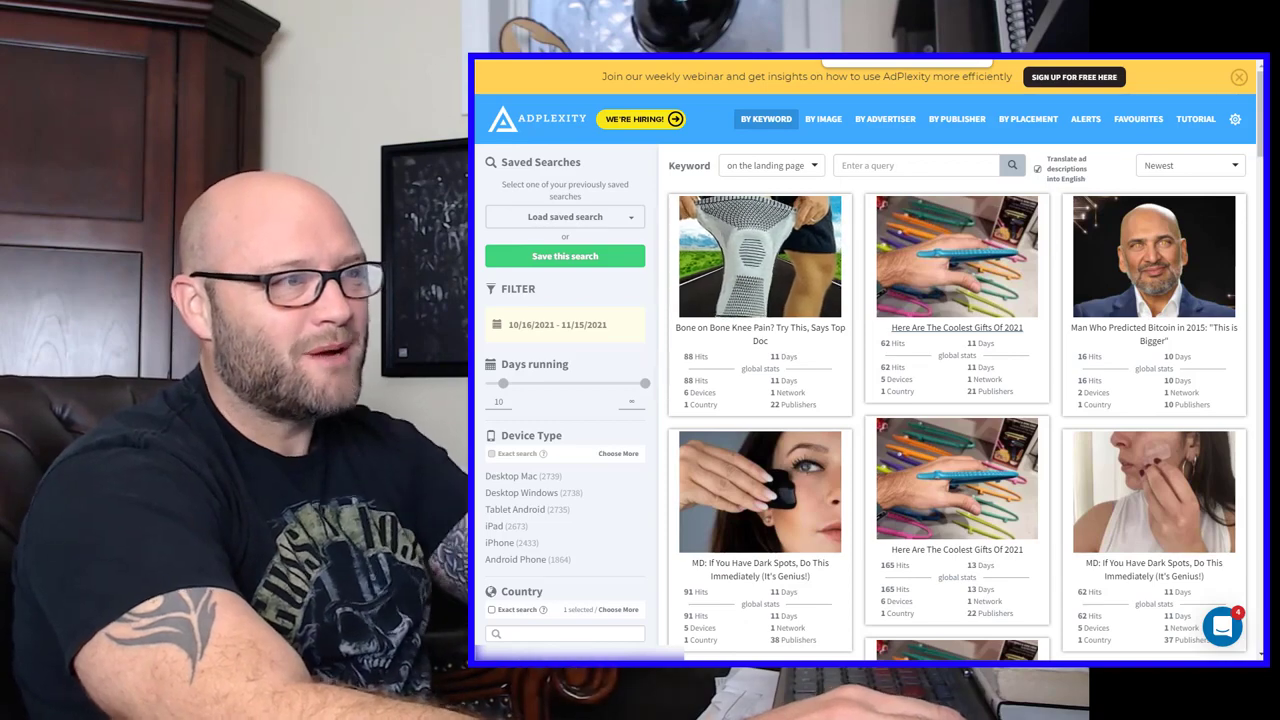
scroll(down, 3)
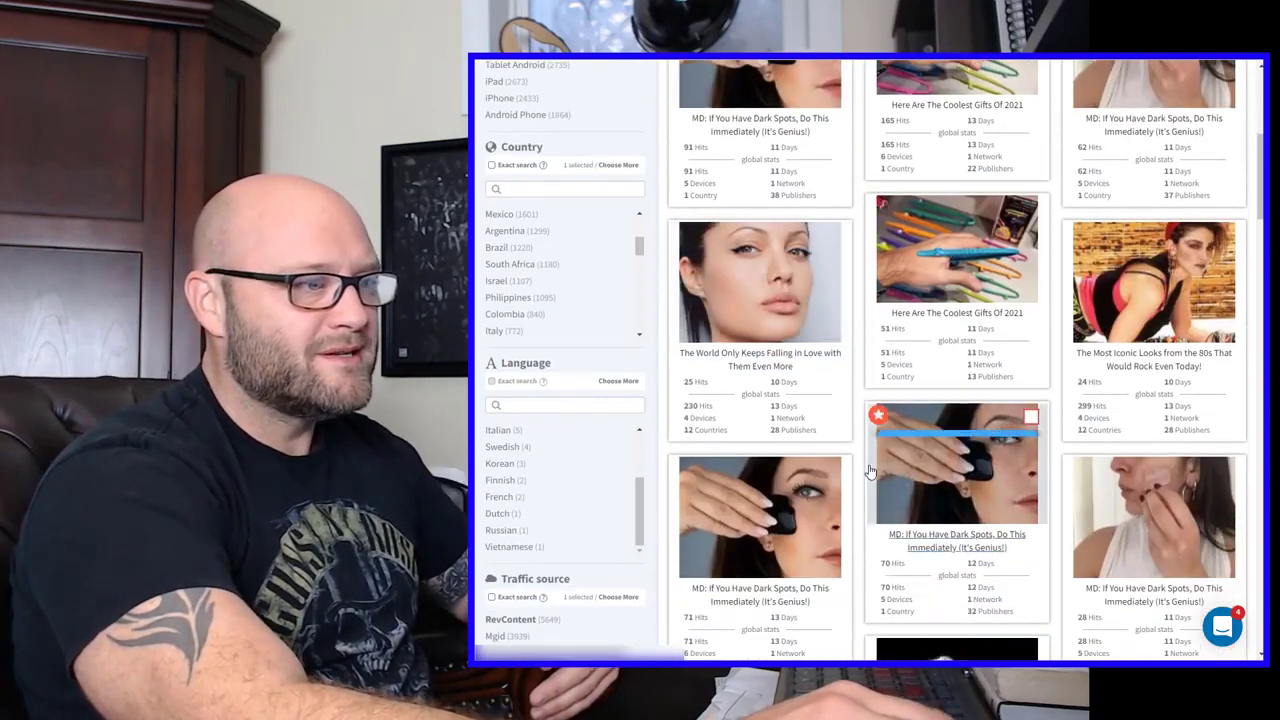
scroll(down, 3)
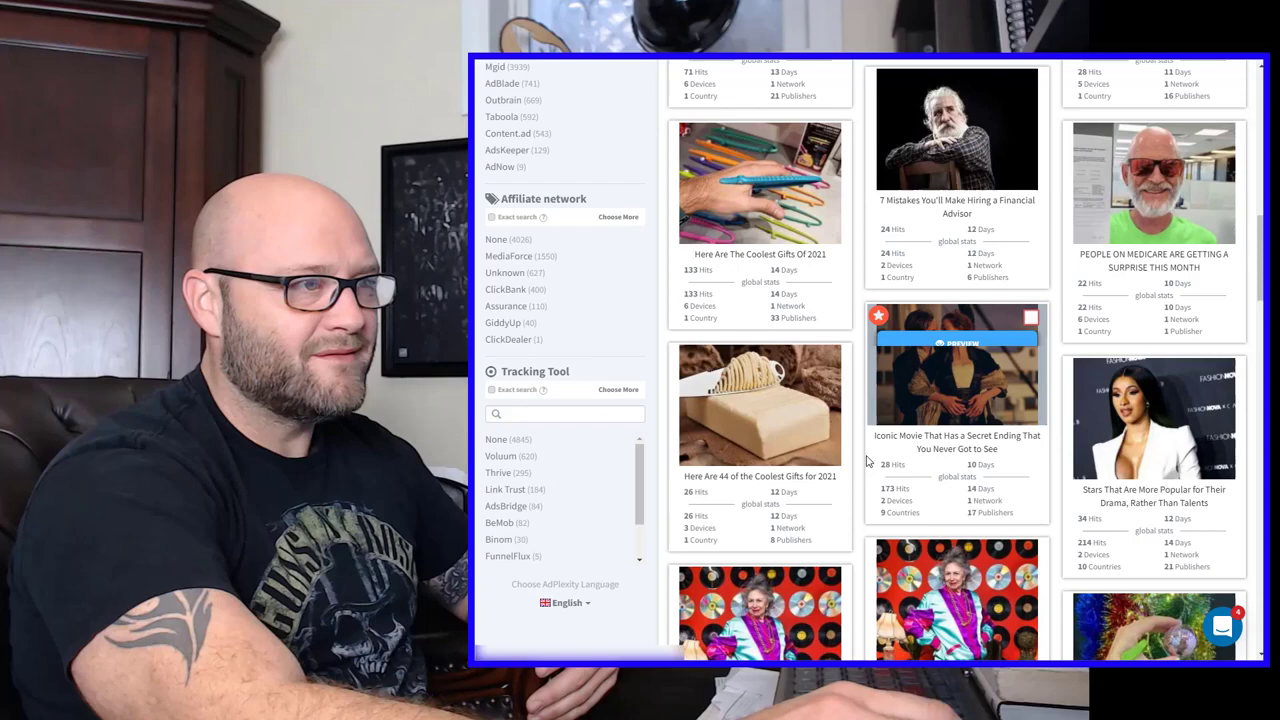
scroll(down, 3)
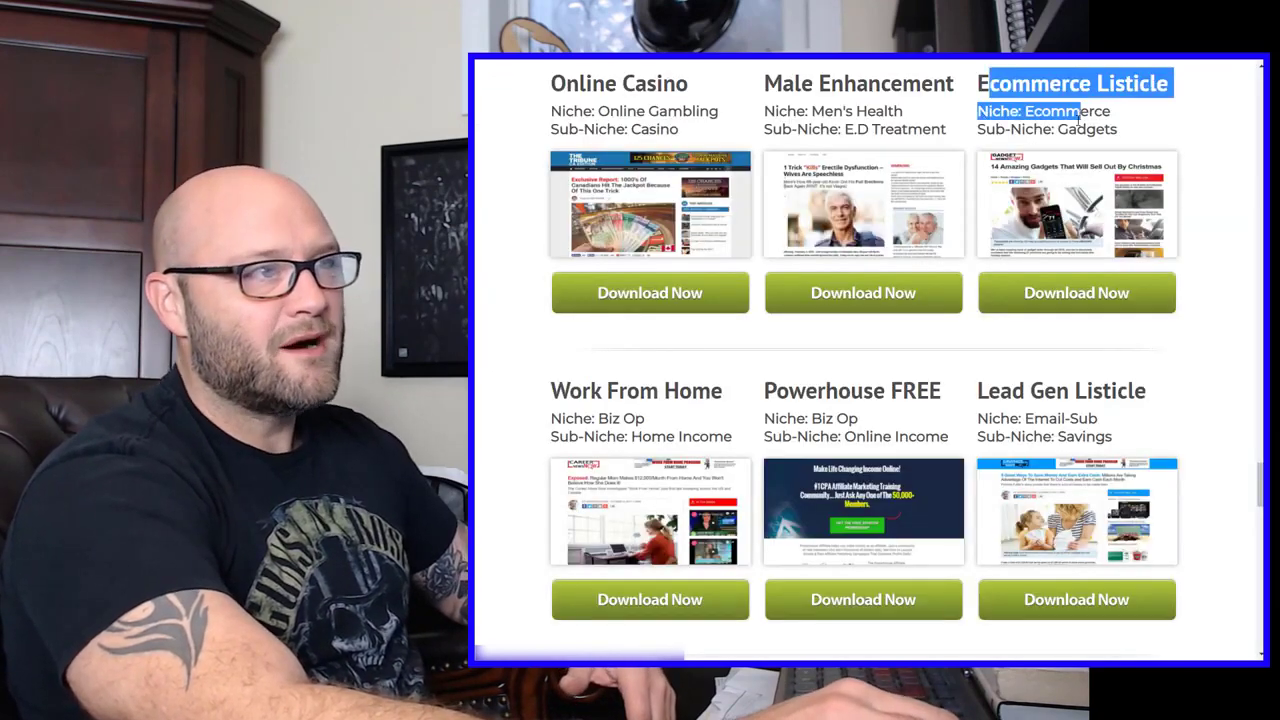
Scroll the gadgets ecommerce listicle page to the RangeXTD USB WiFi Repeater entry.
scroll(down, 3)
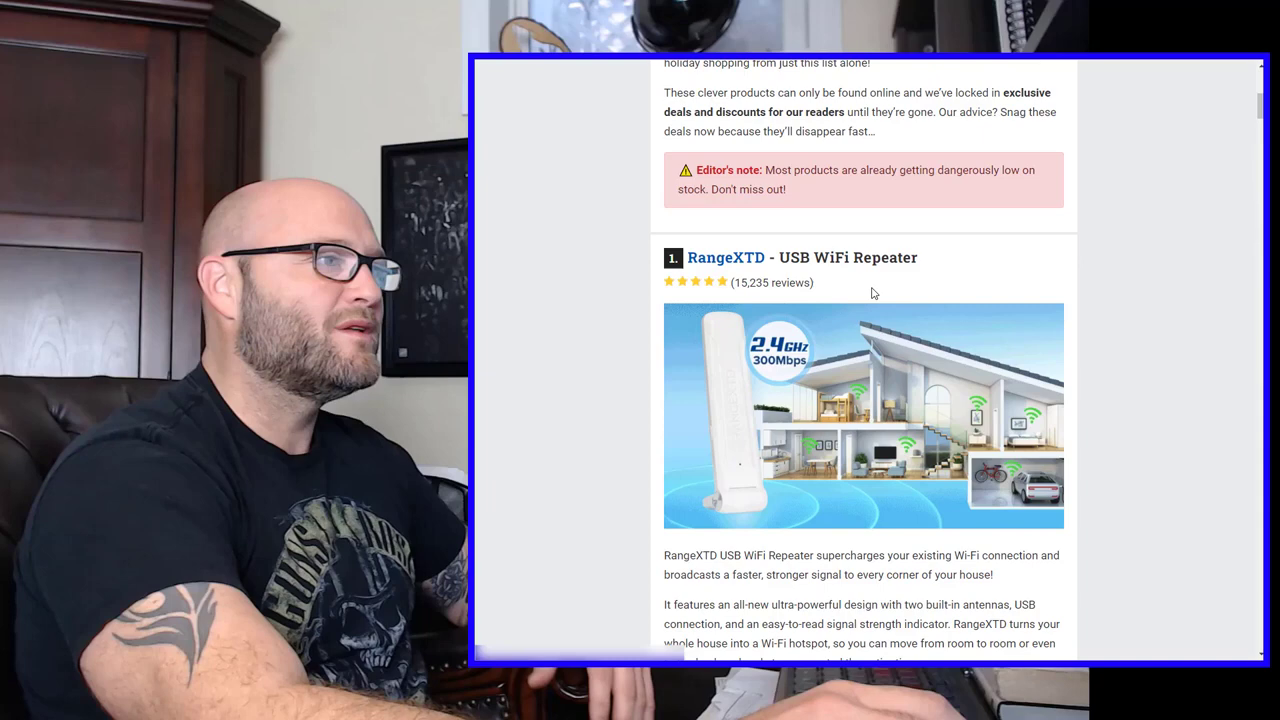
mouse_move(726, 240)
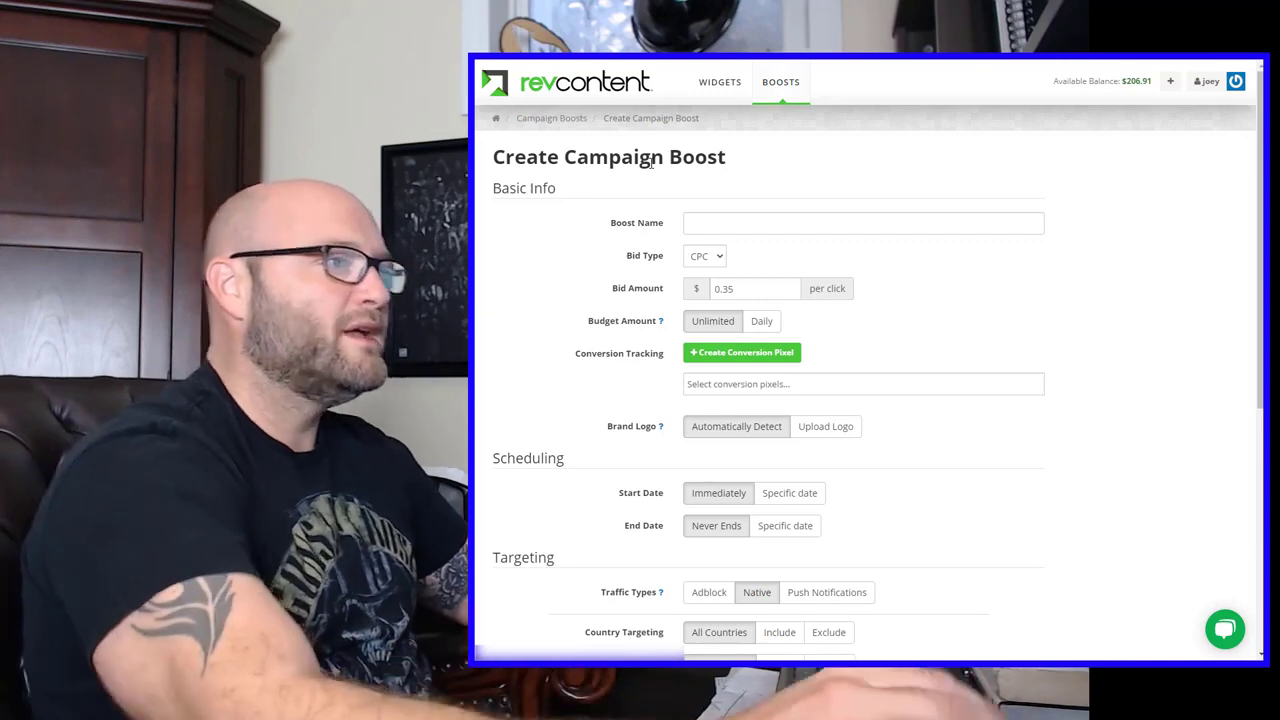
Name the boost Gadget Listicle 2021 Q4 with a CPC bid of 0.45.
text(Gadget Listicle 2)
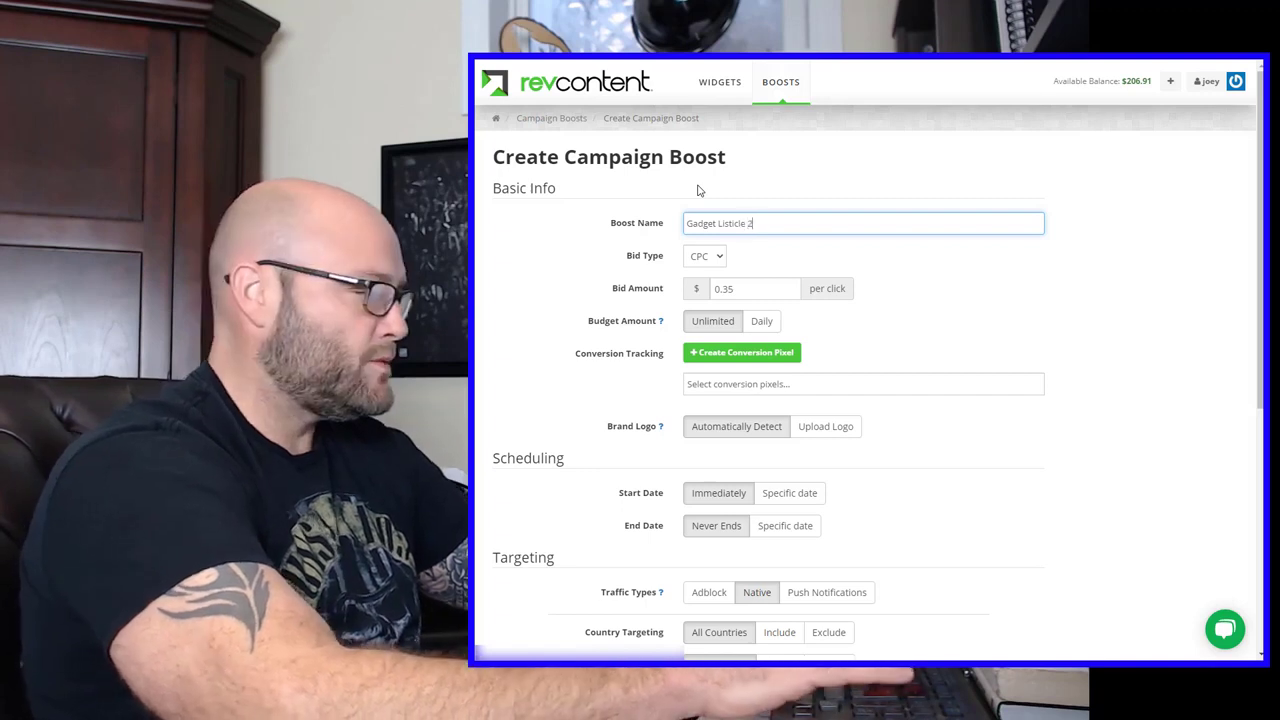
text(021 Q4)
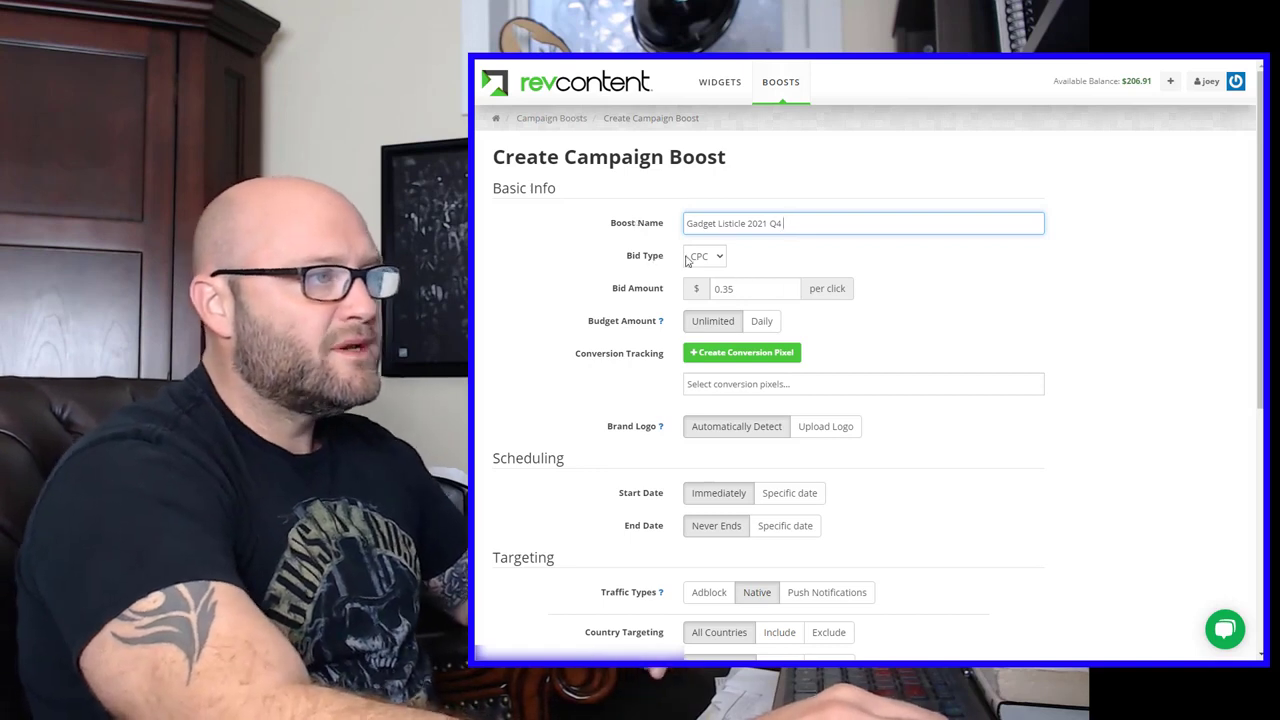
click(704, 256)
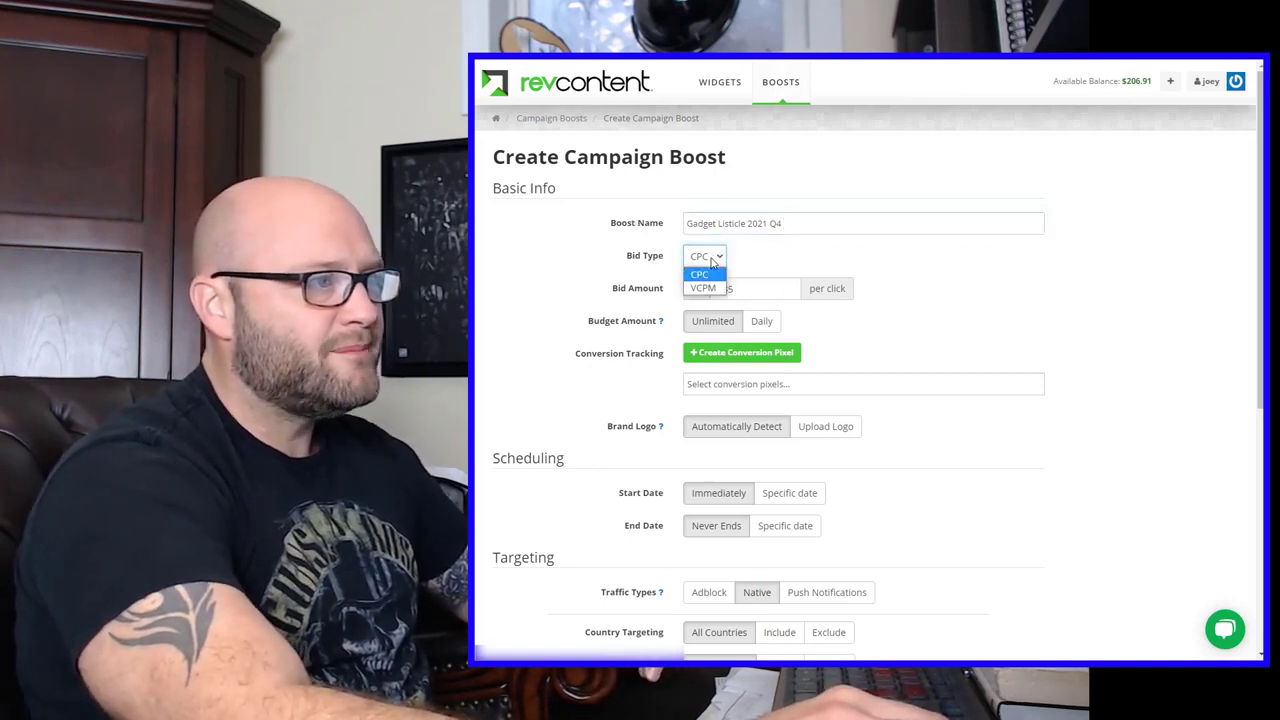
click(704, 274)
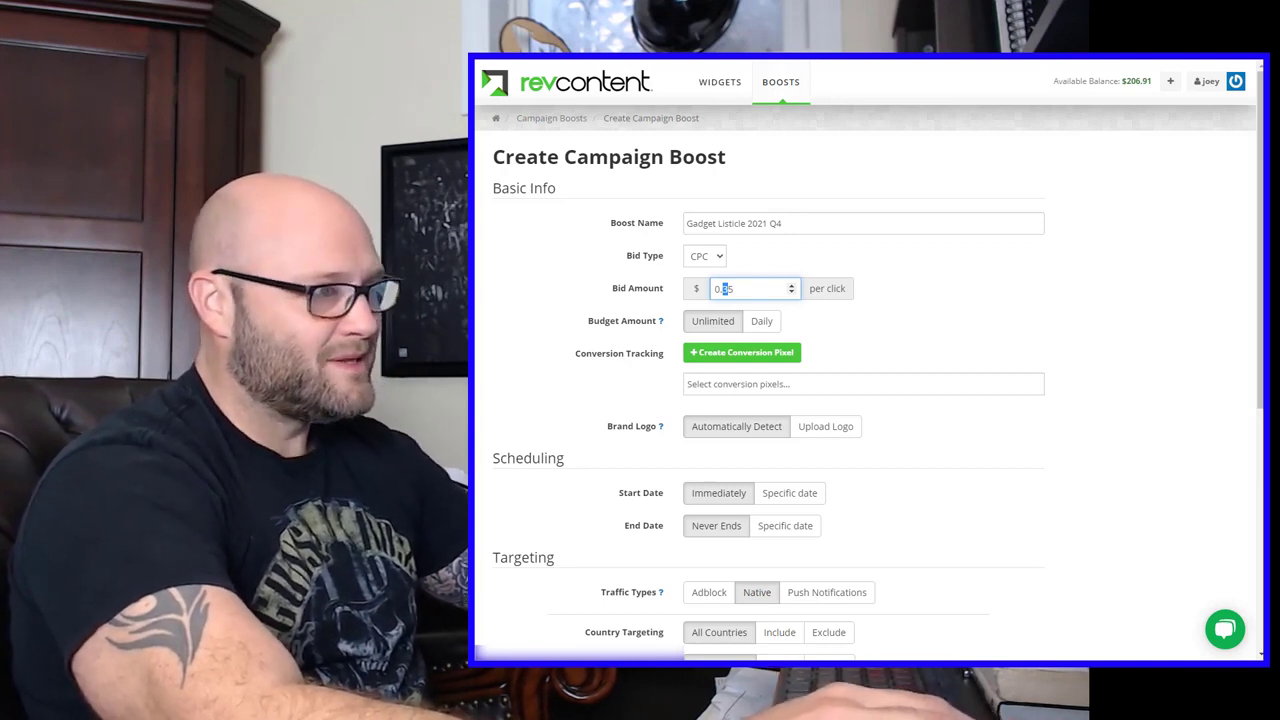
text(0.45)
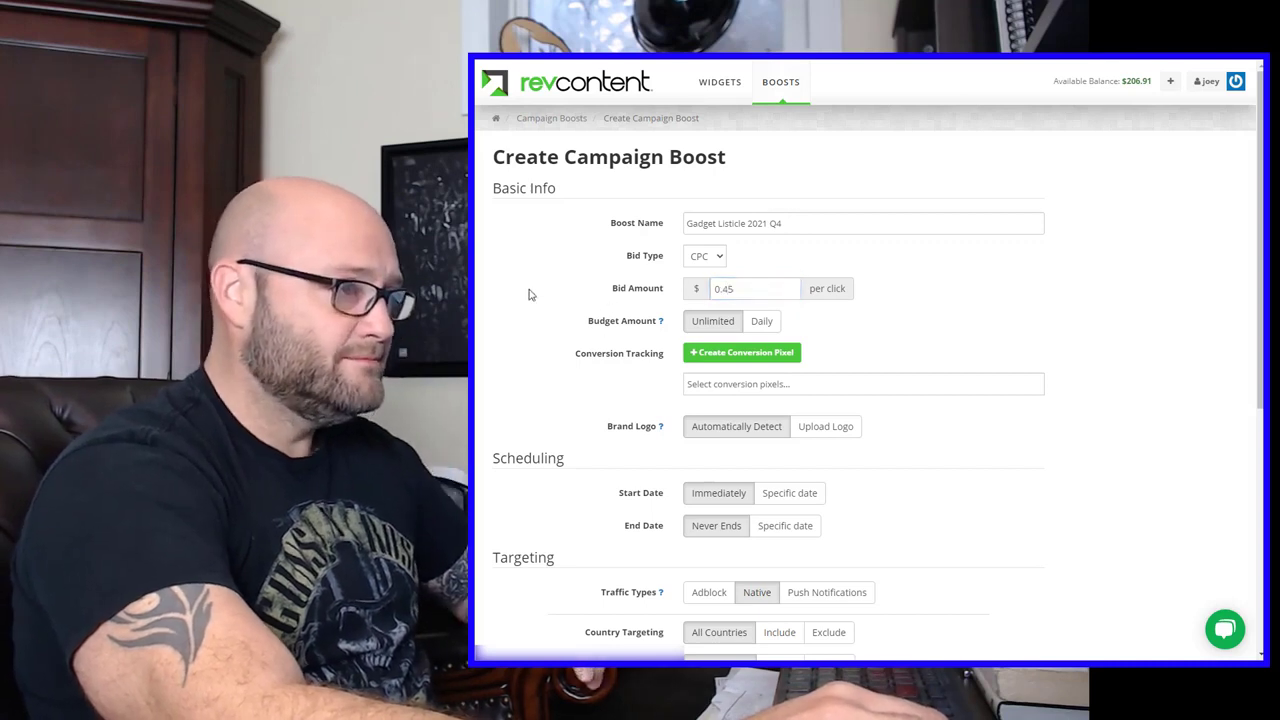
Set the boost budget to a daily amount of 100.
click(760, 320)
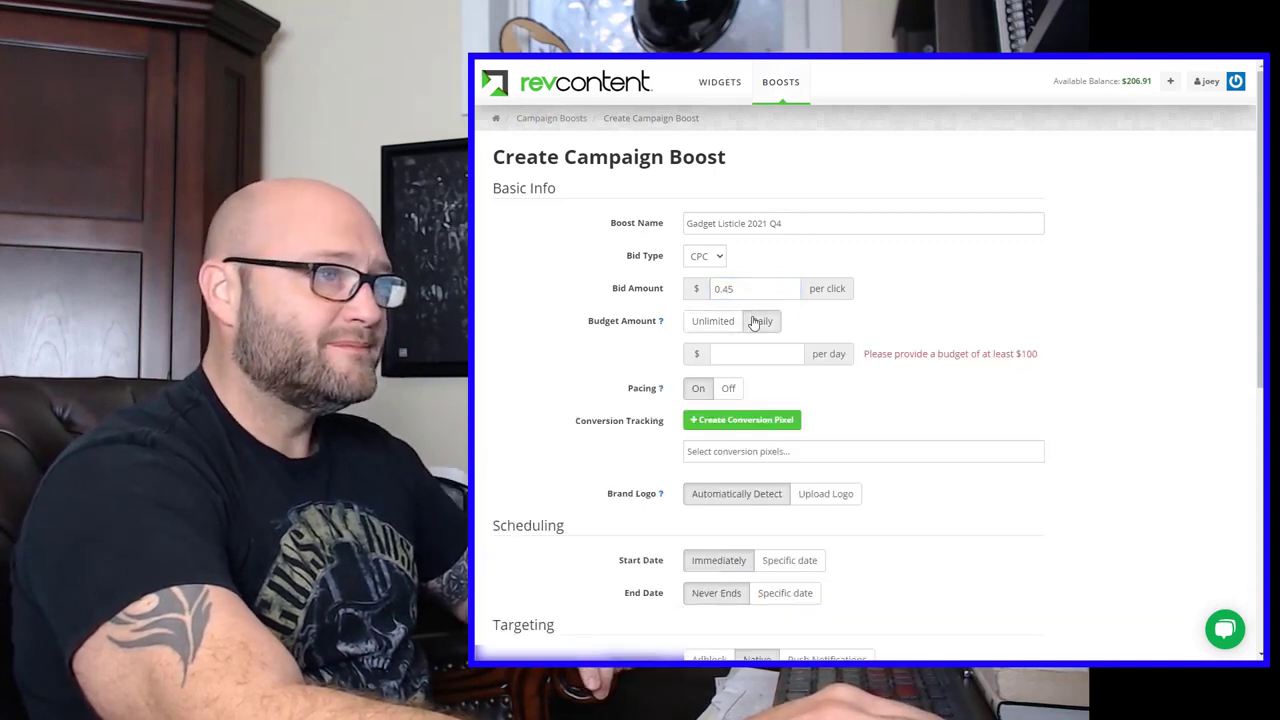
click(760, 320)
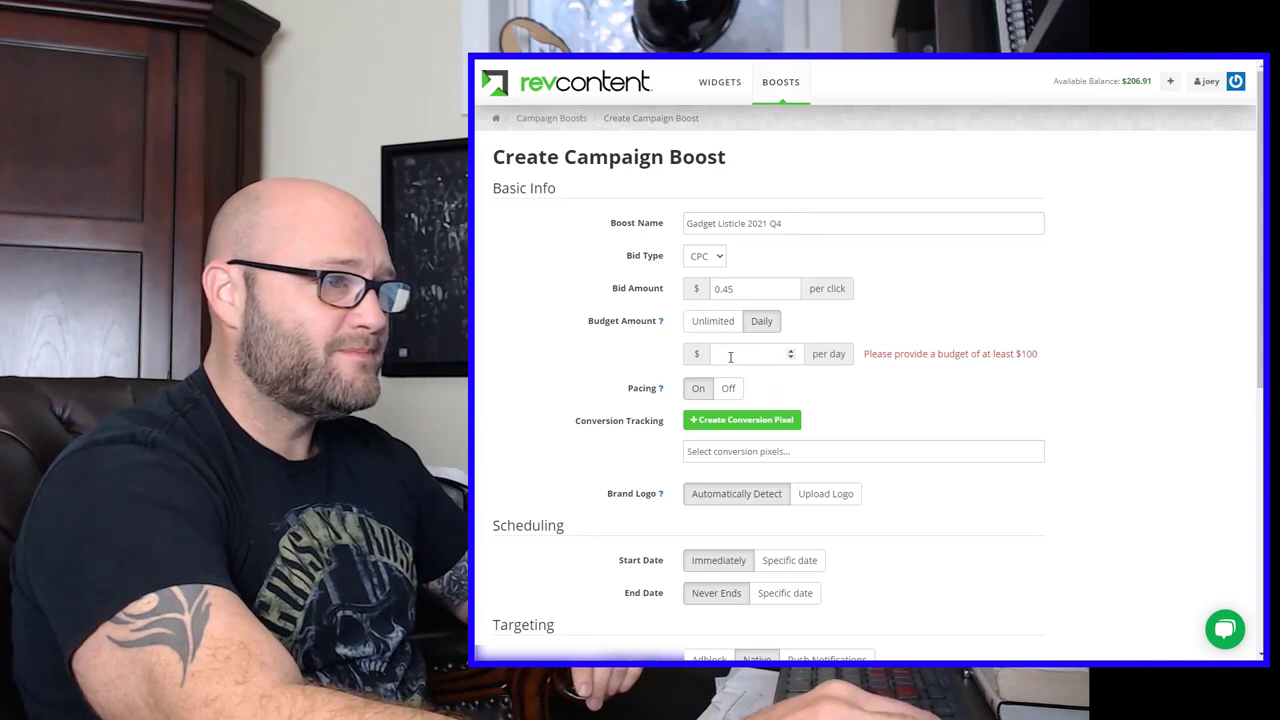
text(1)
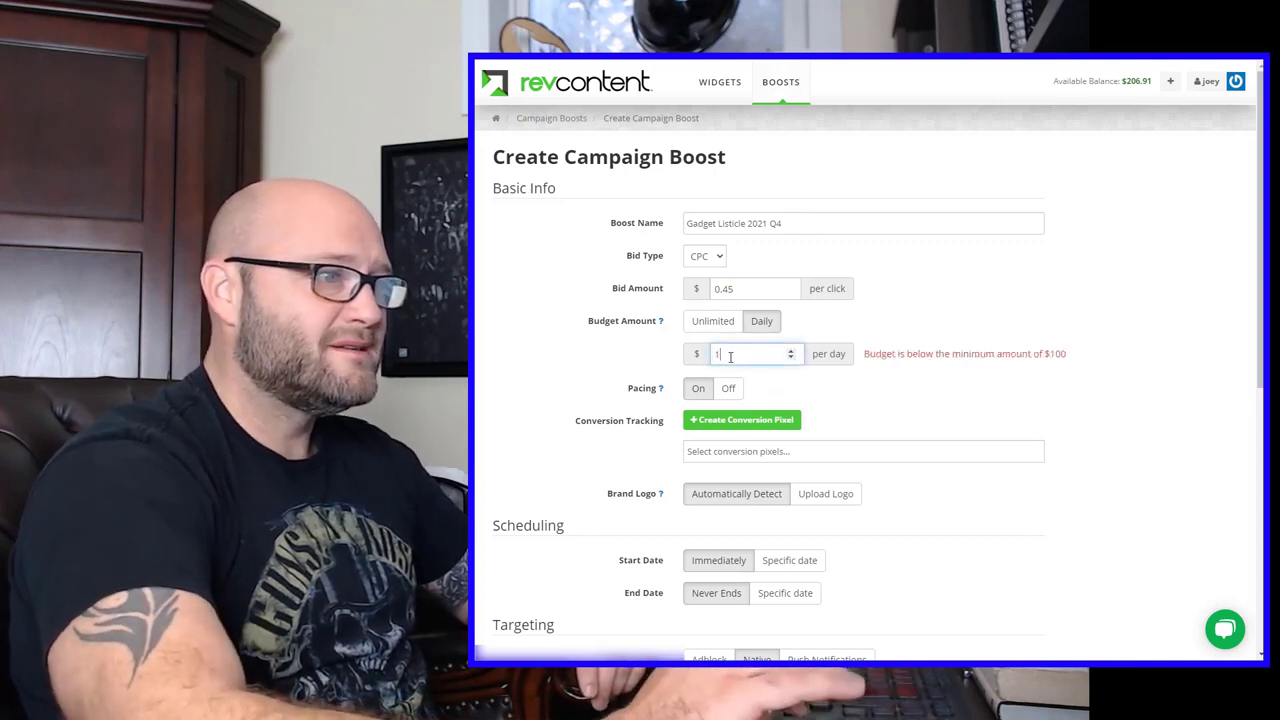
text(00)
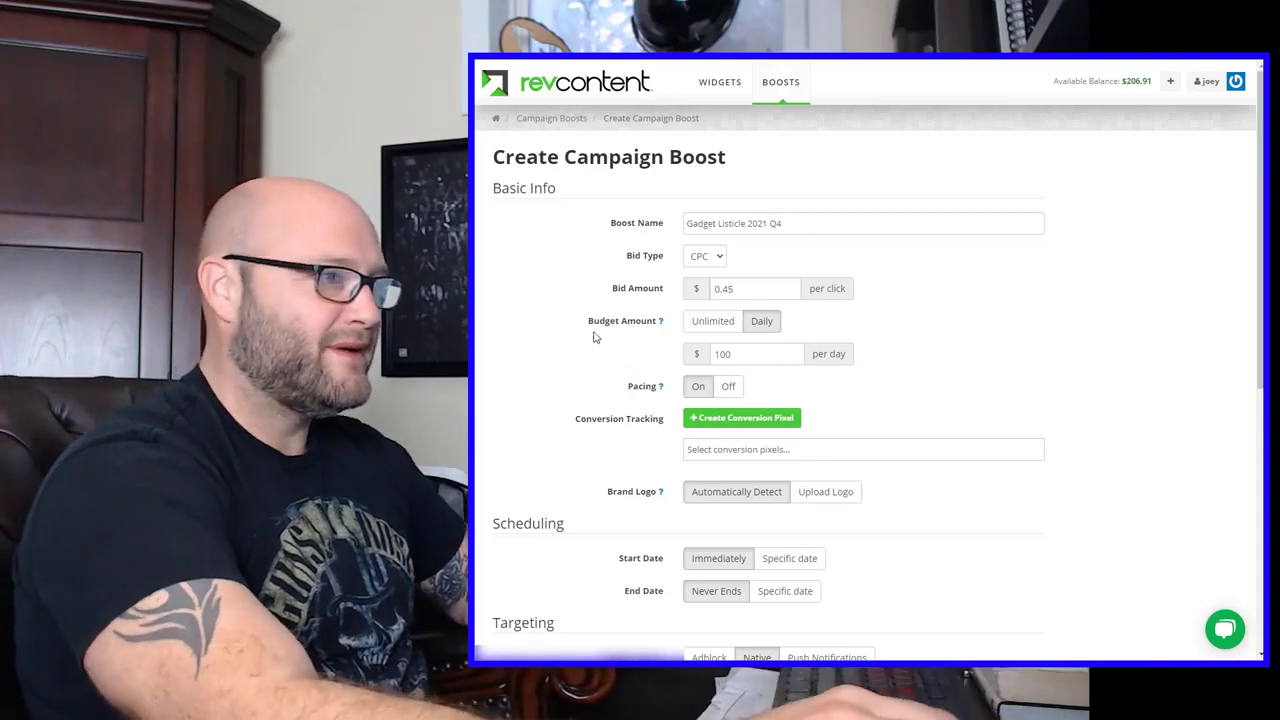
mouse_move(554, 344)
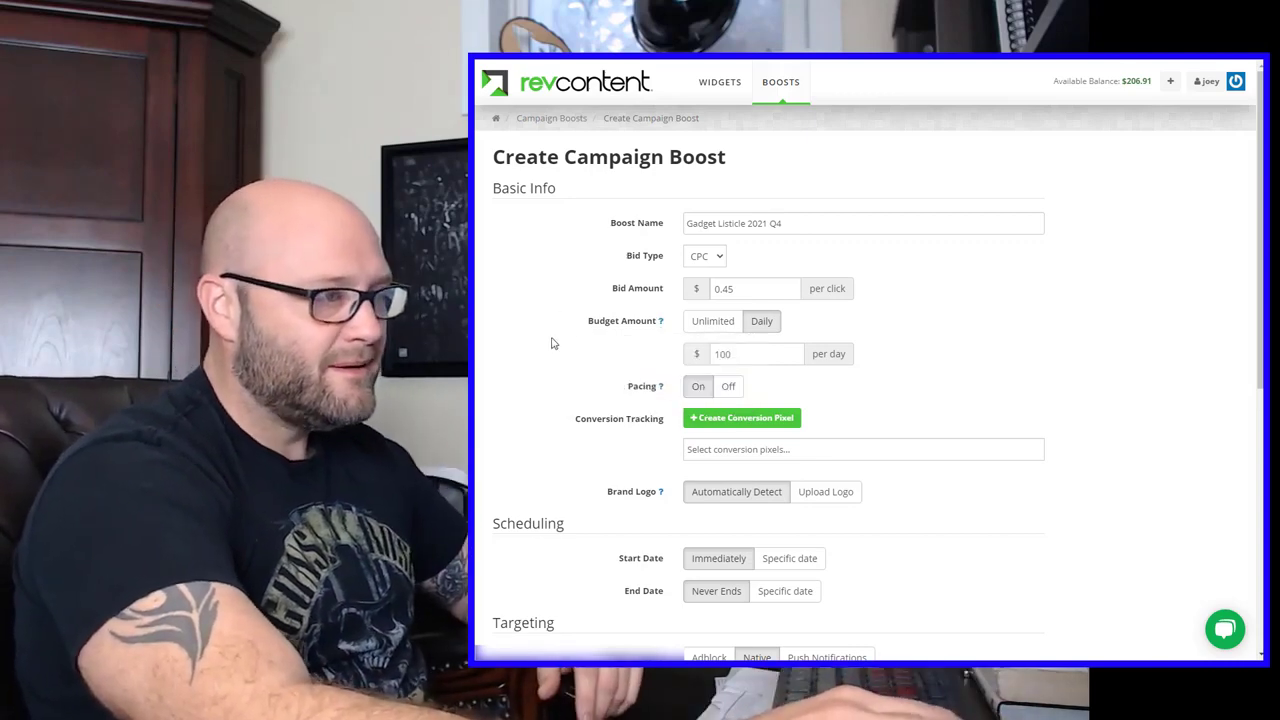
Target only included countries and add the United States.
scroll(down, 3)
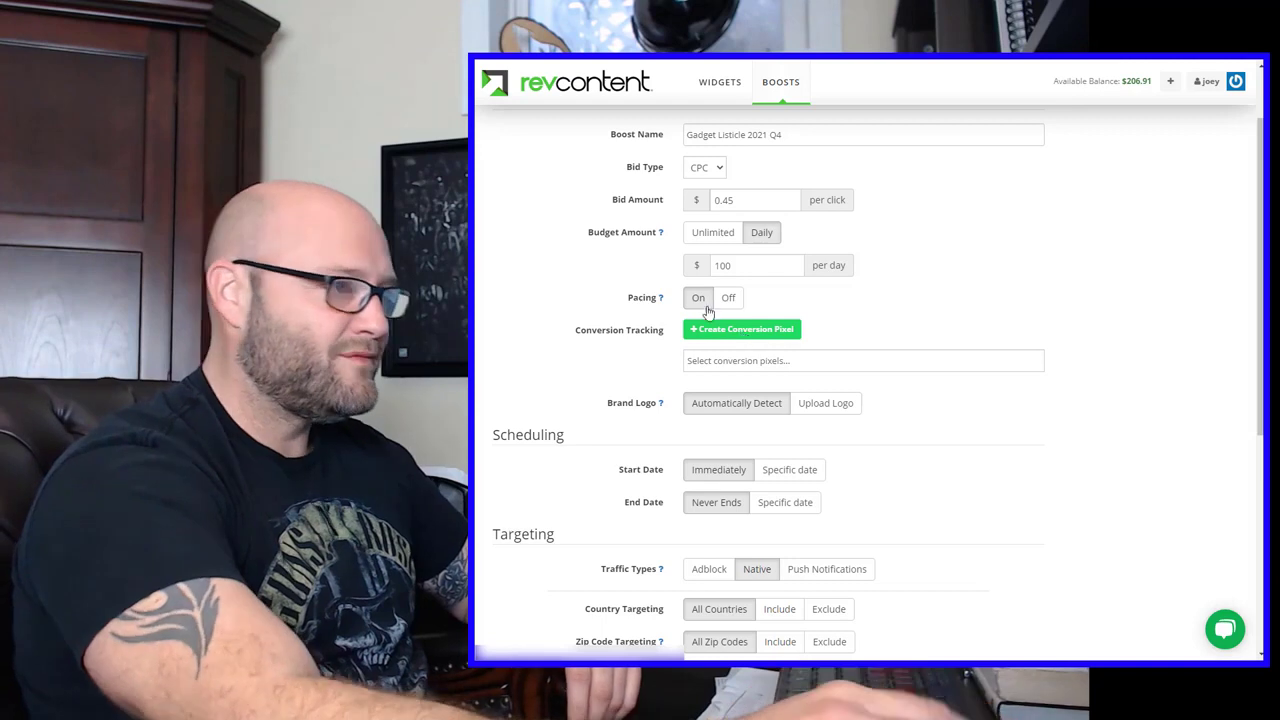
scroll(down, 3)
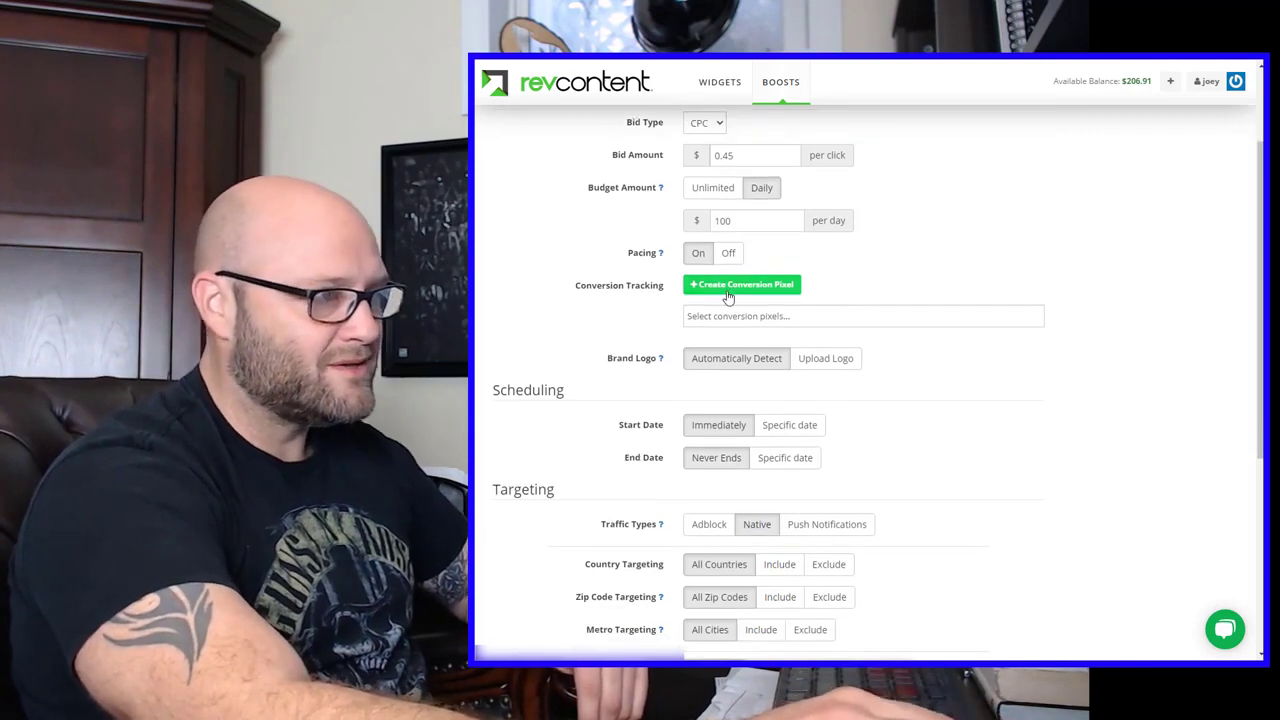
scroll(down, 3)
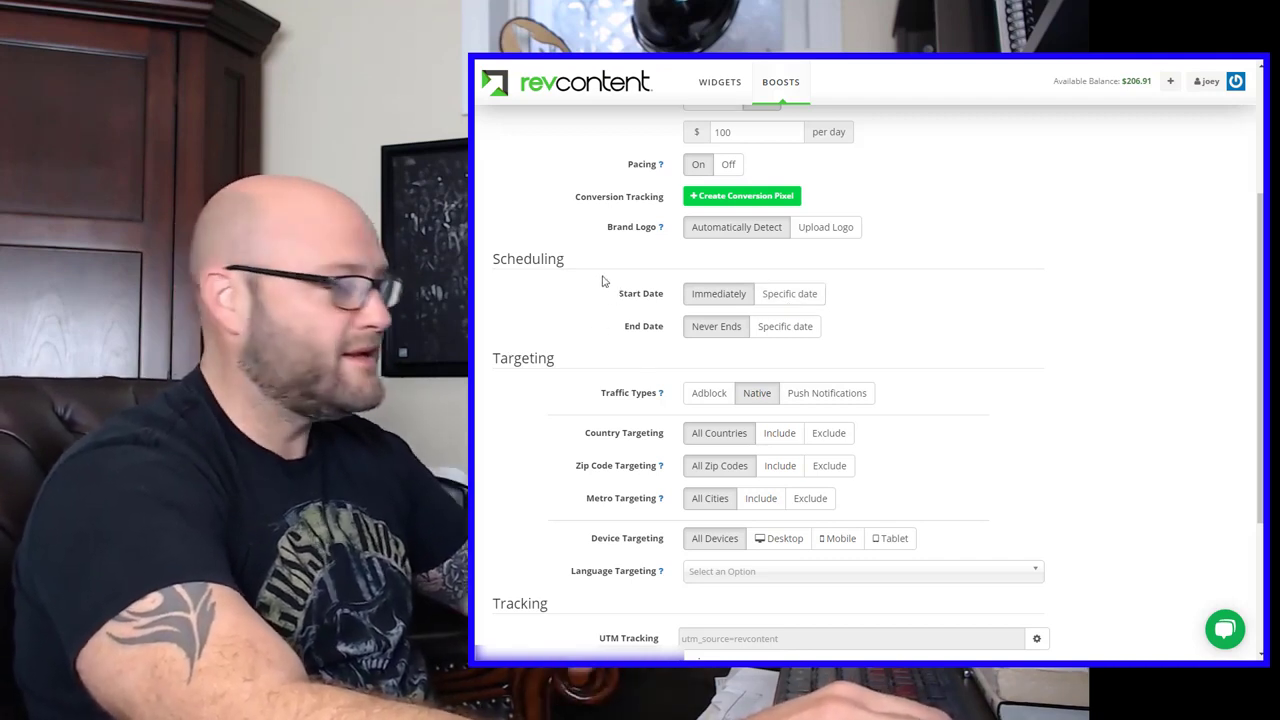
mouse_move(544, 120)
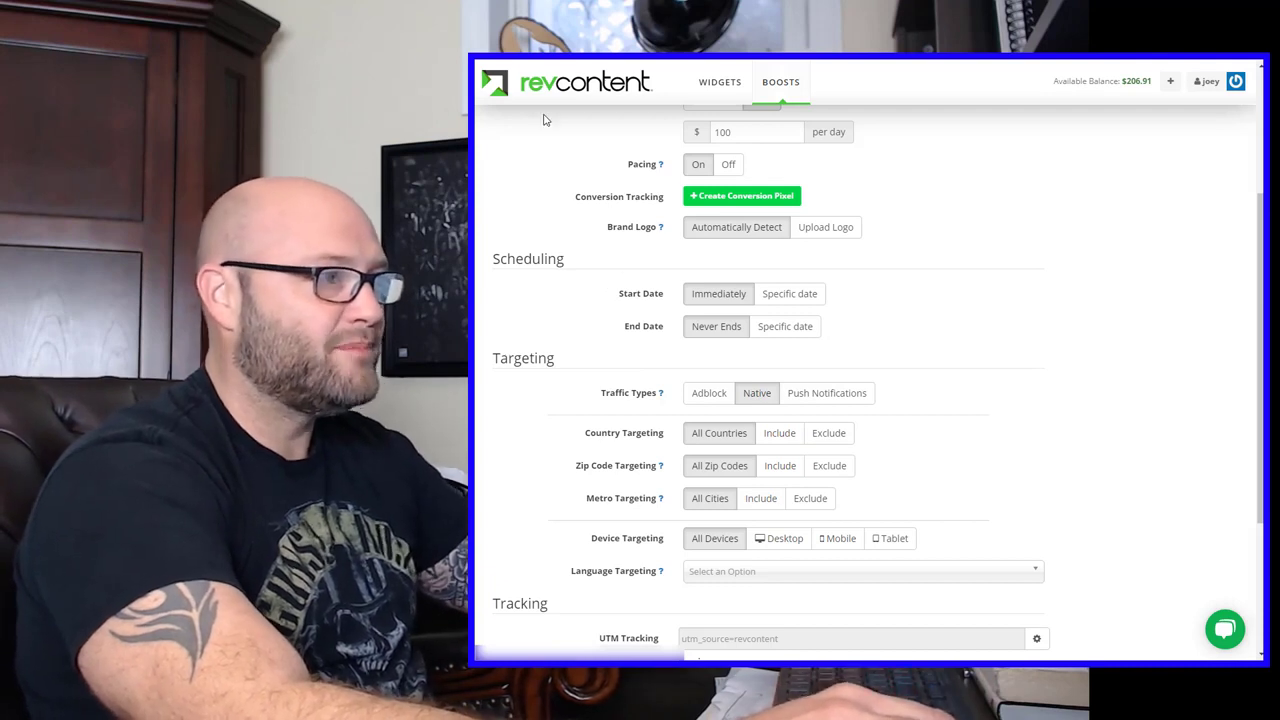
mouse_move(532, 398)
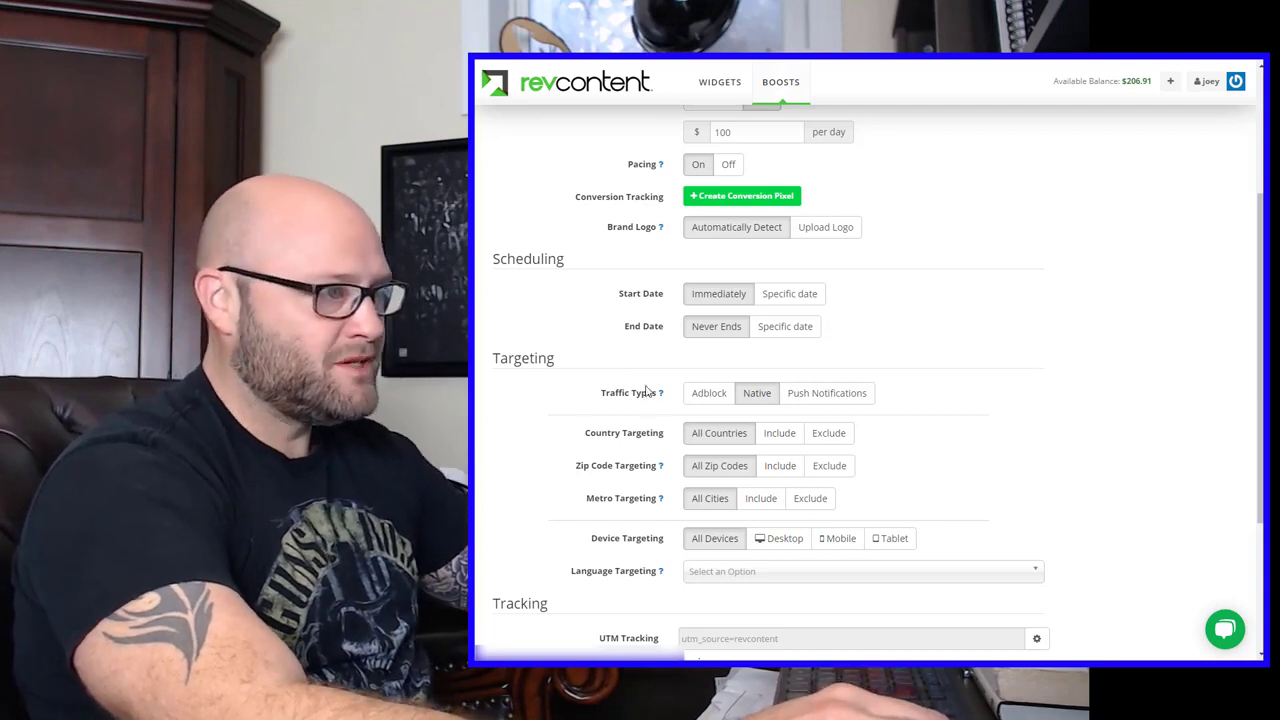
scroll(down, 3)
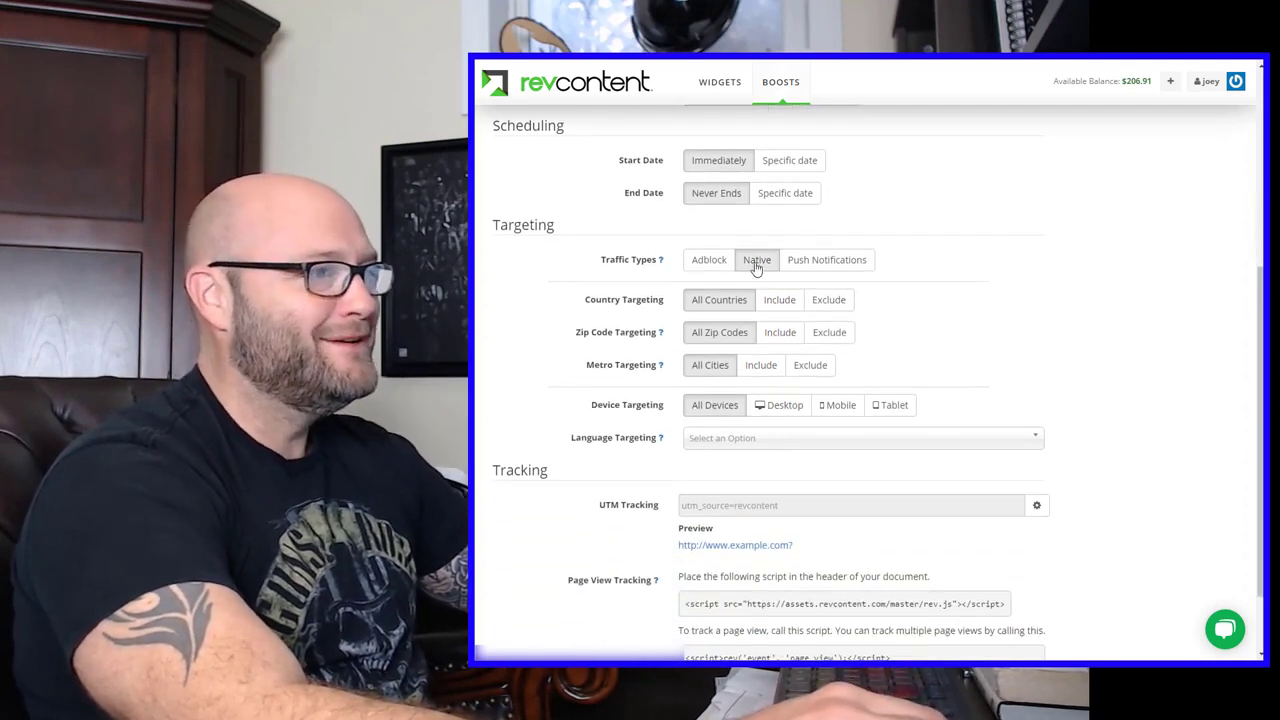
click(780, 300)
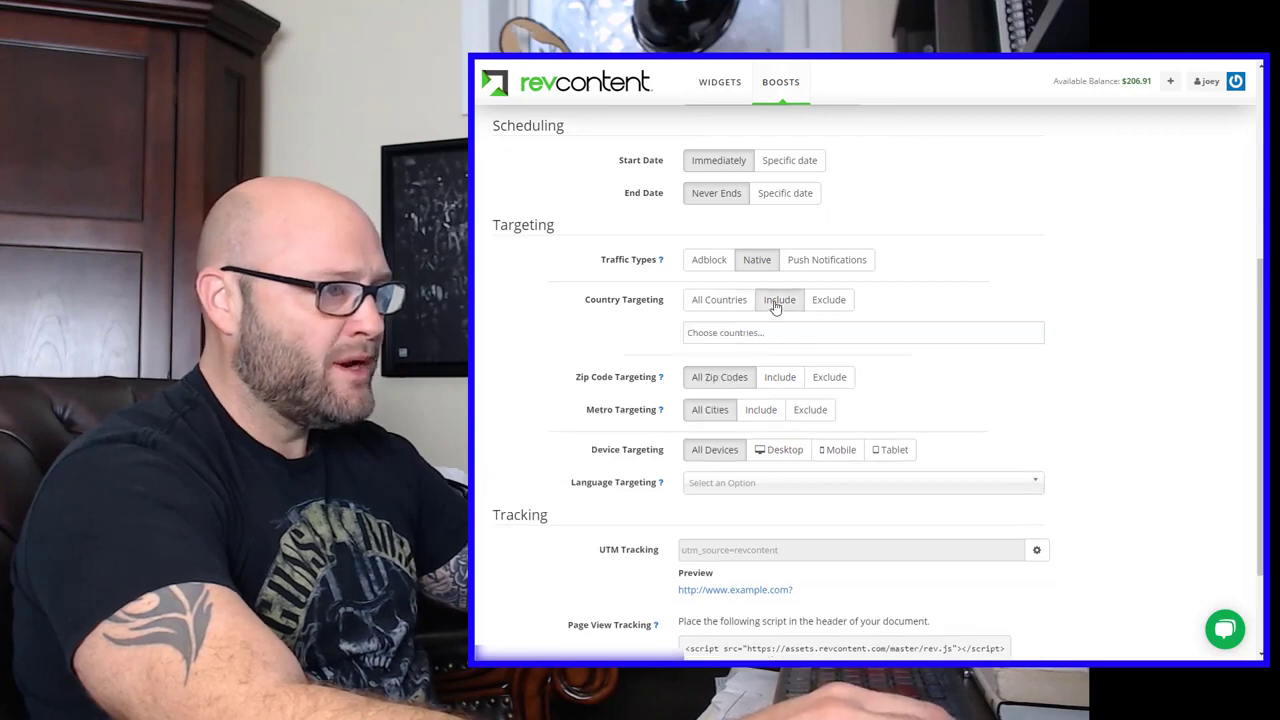
click(860, 332)
text(United States)
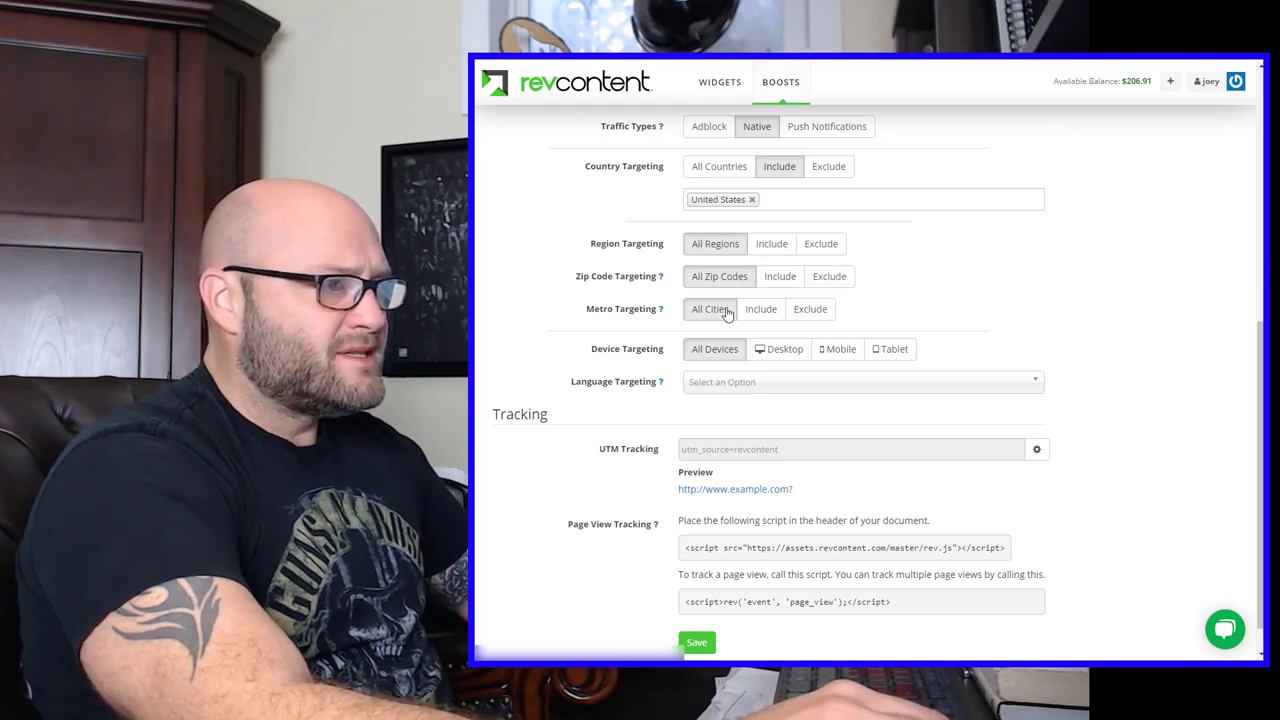
mouse_move(612, 380)
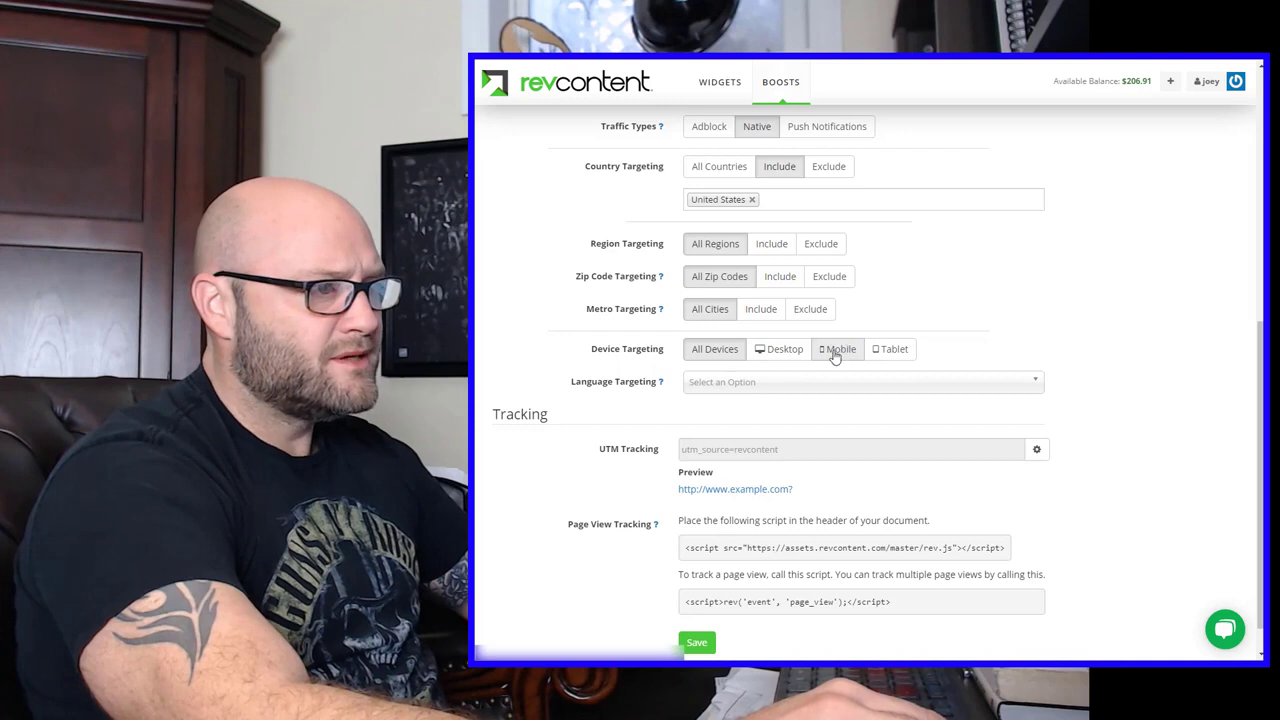
click(838, 348)
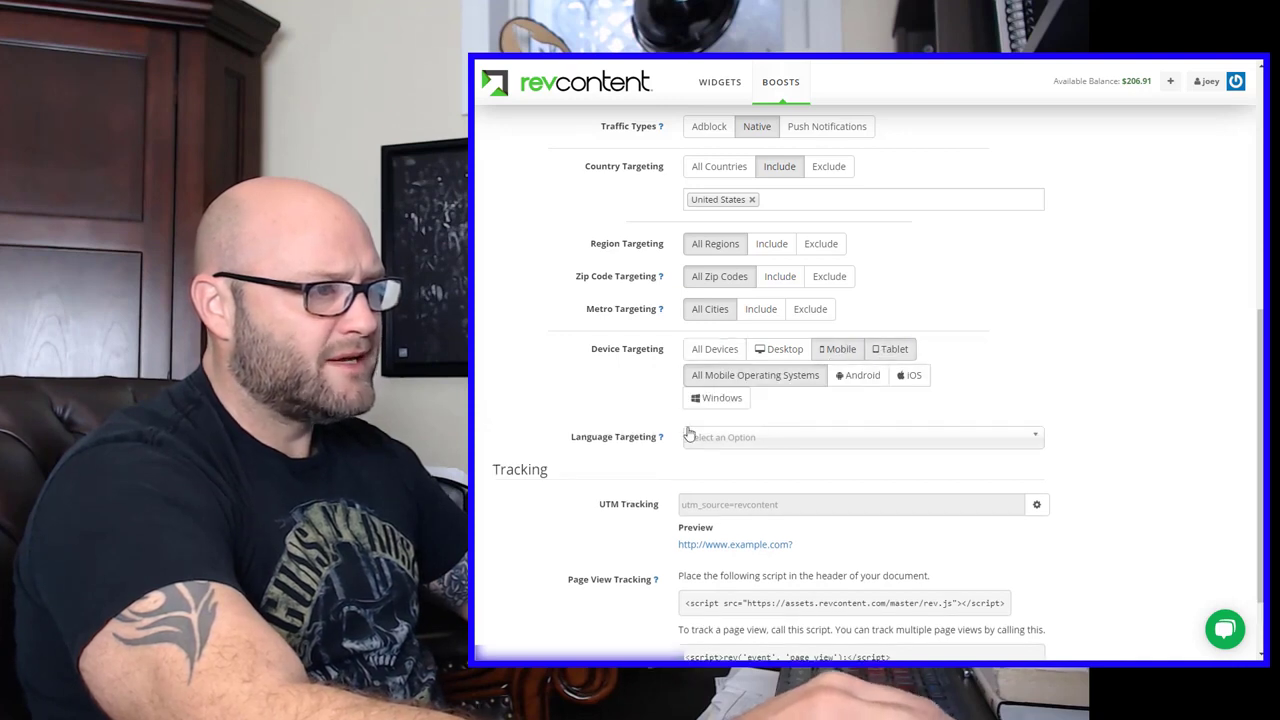
mouse_move(590, 352)
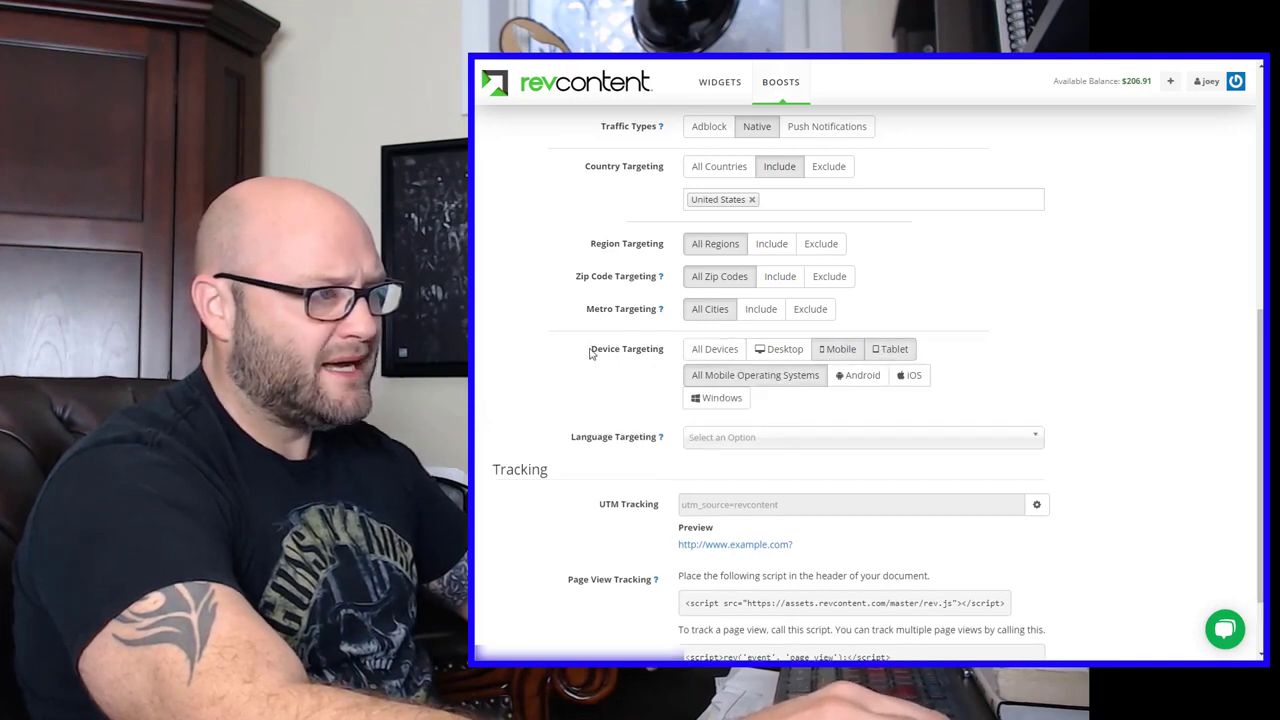
double_click(626, 348)
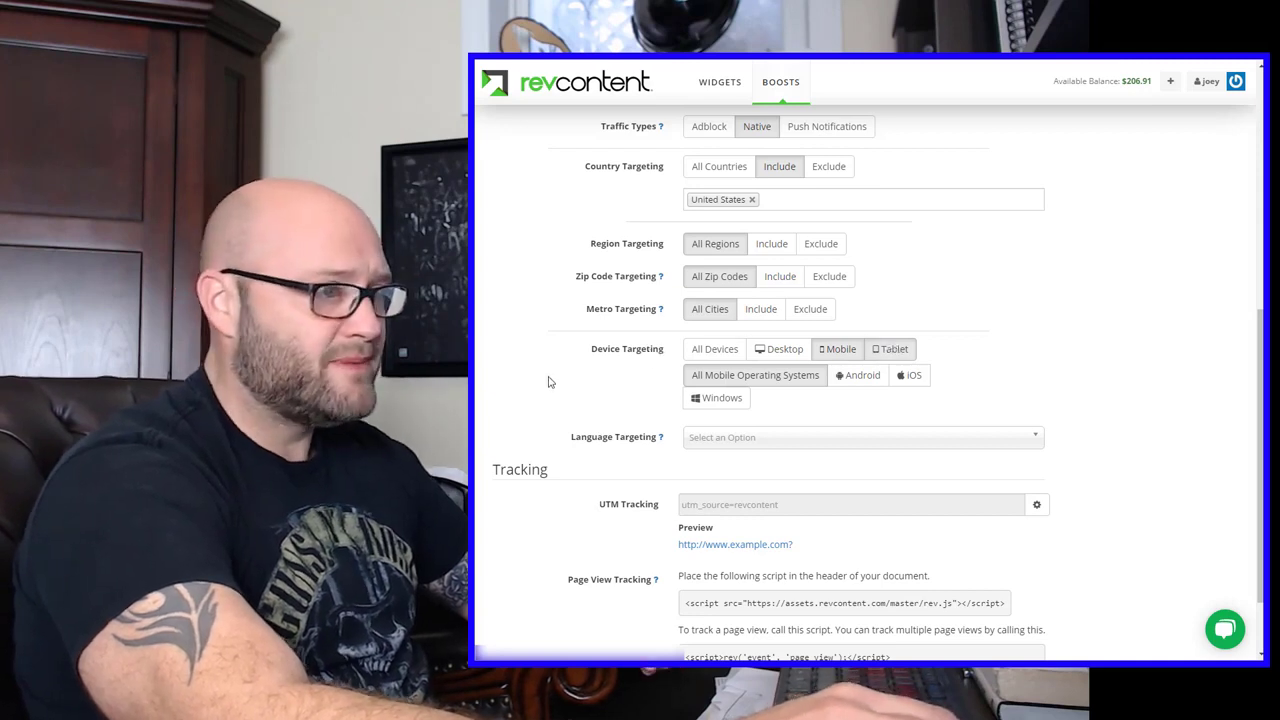
Target English only and build the UTM string with content, boost, target and widget id passbacks.
scroll(down, 3)
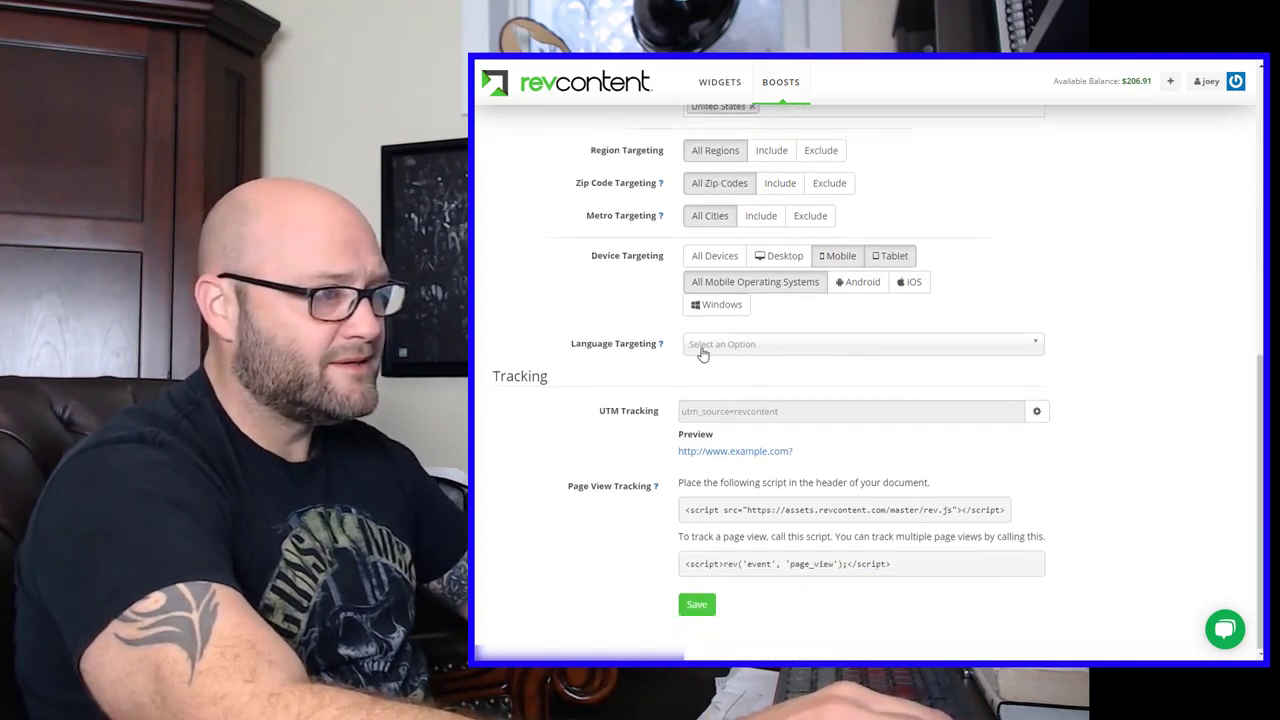
click(860, 344)
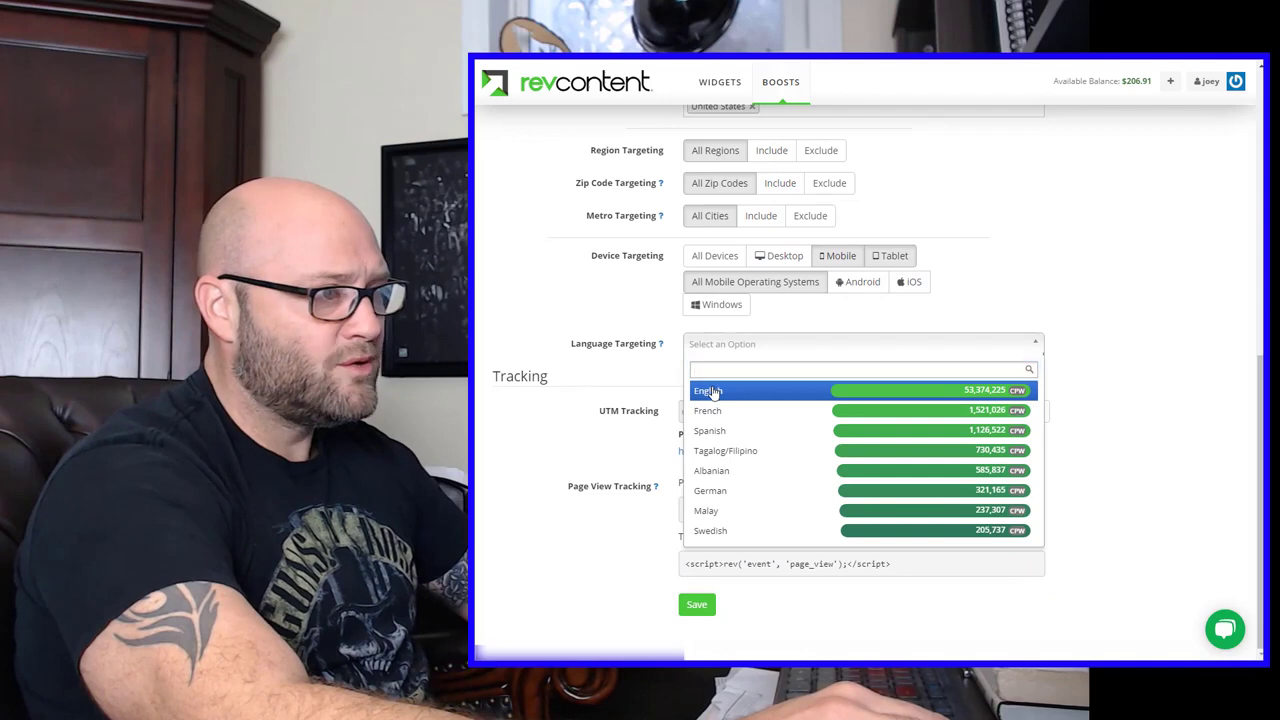
click(708, 390)
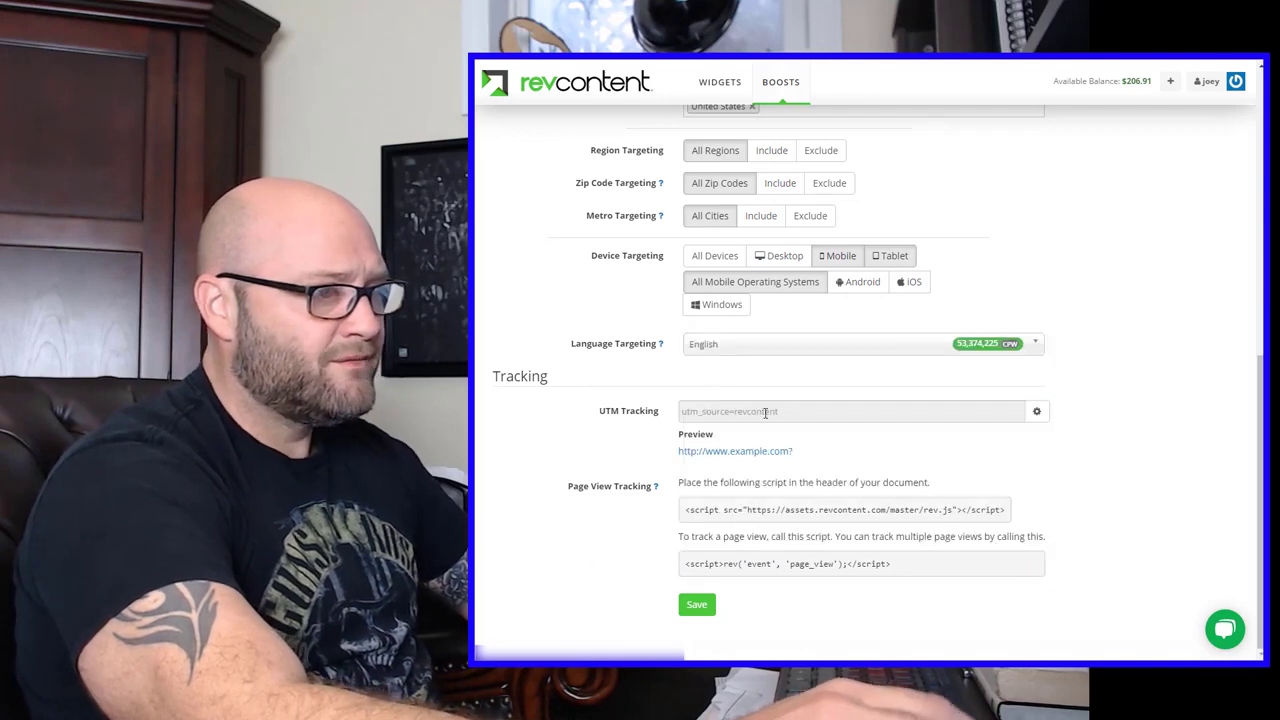
click(1036, 412)
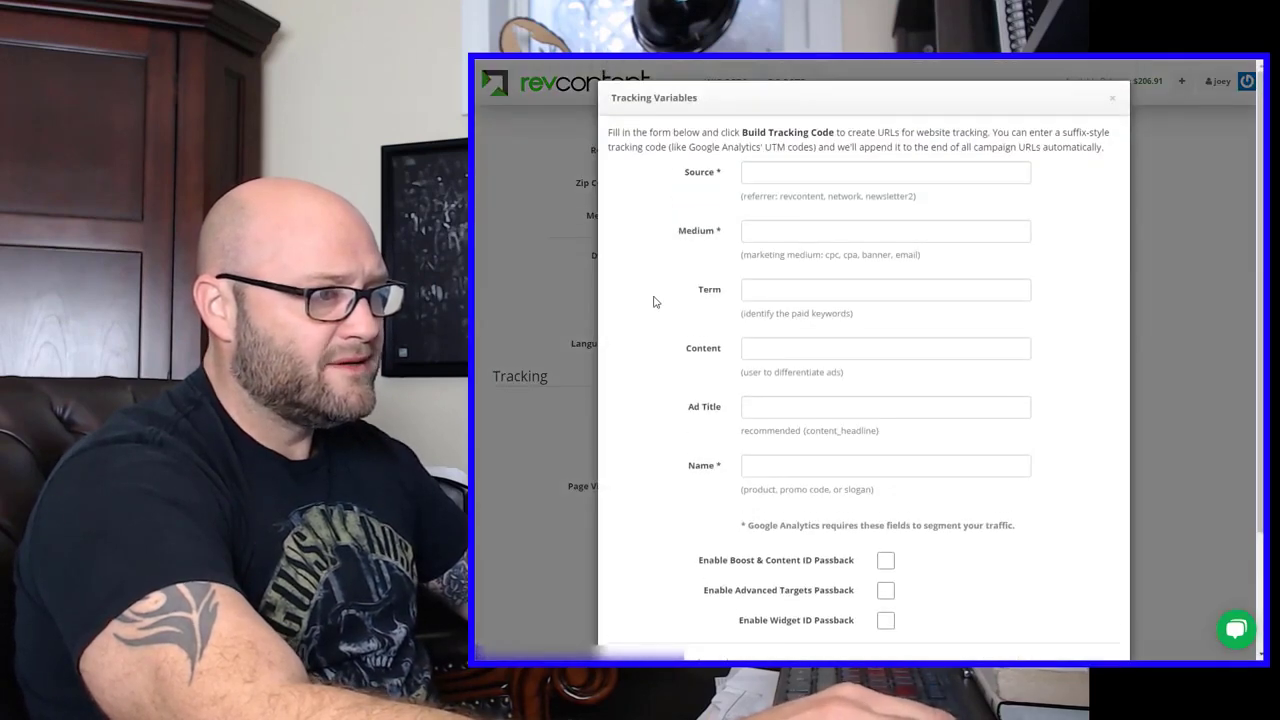
click(884, 408)
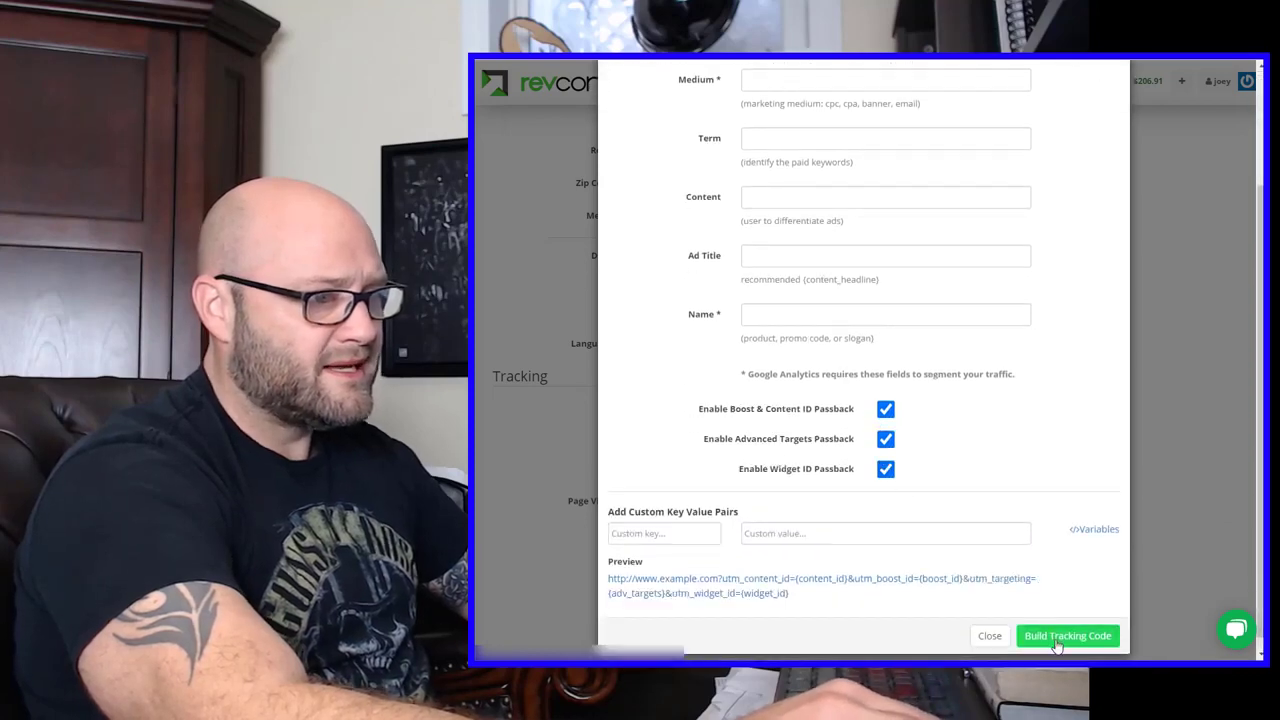
click(1068, 636)
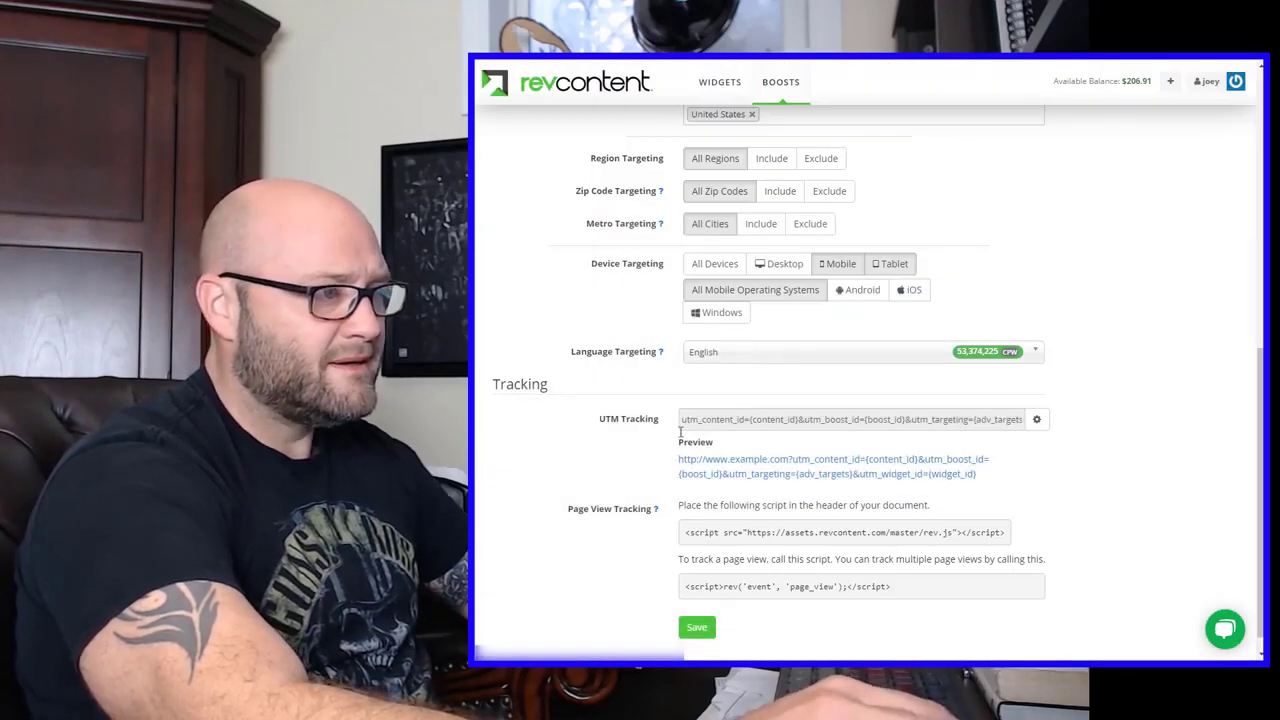
scroll(down, 3)
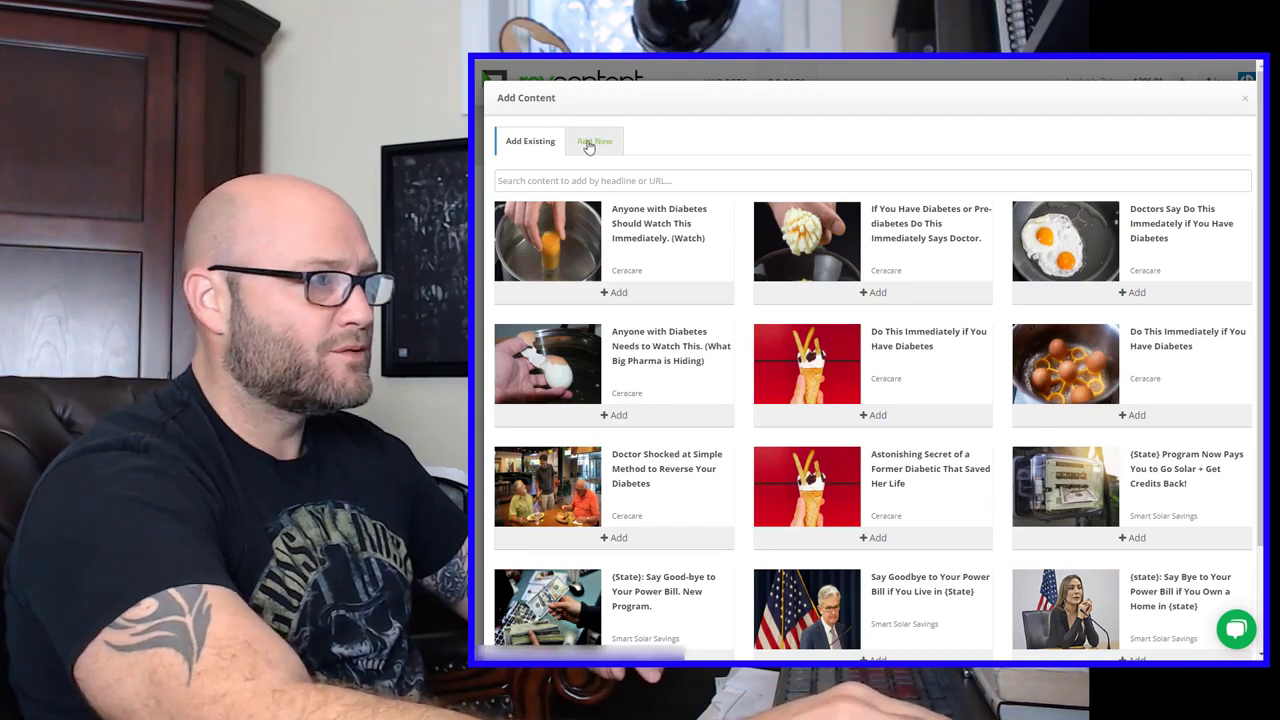
Add new content with the destination URL and headline "16 Cool Gifts Available in (State) That Will Sell Out Before Christmas.".
click(596, 140)
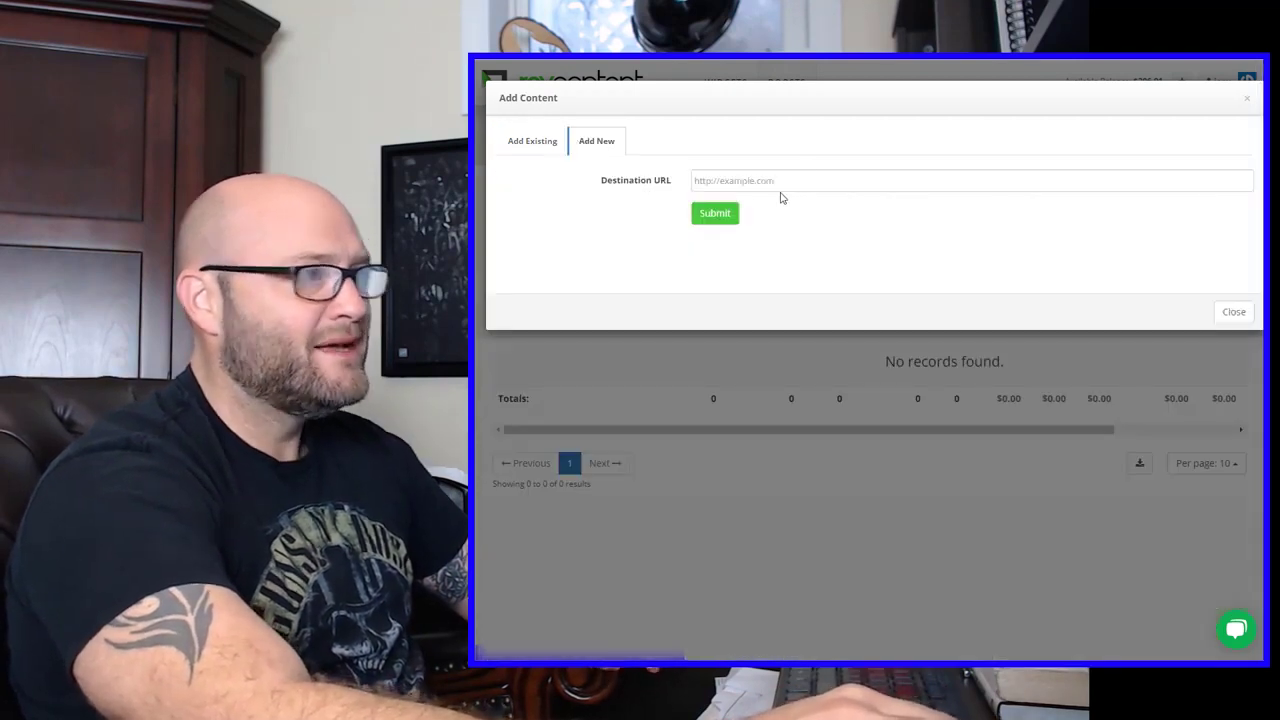
click(714, 212)
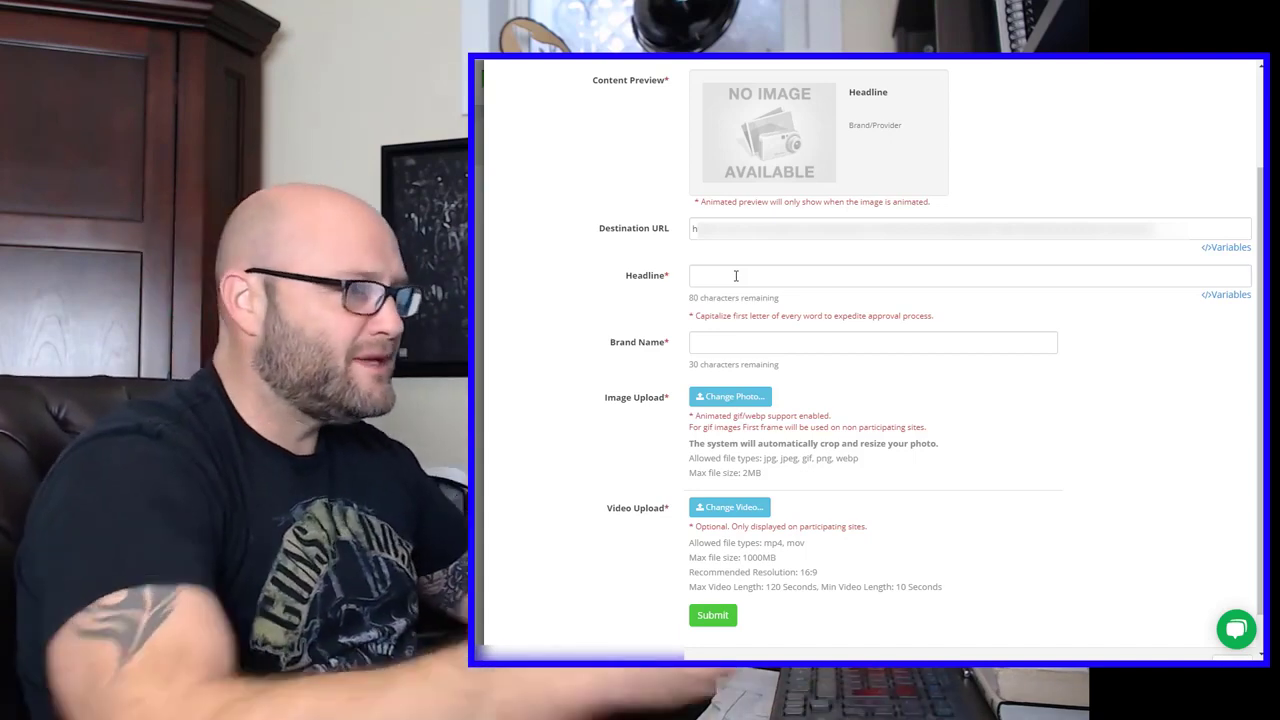
click(970, 276)
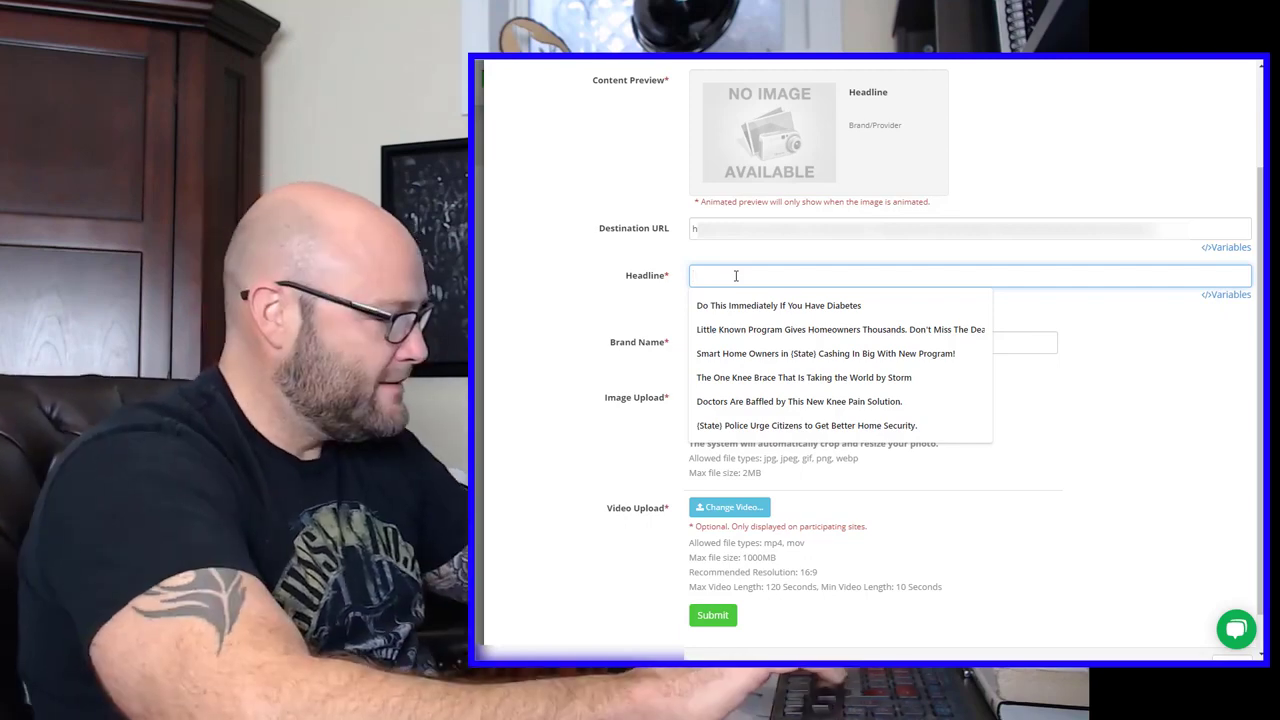
text(16 Coolest Gifts in {)
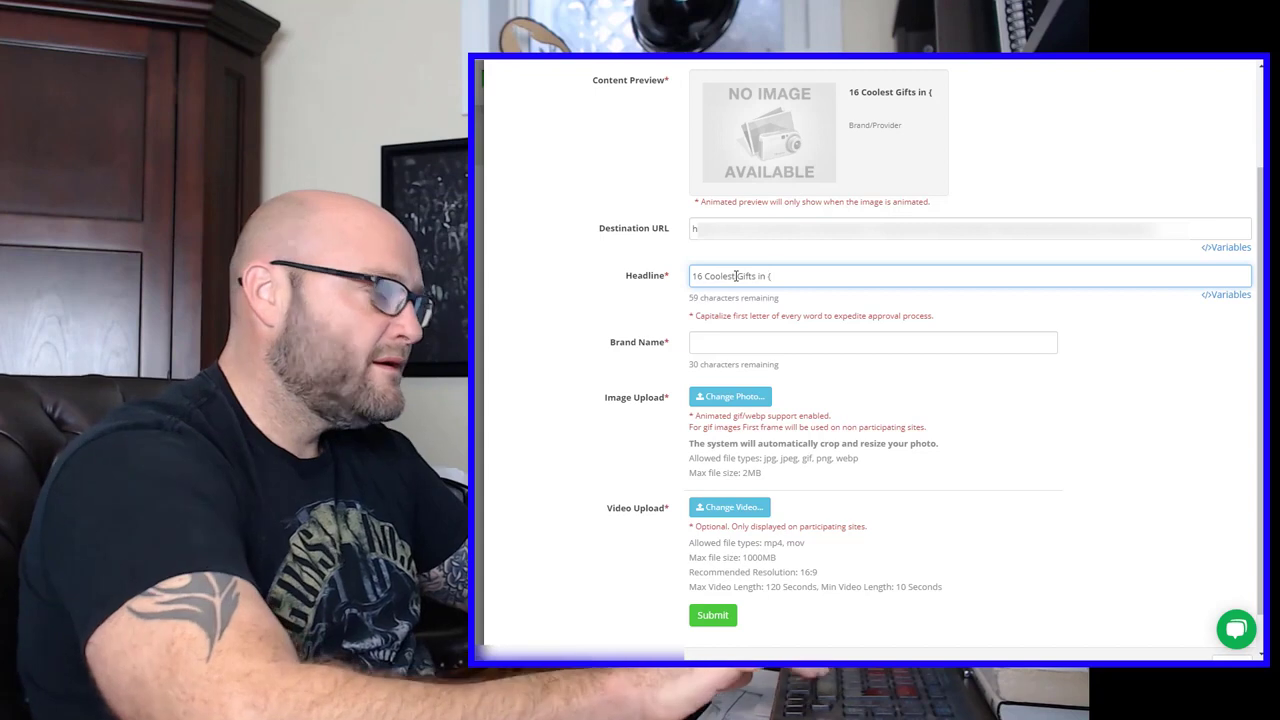
text(State)
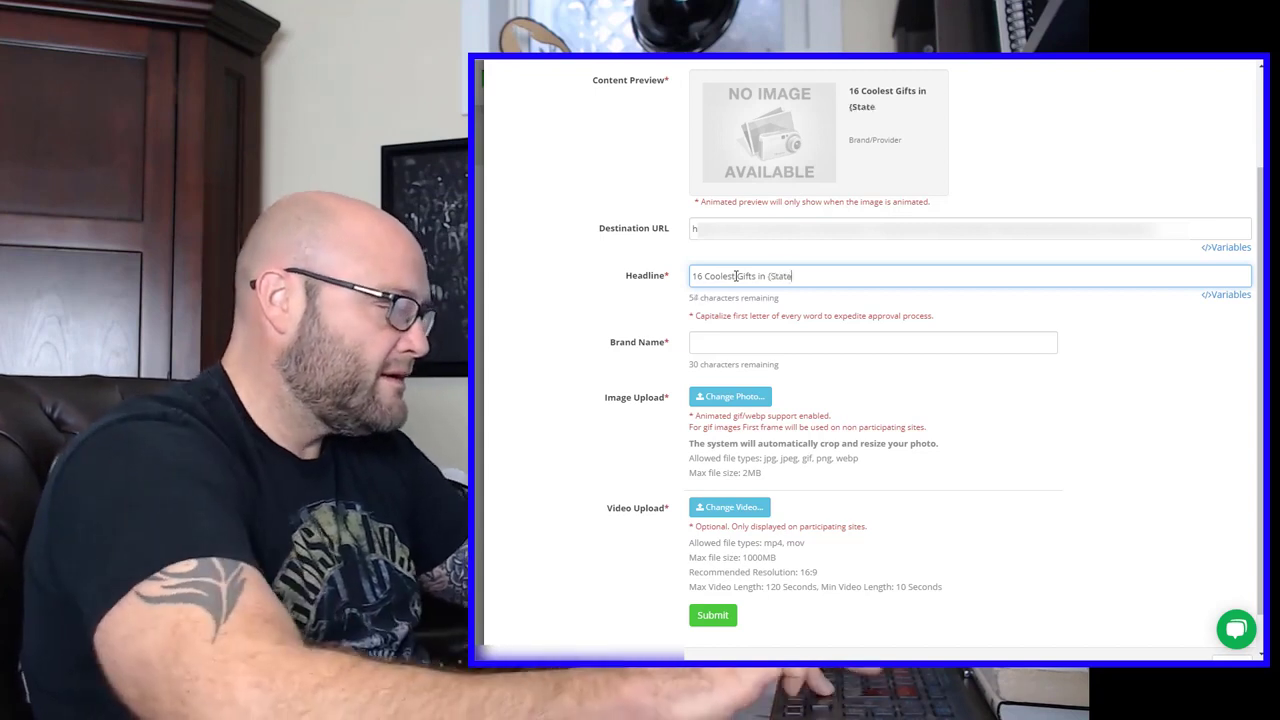
text(That Will Sell Out Before C)
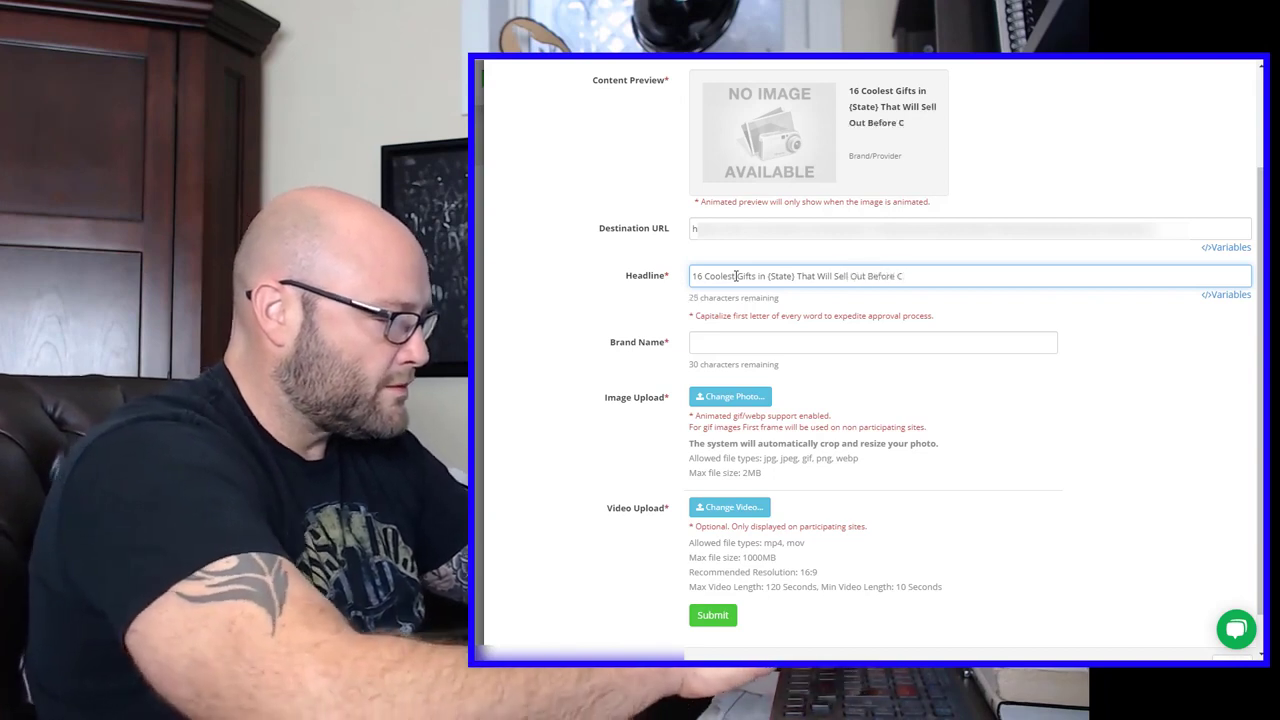
text(hristmas.)
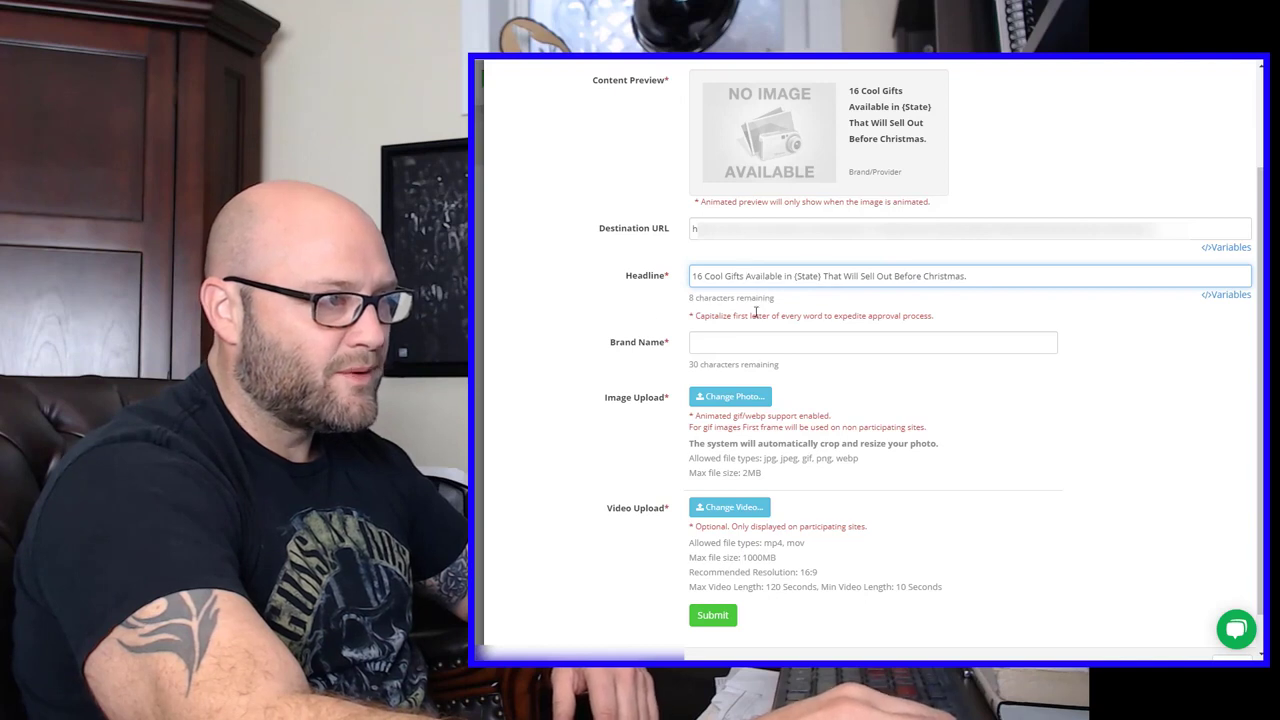
click(872, 342)
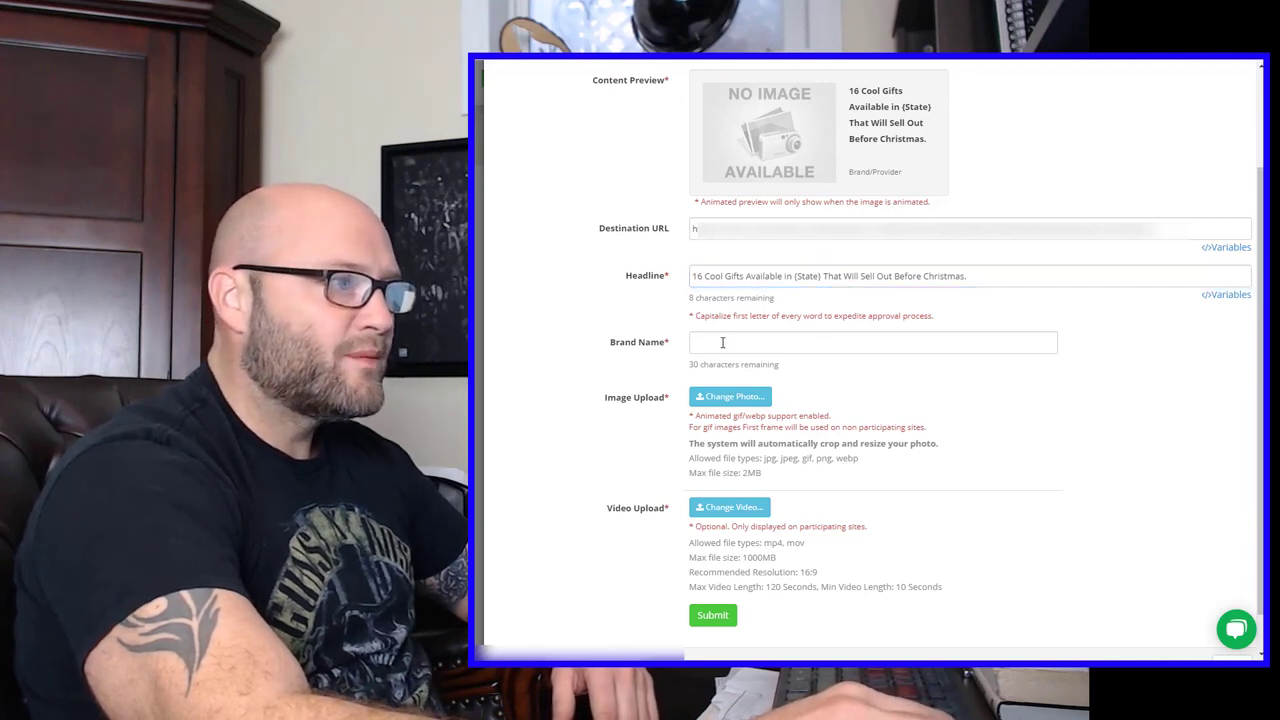
Review the listicle landing page and upload the red-handled knife photo as the ad image.
click(712, 616)
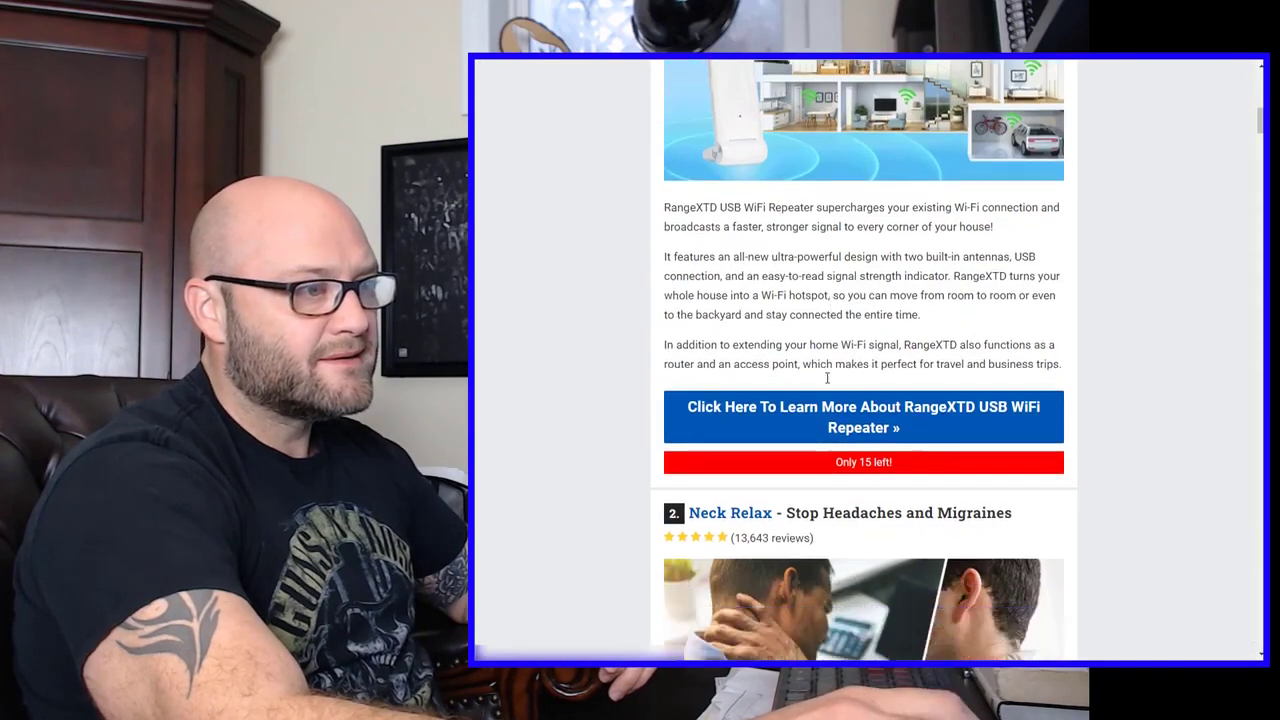
scroll(down, 3)
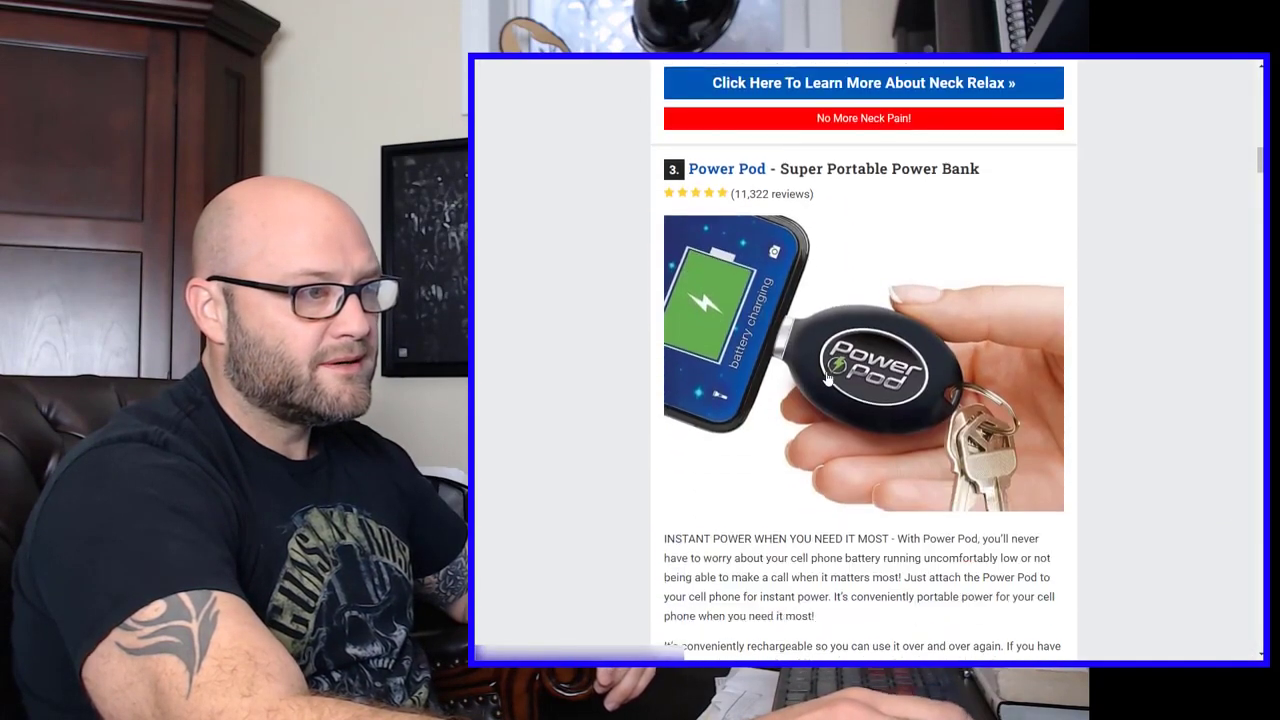
scroll(down, 3)
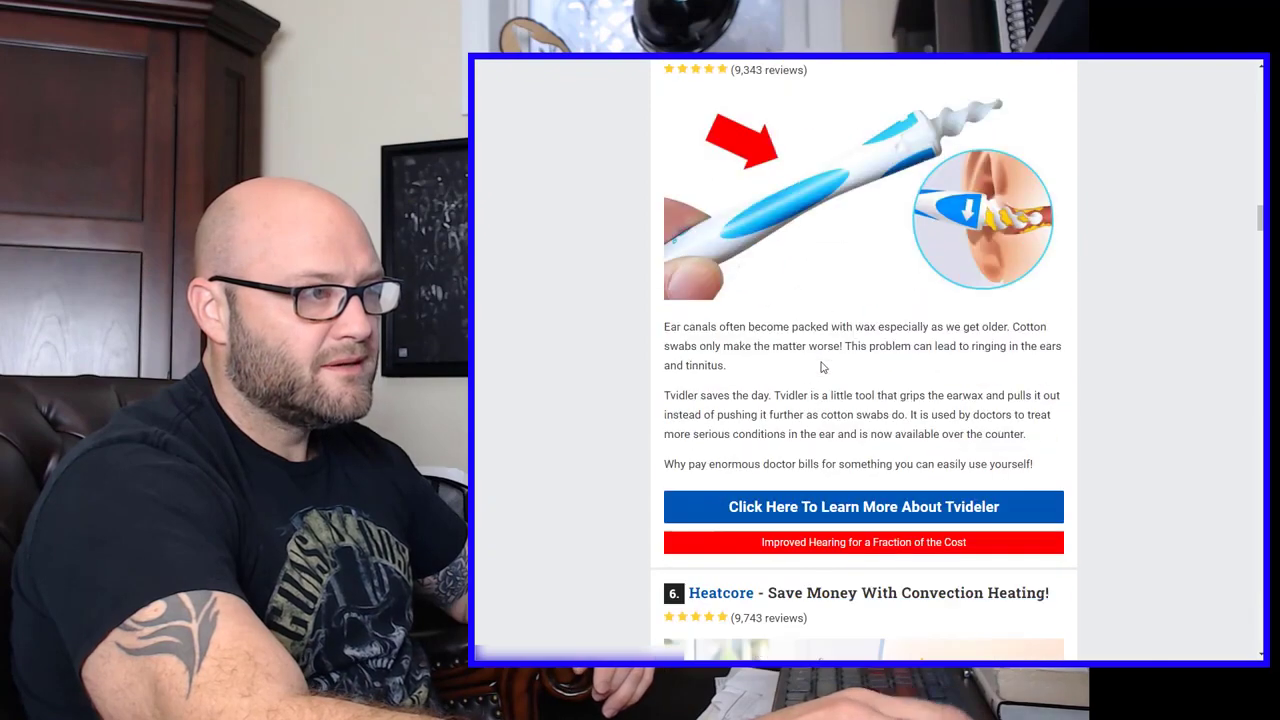
scroll(down, 3)
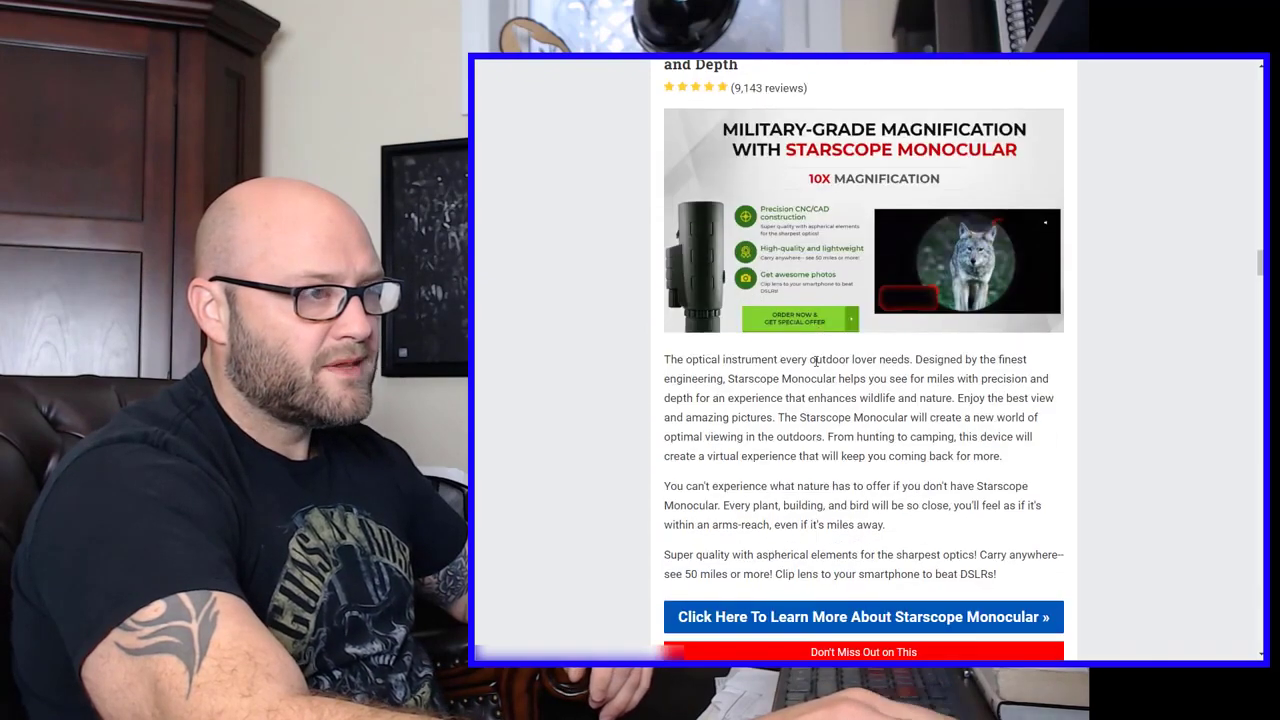
scroll(down, 3)
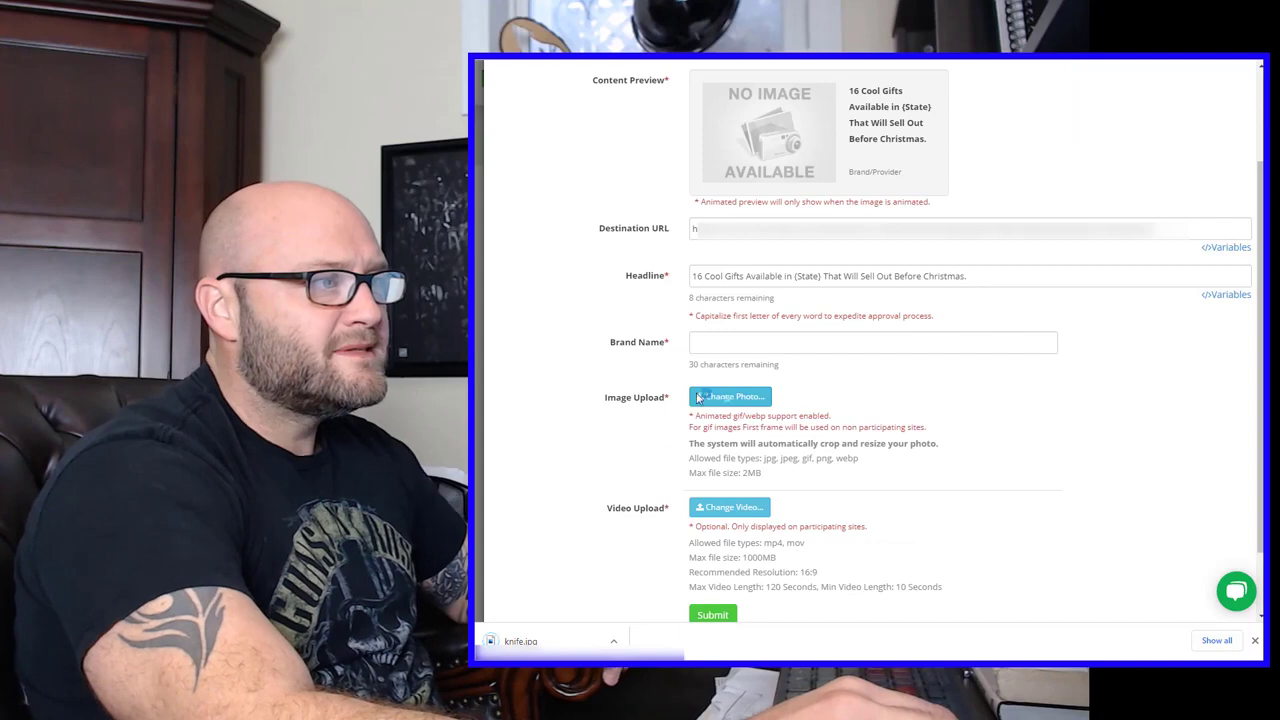
click(730, 396)
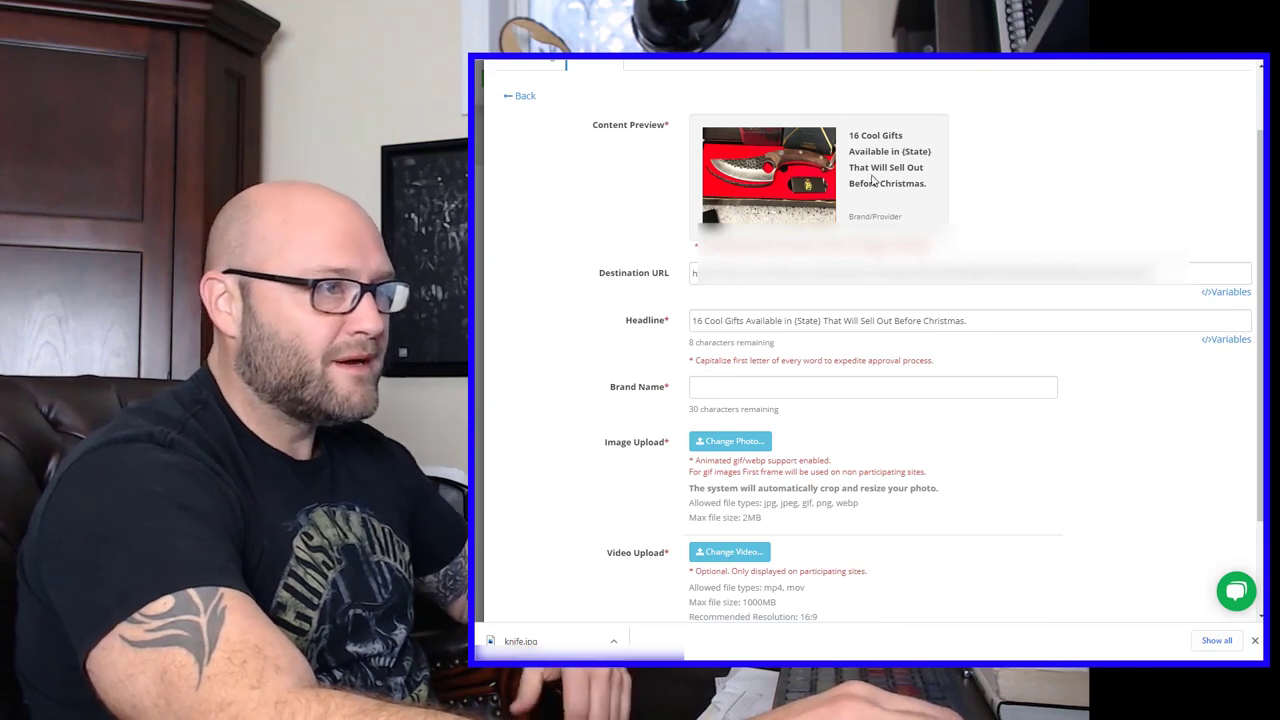
mouse_move(880, 302)
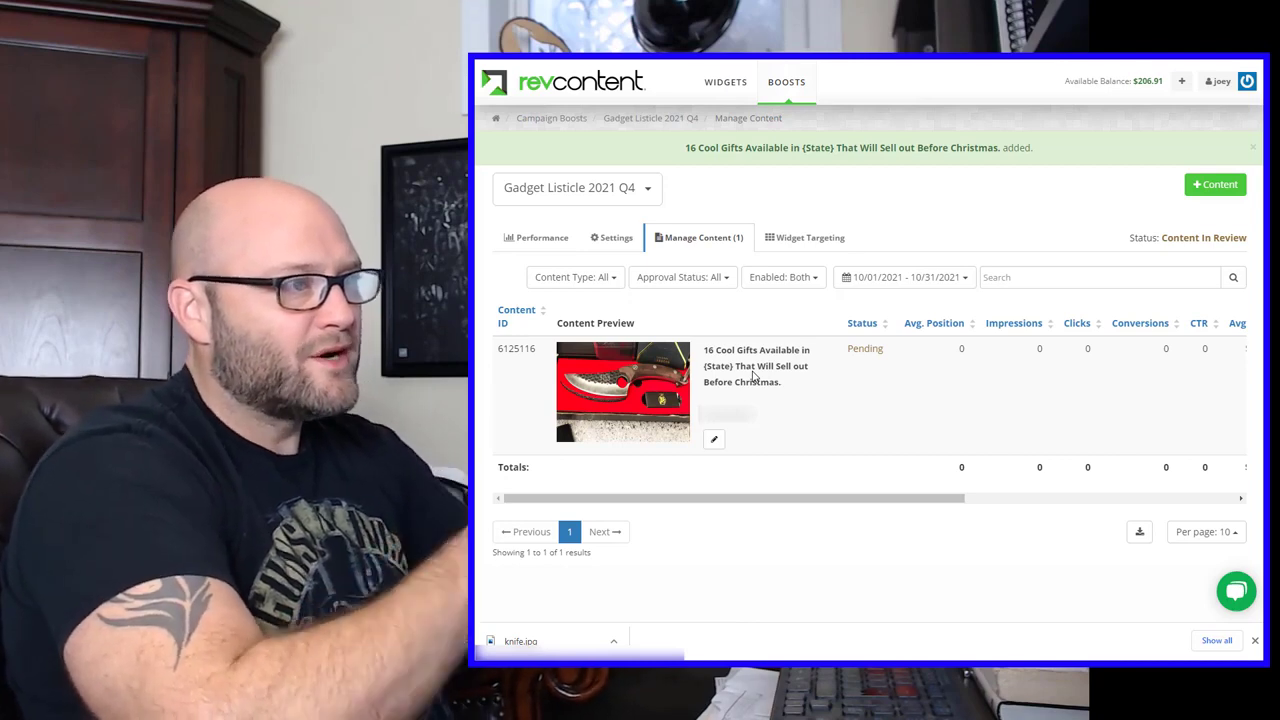
mouse_move(840, 256)
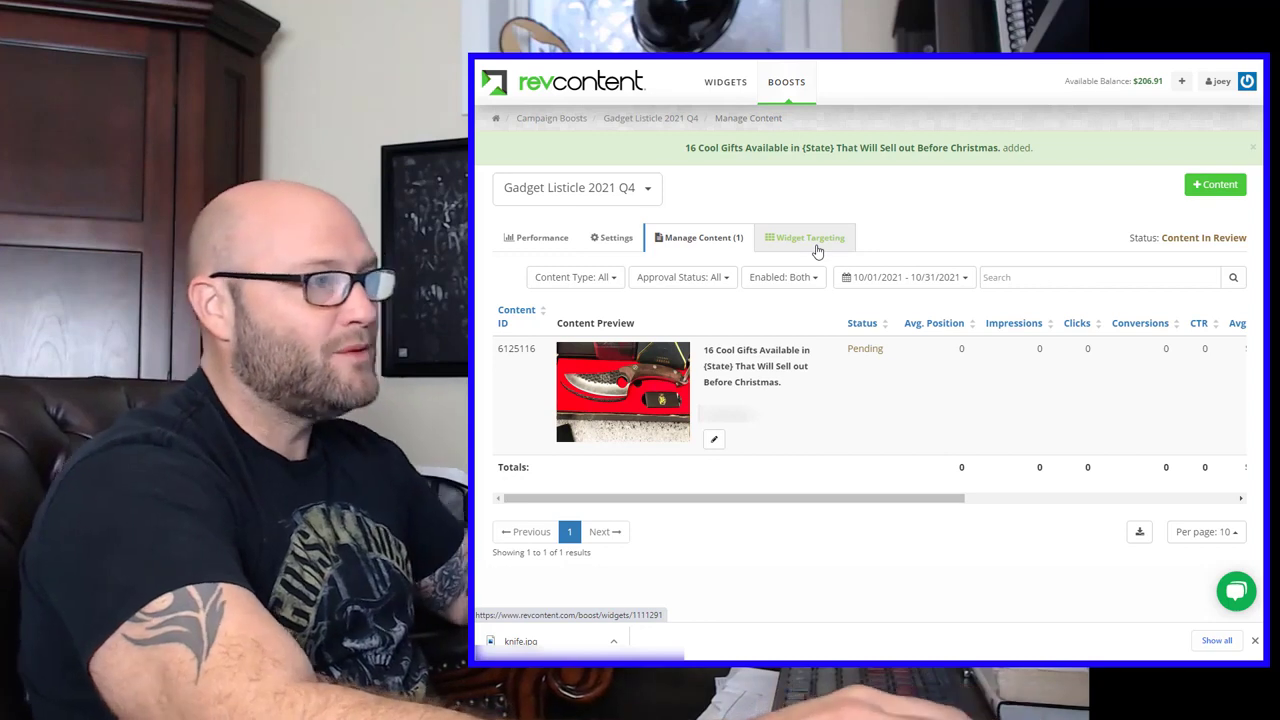
Show the campaign's Widget Optimization settings on the Account Level Blacklist of widget IDs.
click(804, 236)
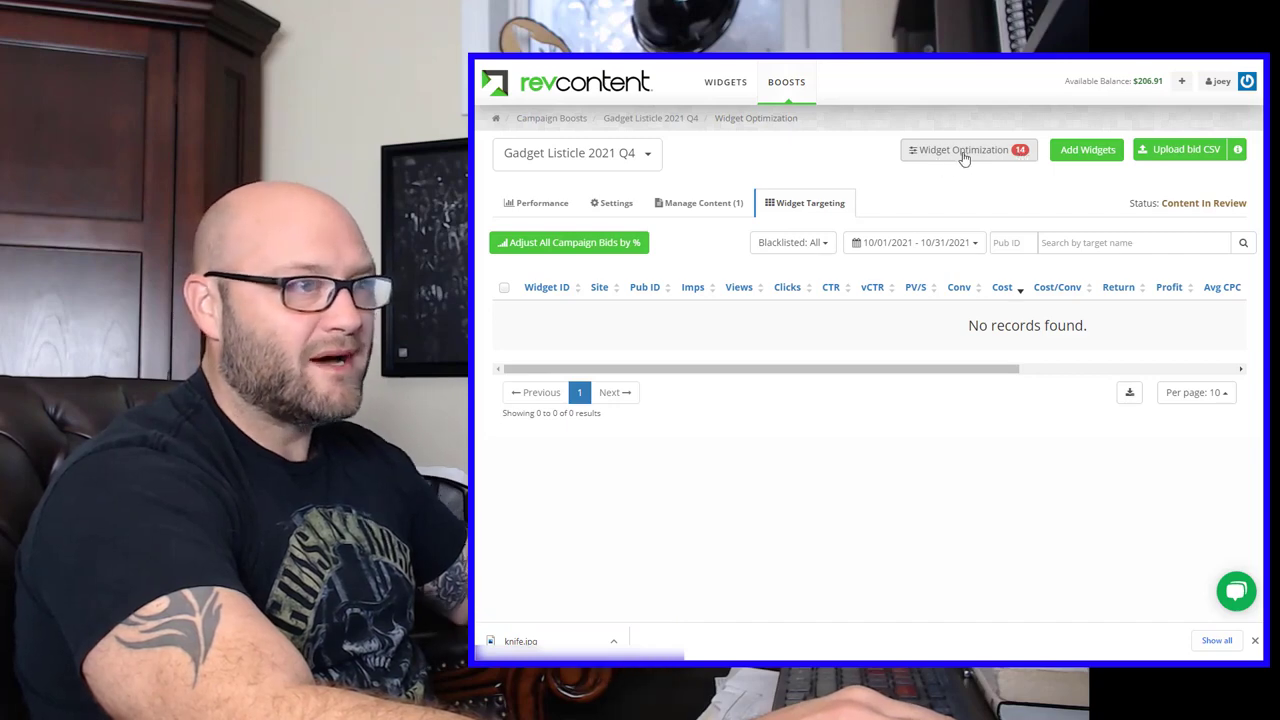
click(966, 148)
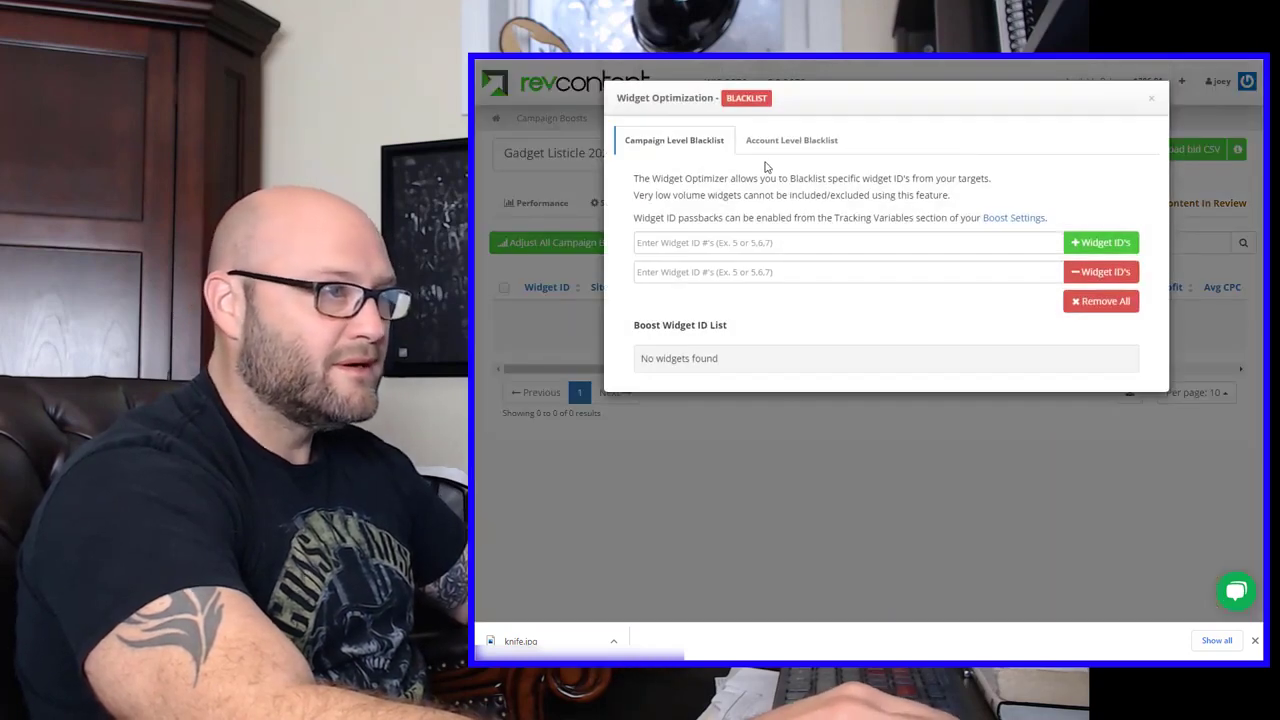
click(792, 140)
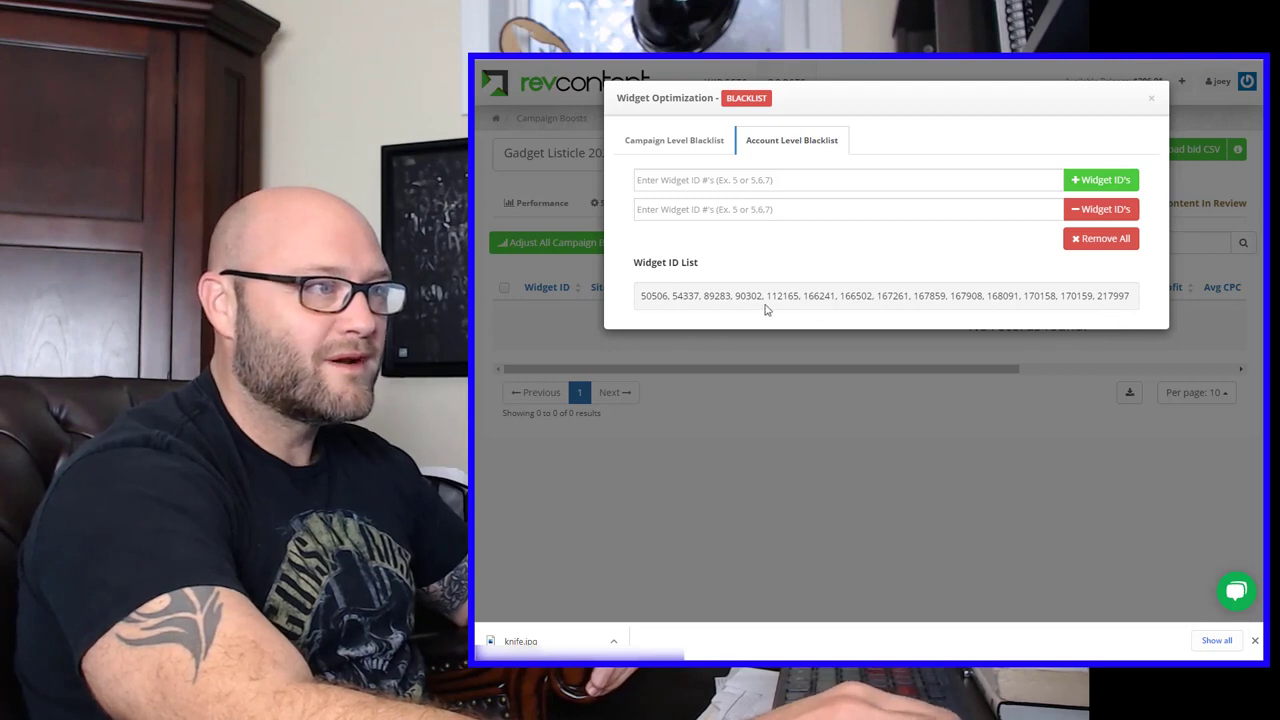
mouse_move(1104, 270)
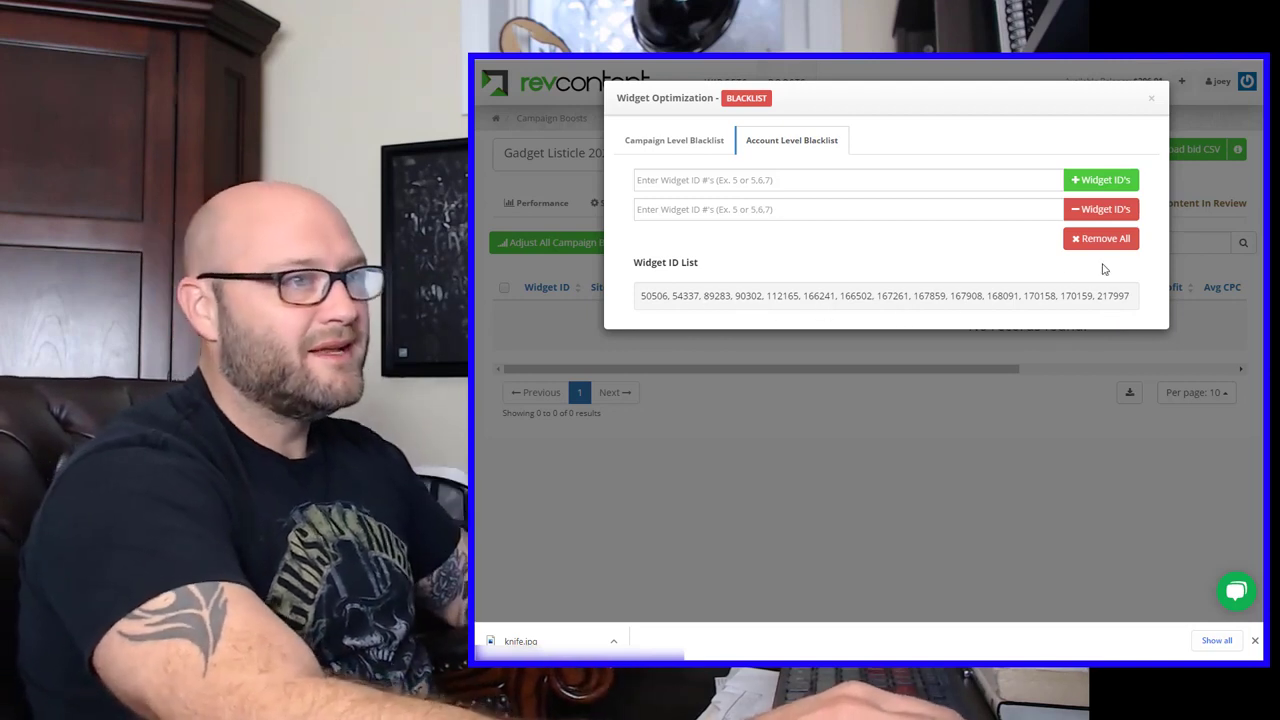